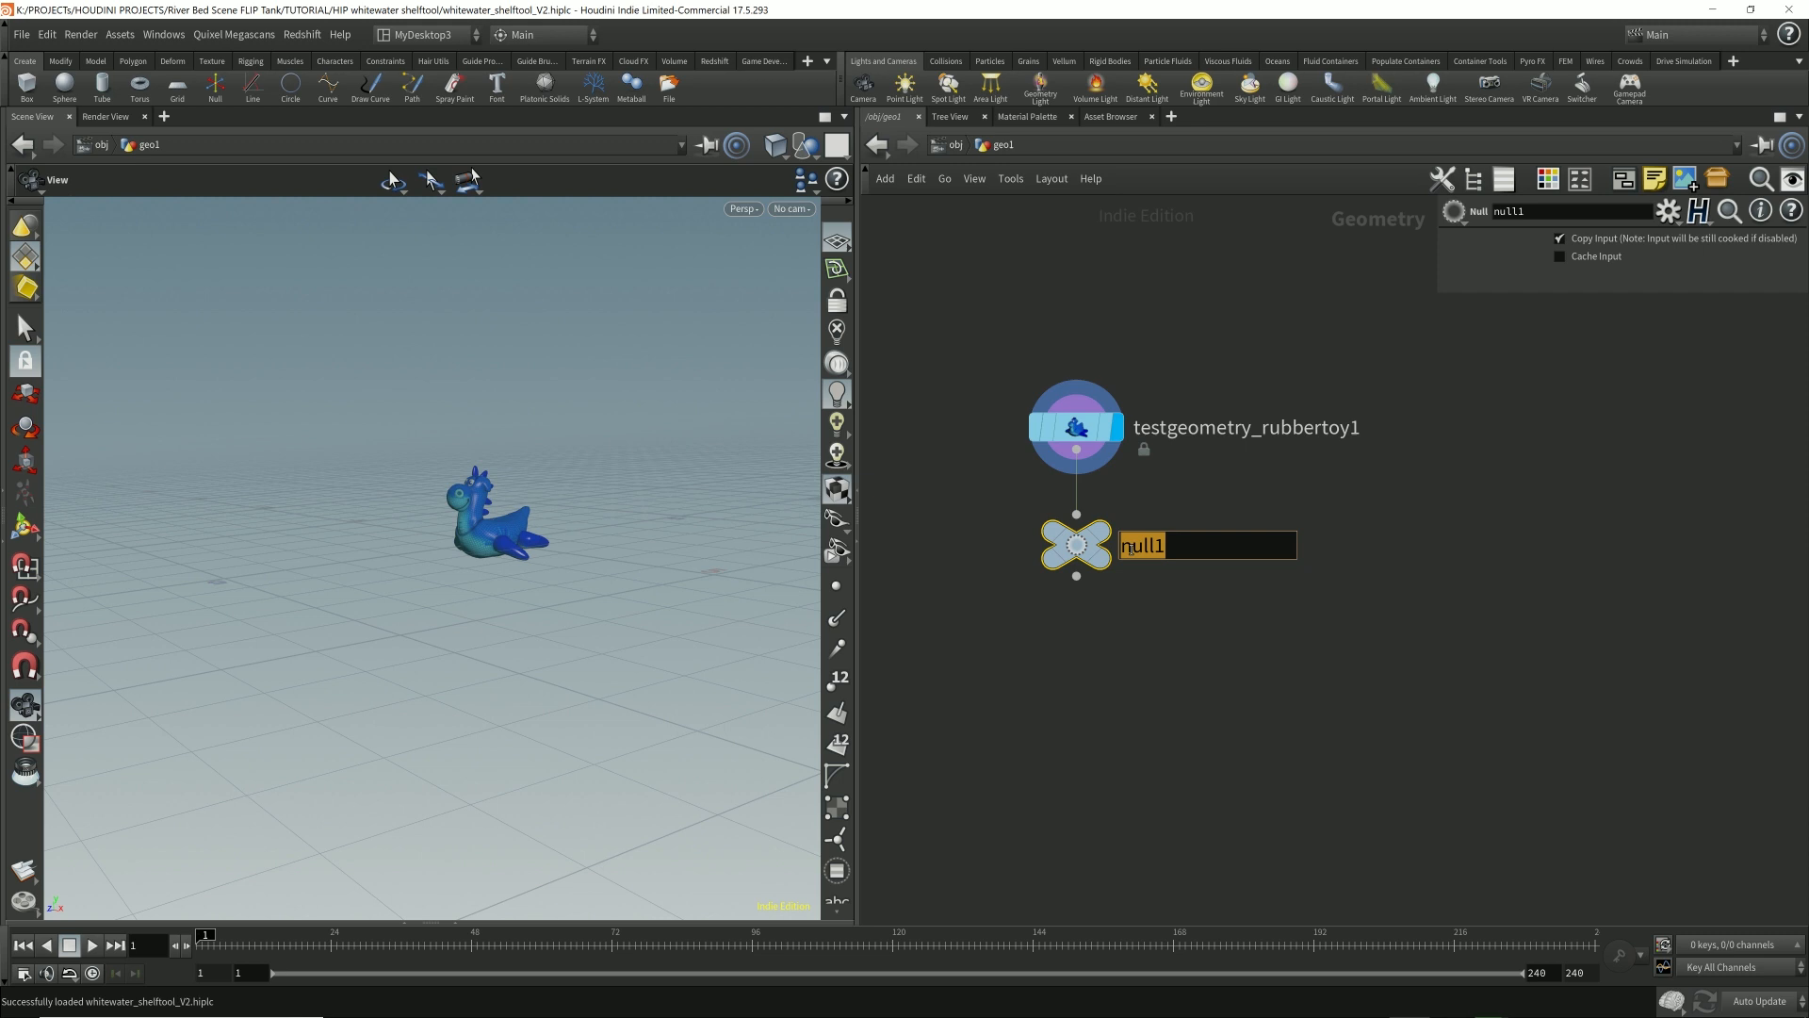
Step: Rename the null after the rubber toy to OUT
type("OUT")
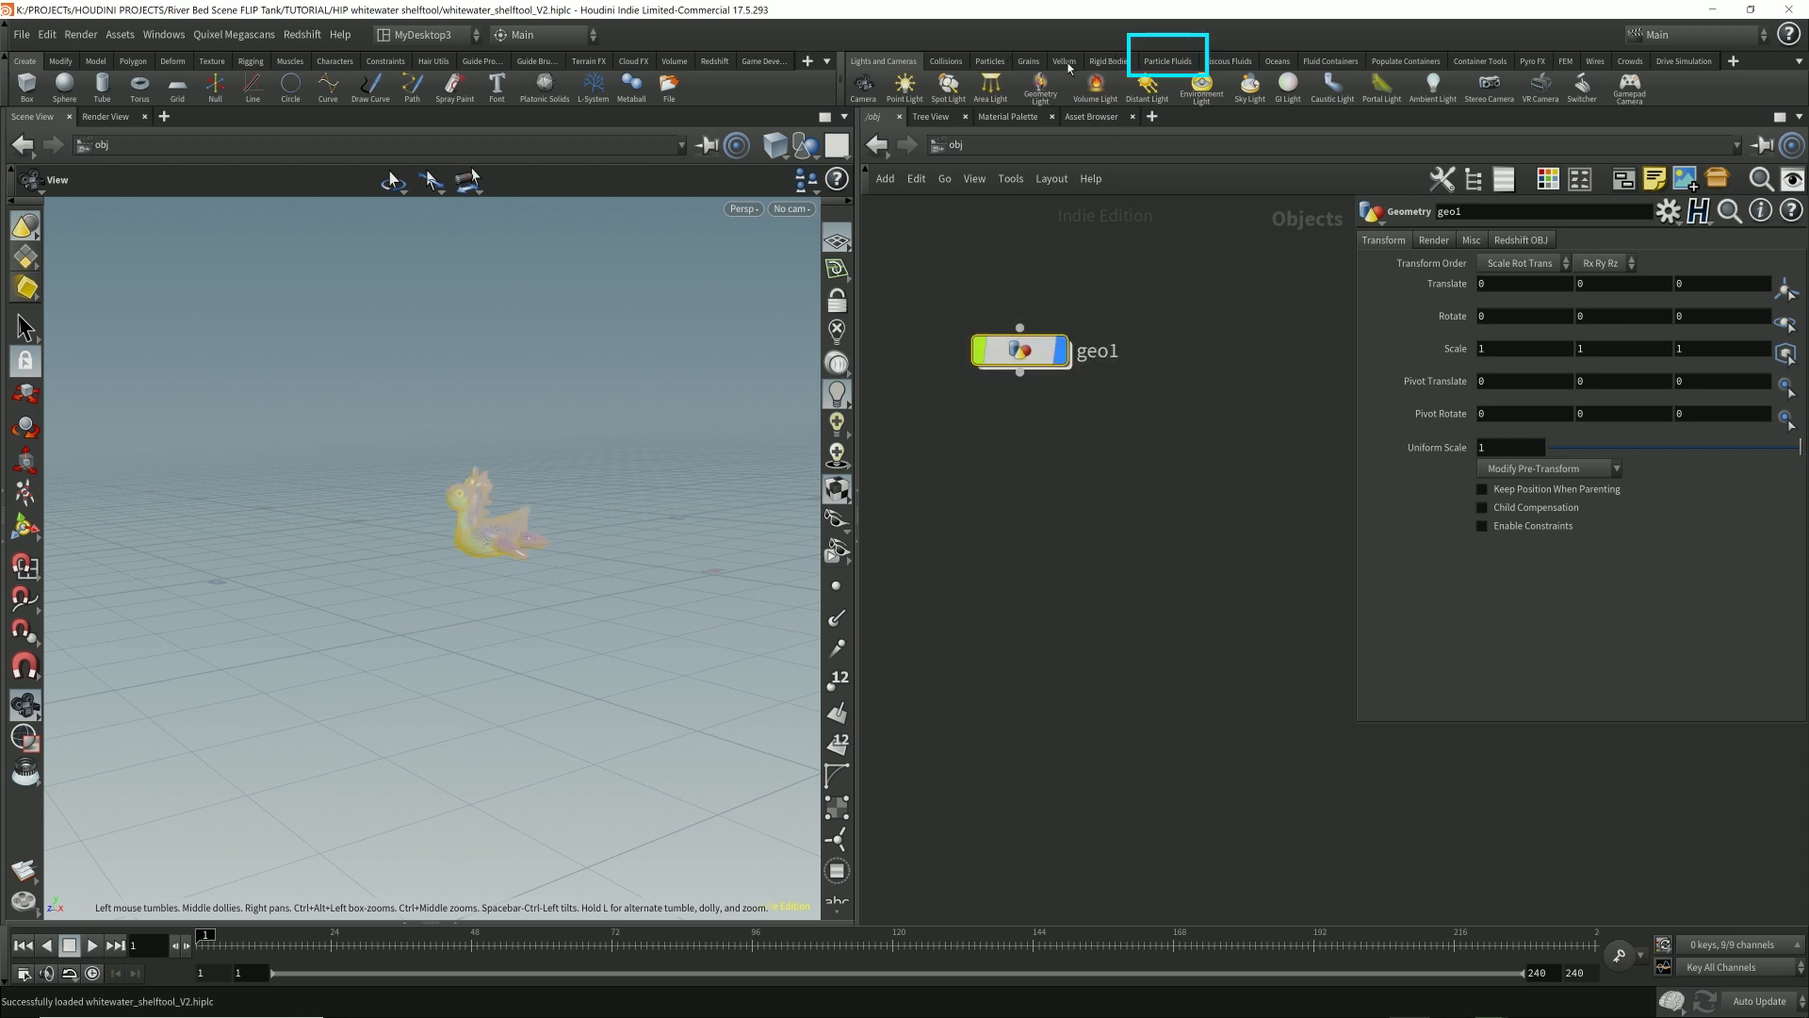
Step: Create a FLIP fluid from geo1 and move AutoDopNetwork below geo1_fluid
left_click(1166, 61)
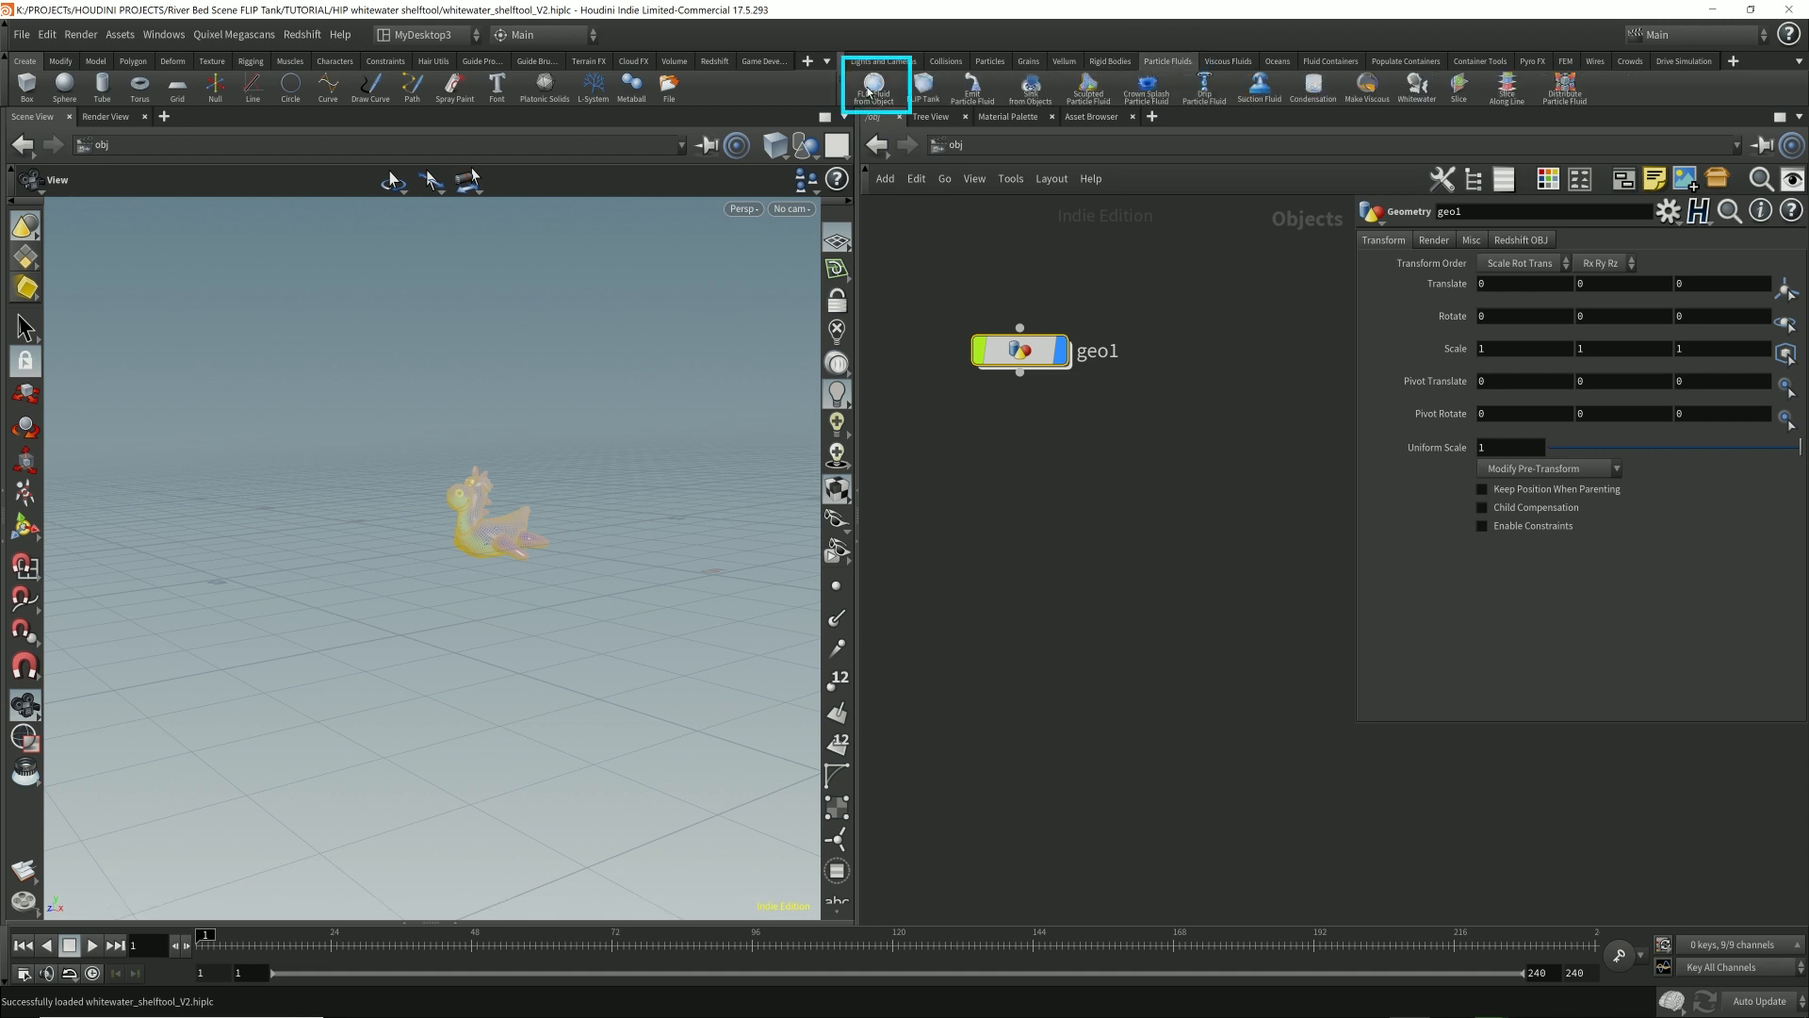
mouse_move(874, 86)
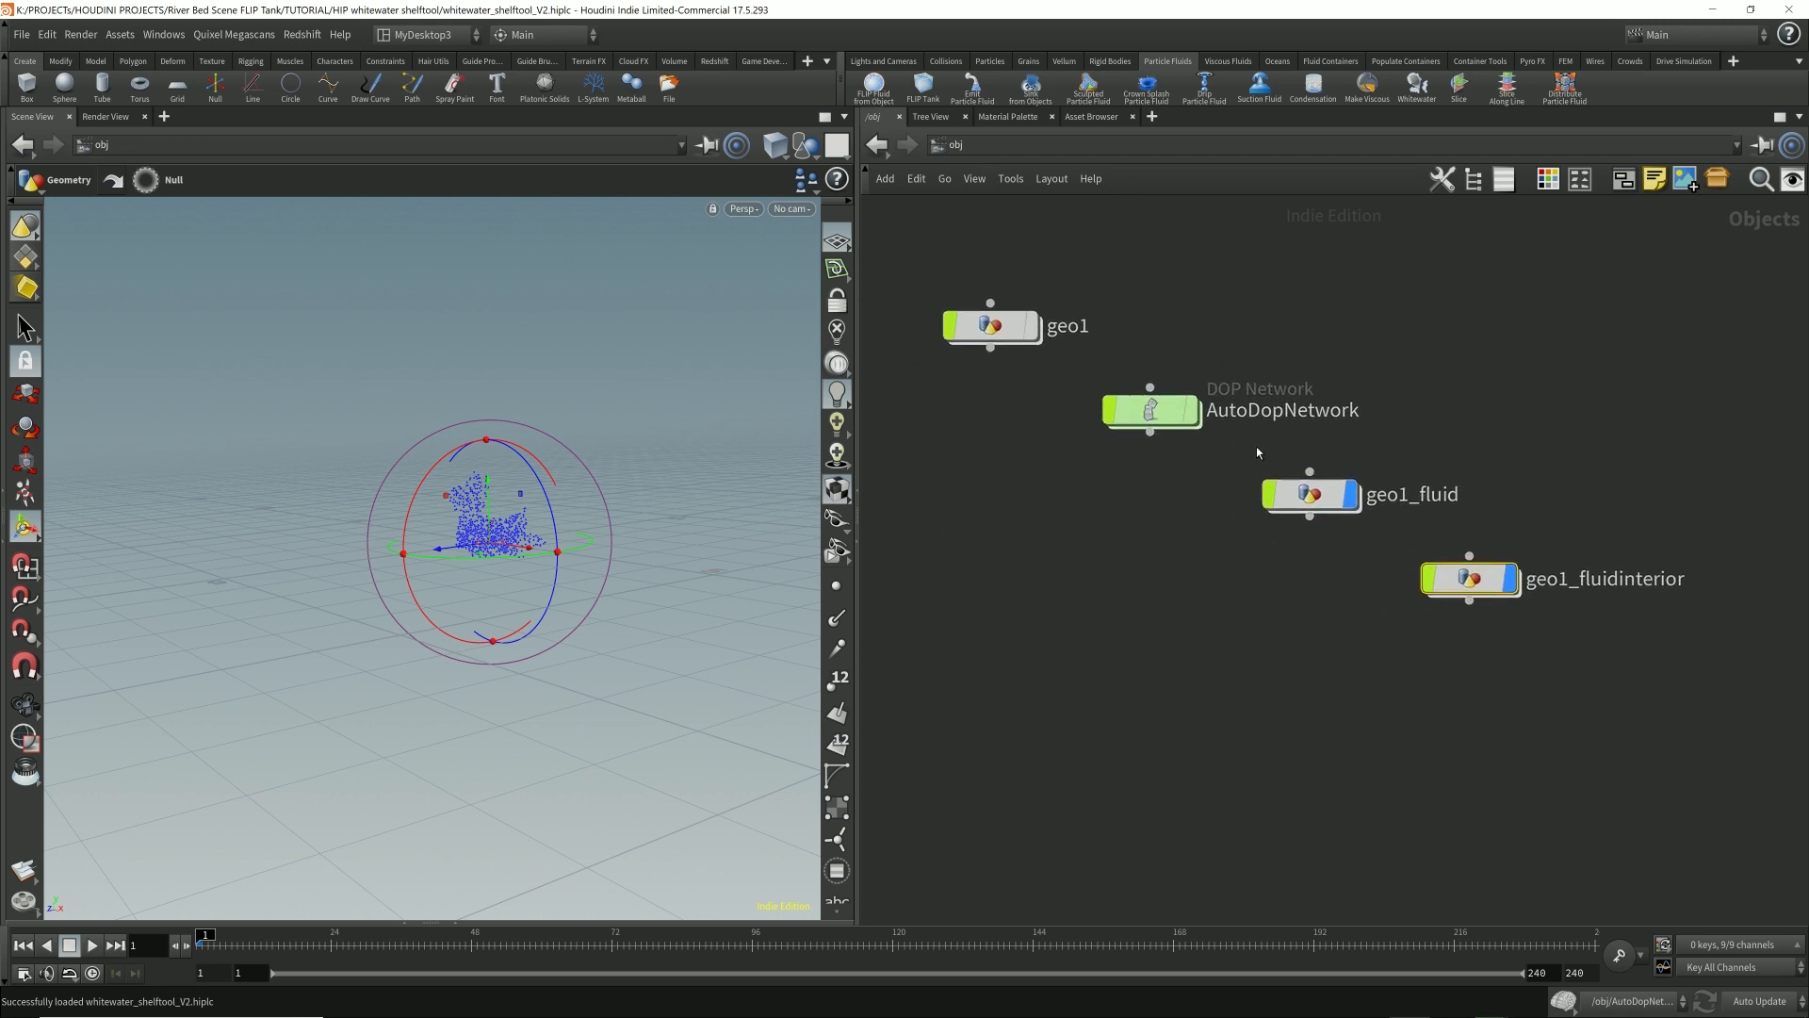
left_click_drag(1148, 410, 990, 605)
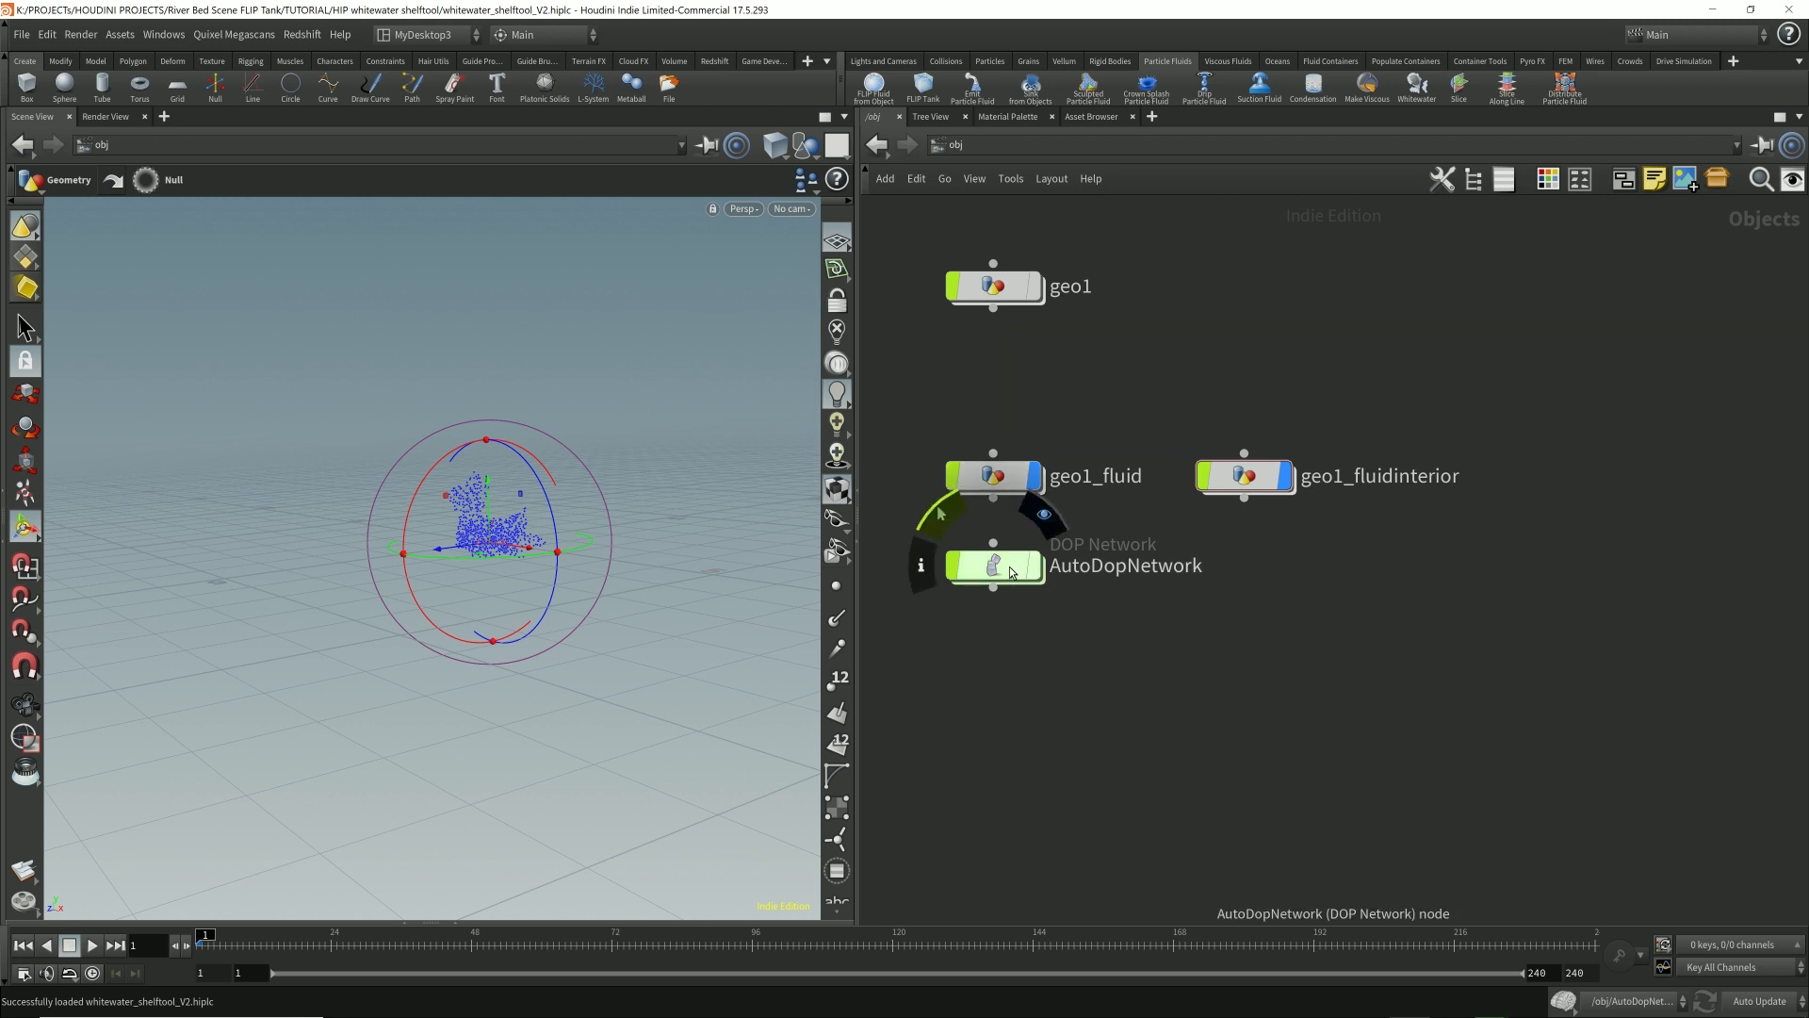
Step: Inside AutoDopNetwork, generate whitewater from the FLIP fluid
double_click(996, 564)
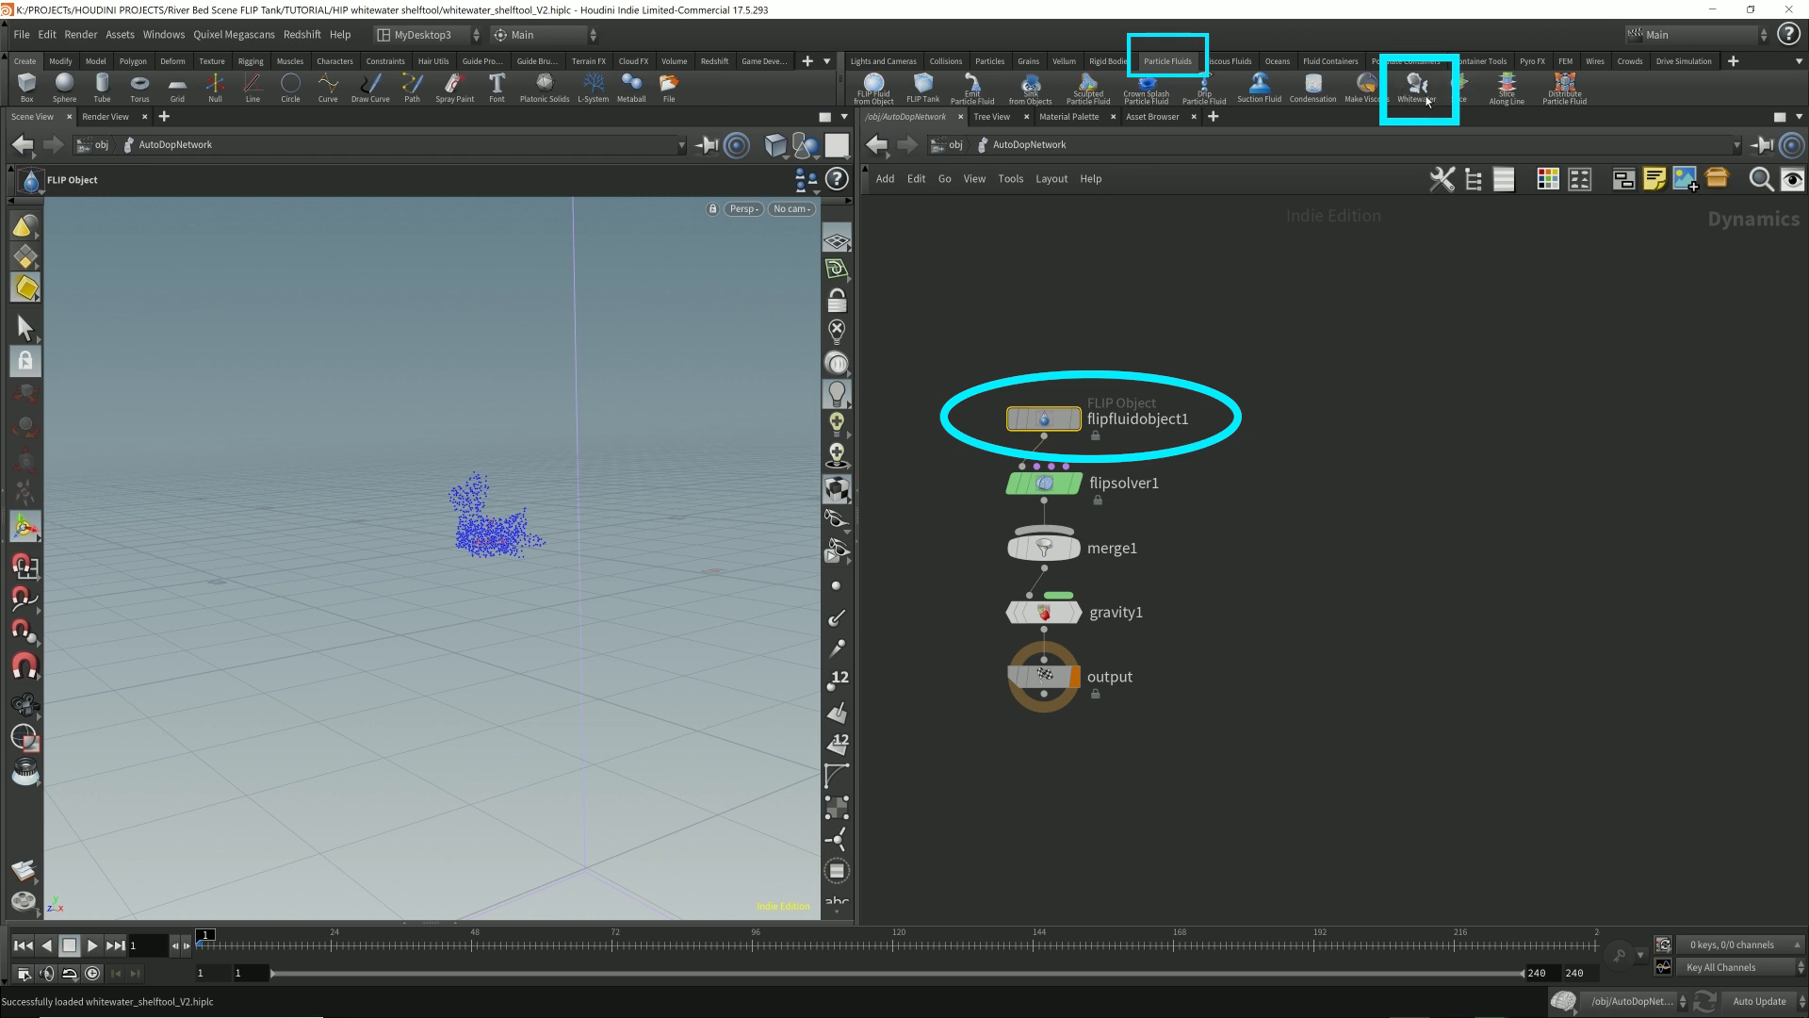
left_click(1419, 87)
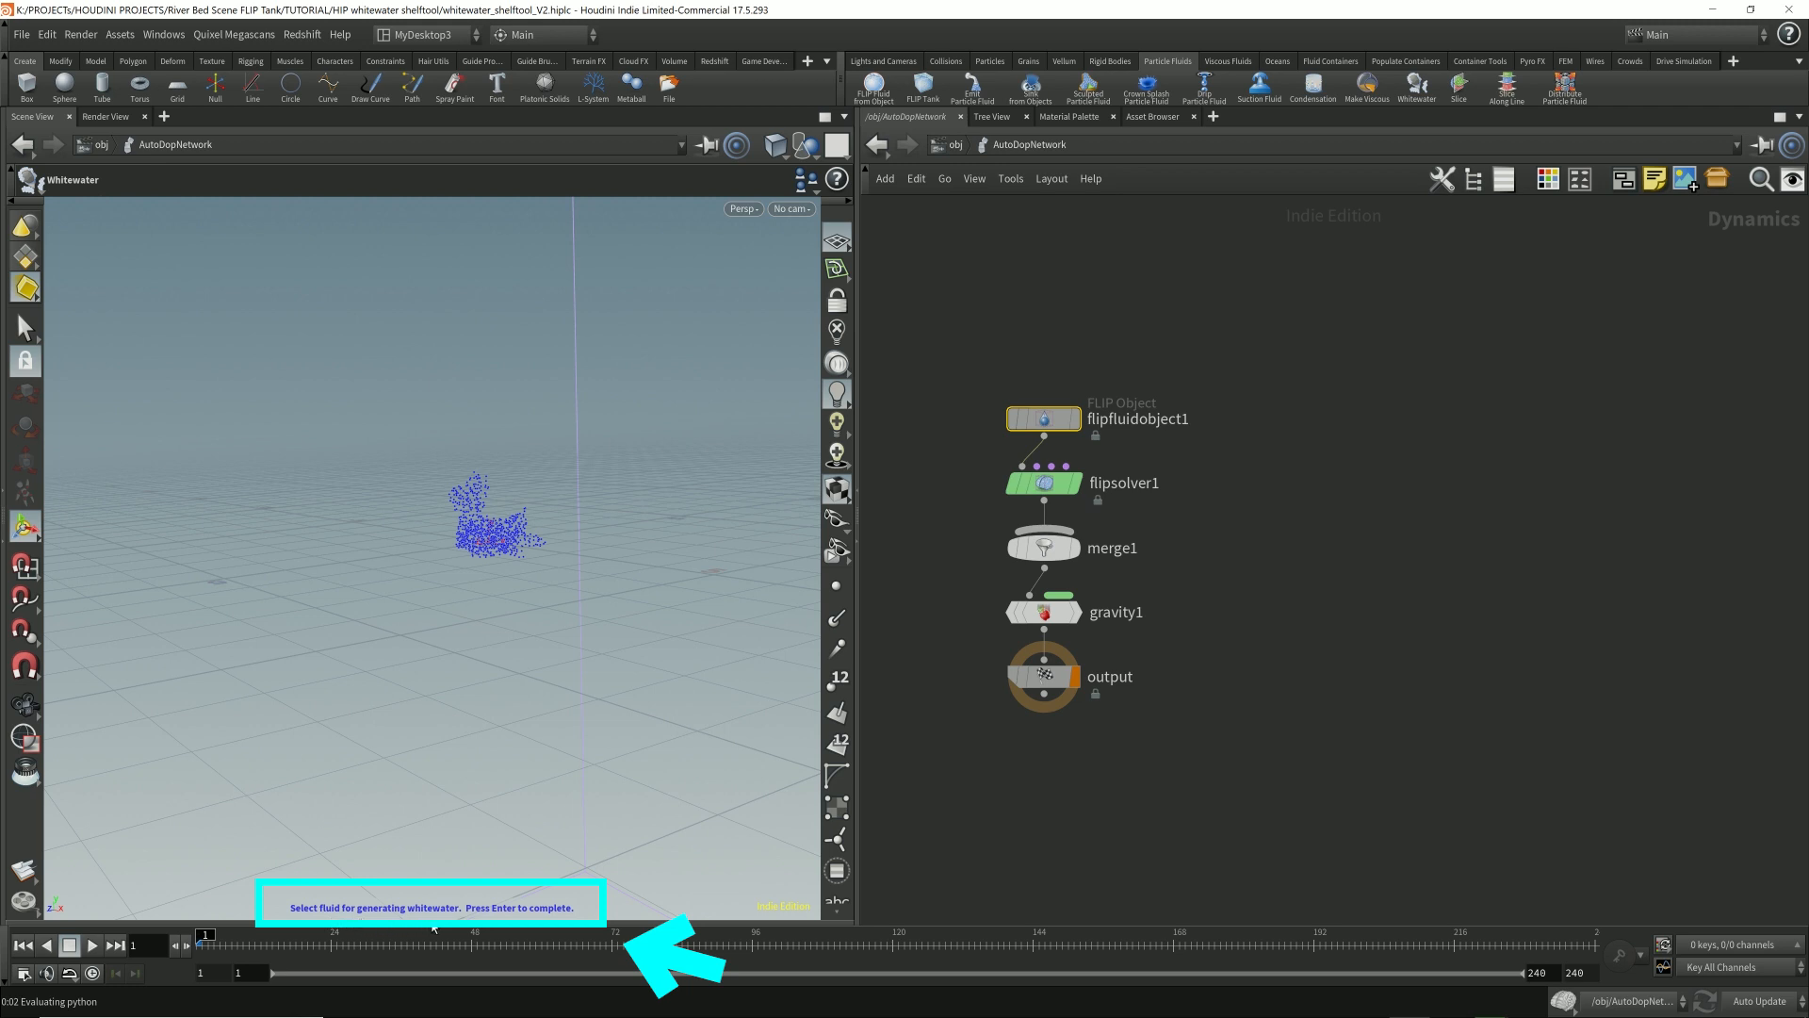
left_click(1044, 417)
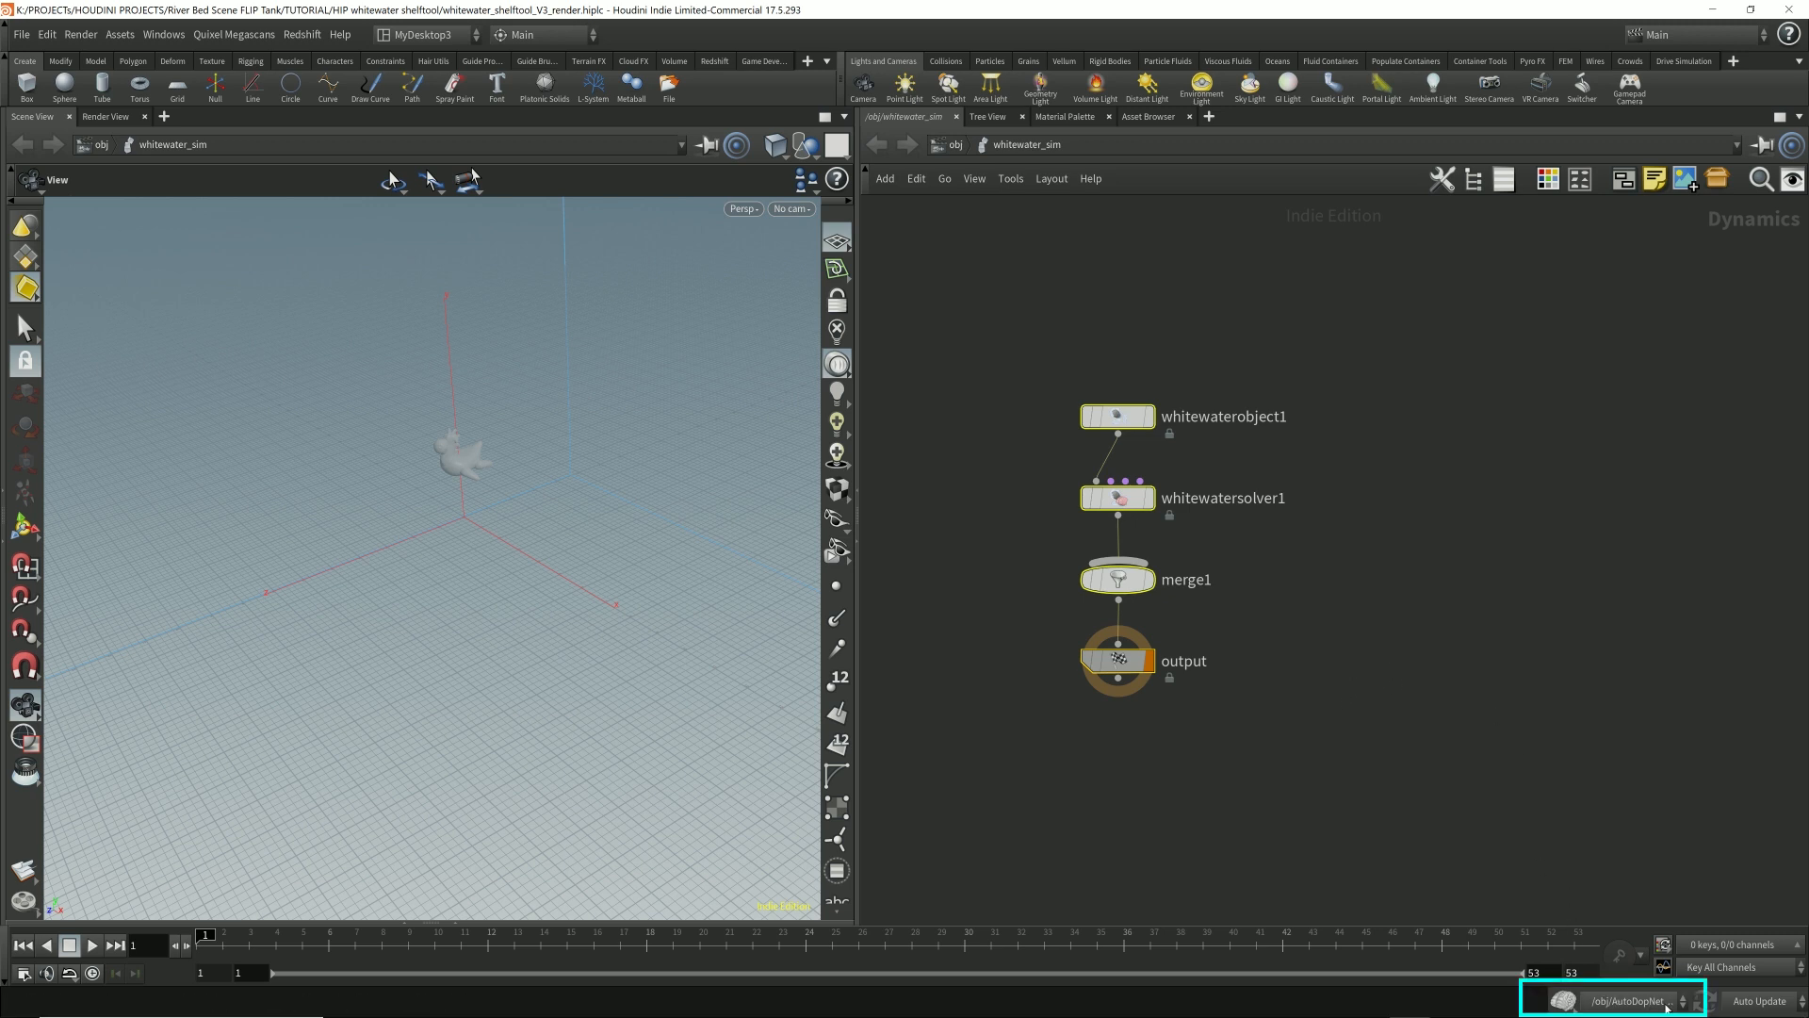
Step: Switch to the Collisions shelf and return to the object-level whitewater objects
left_click(1614, 999)
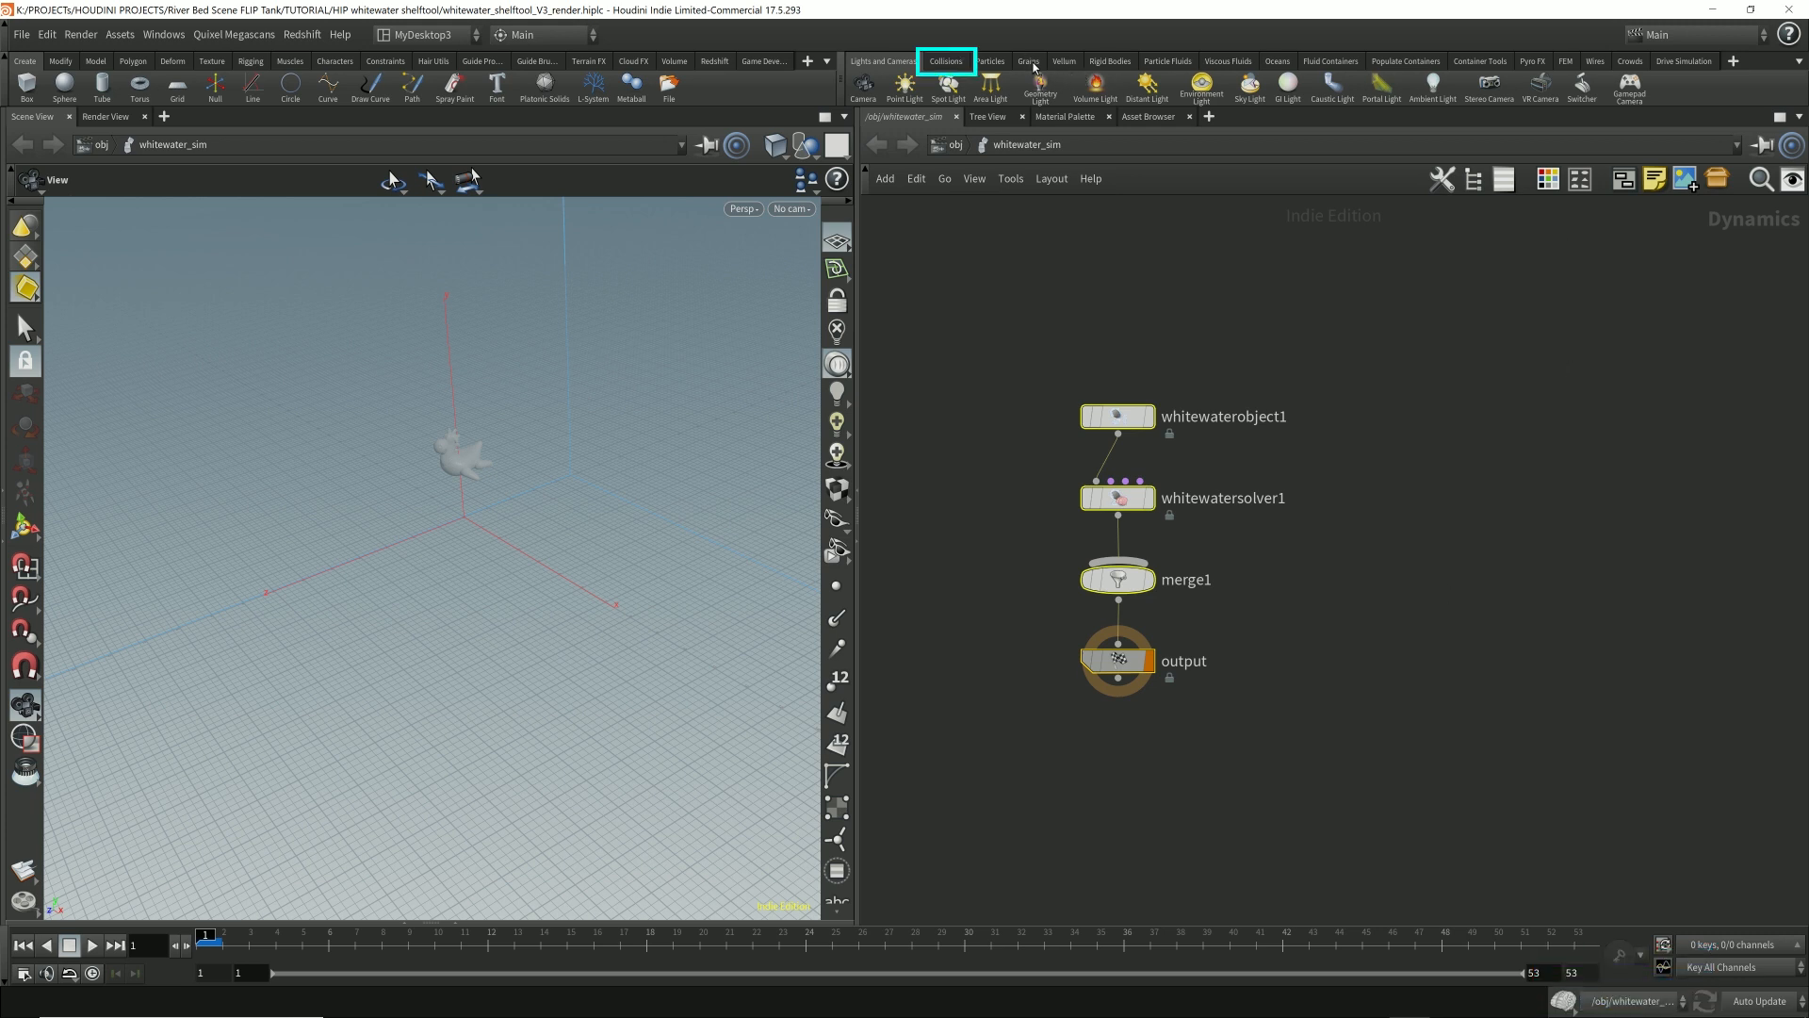
left_click(1167, 61)
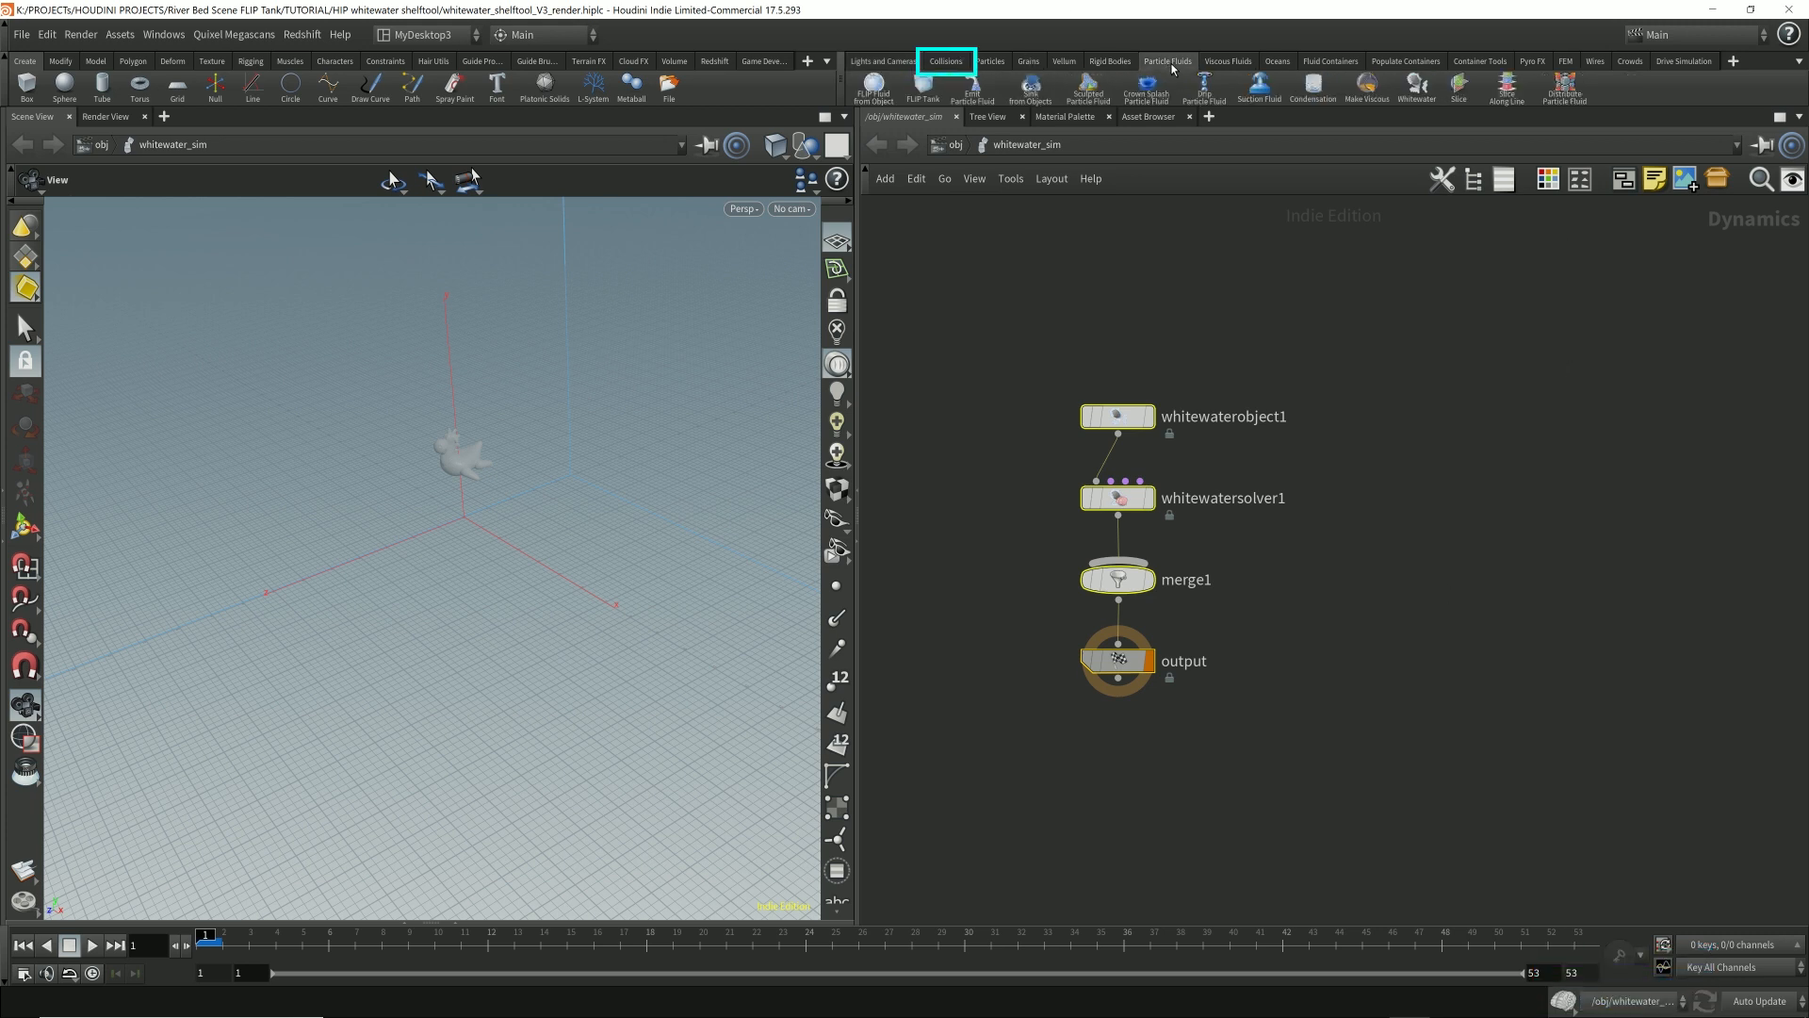
left_click(946, 61)
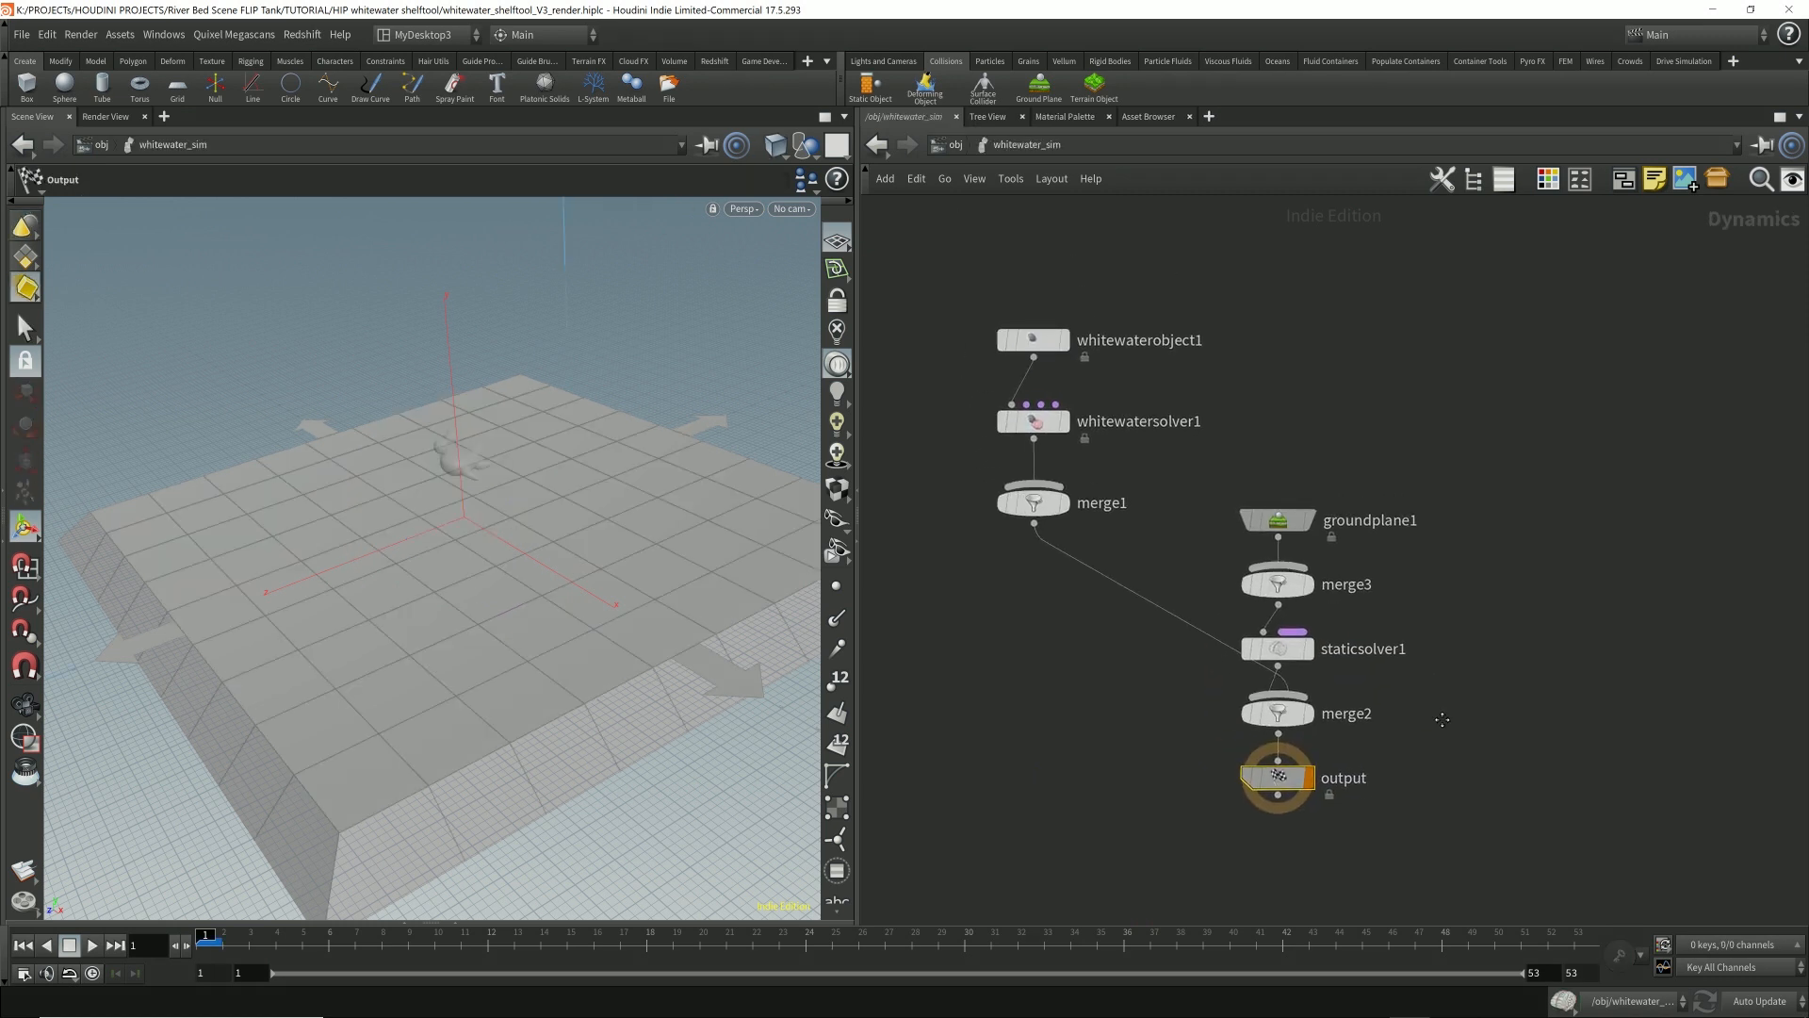
left_click(1278, 648)
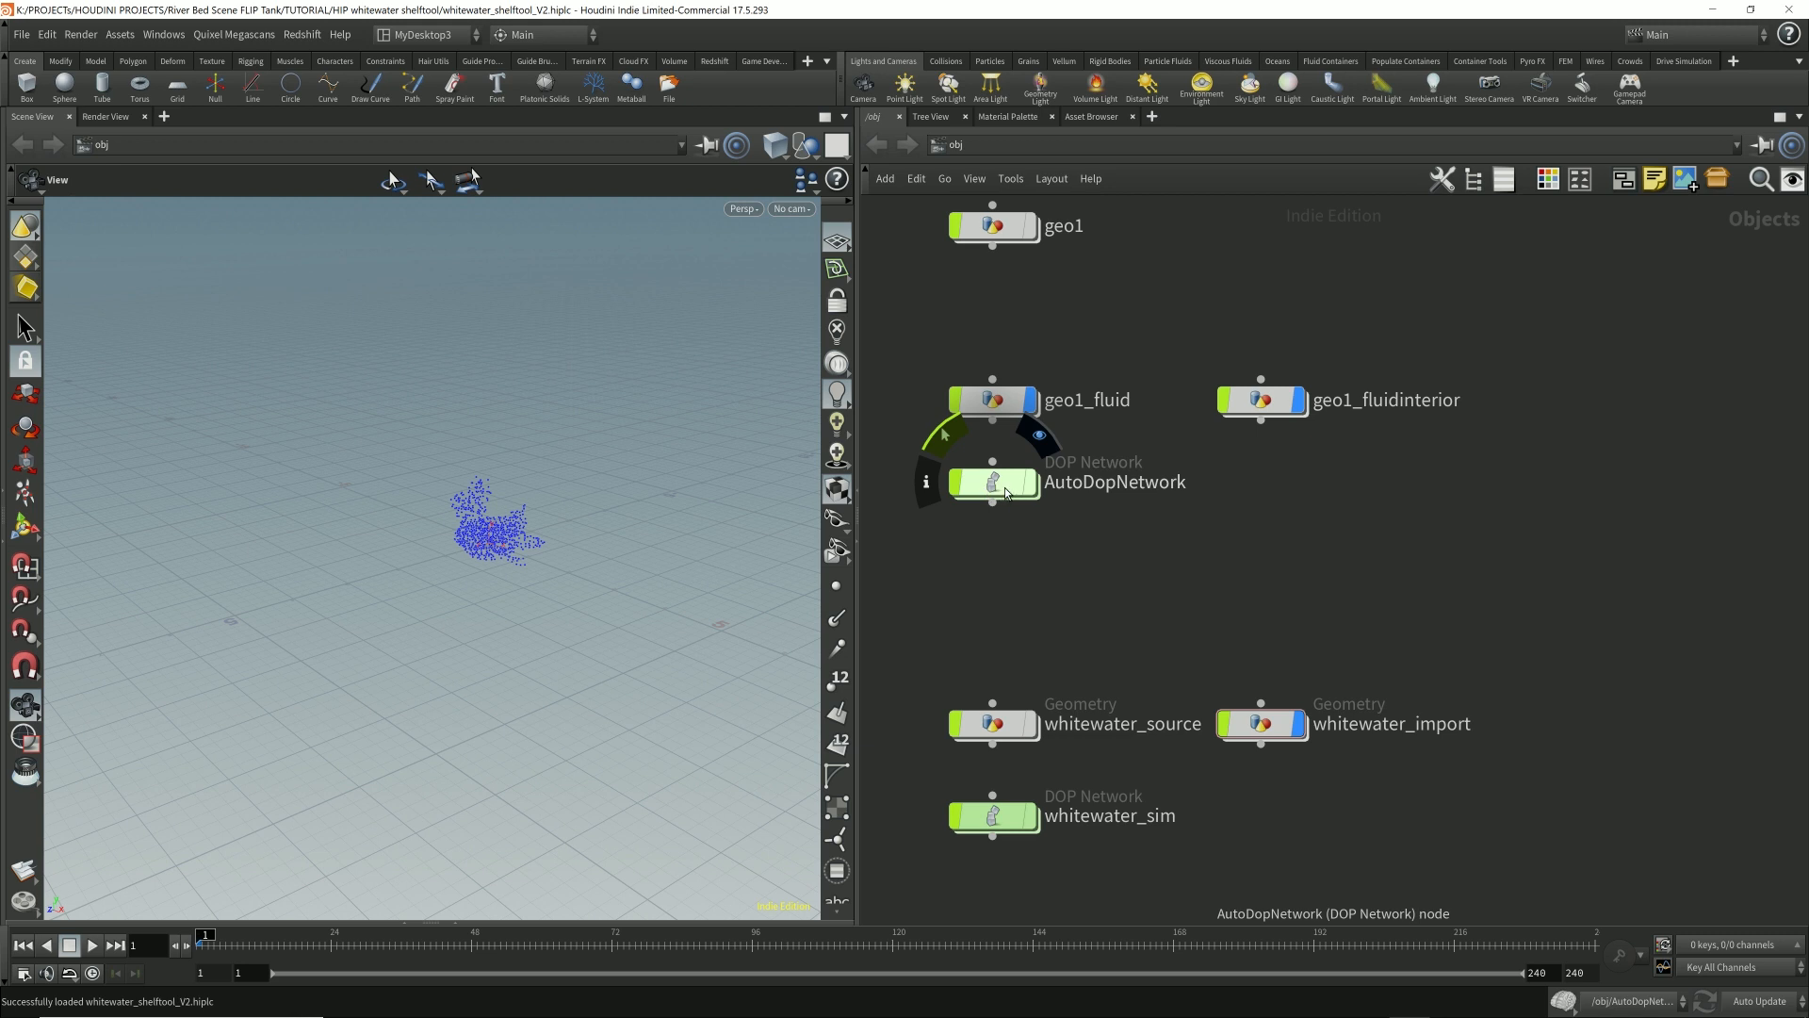
Step: Place groundplane_object1 beside AutoDopNetwork, then dive into geo1's rubber toy network
left_click(992, 482)
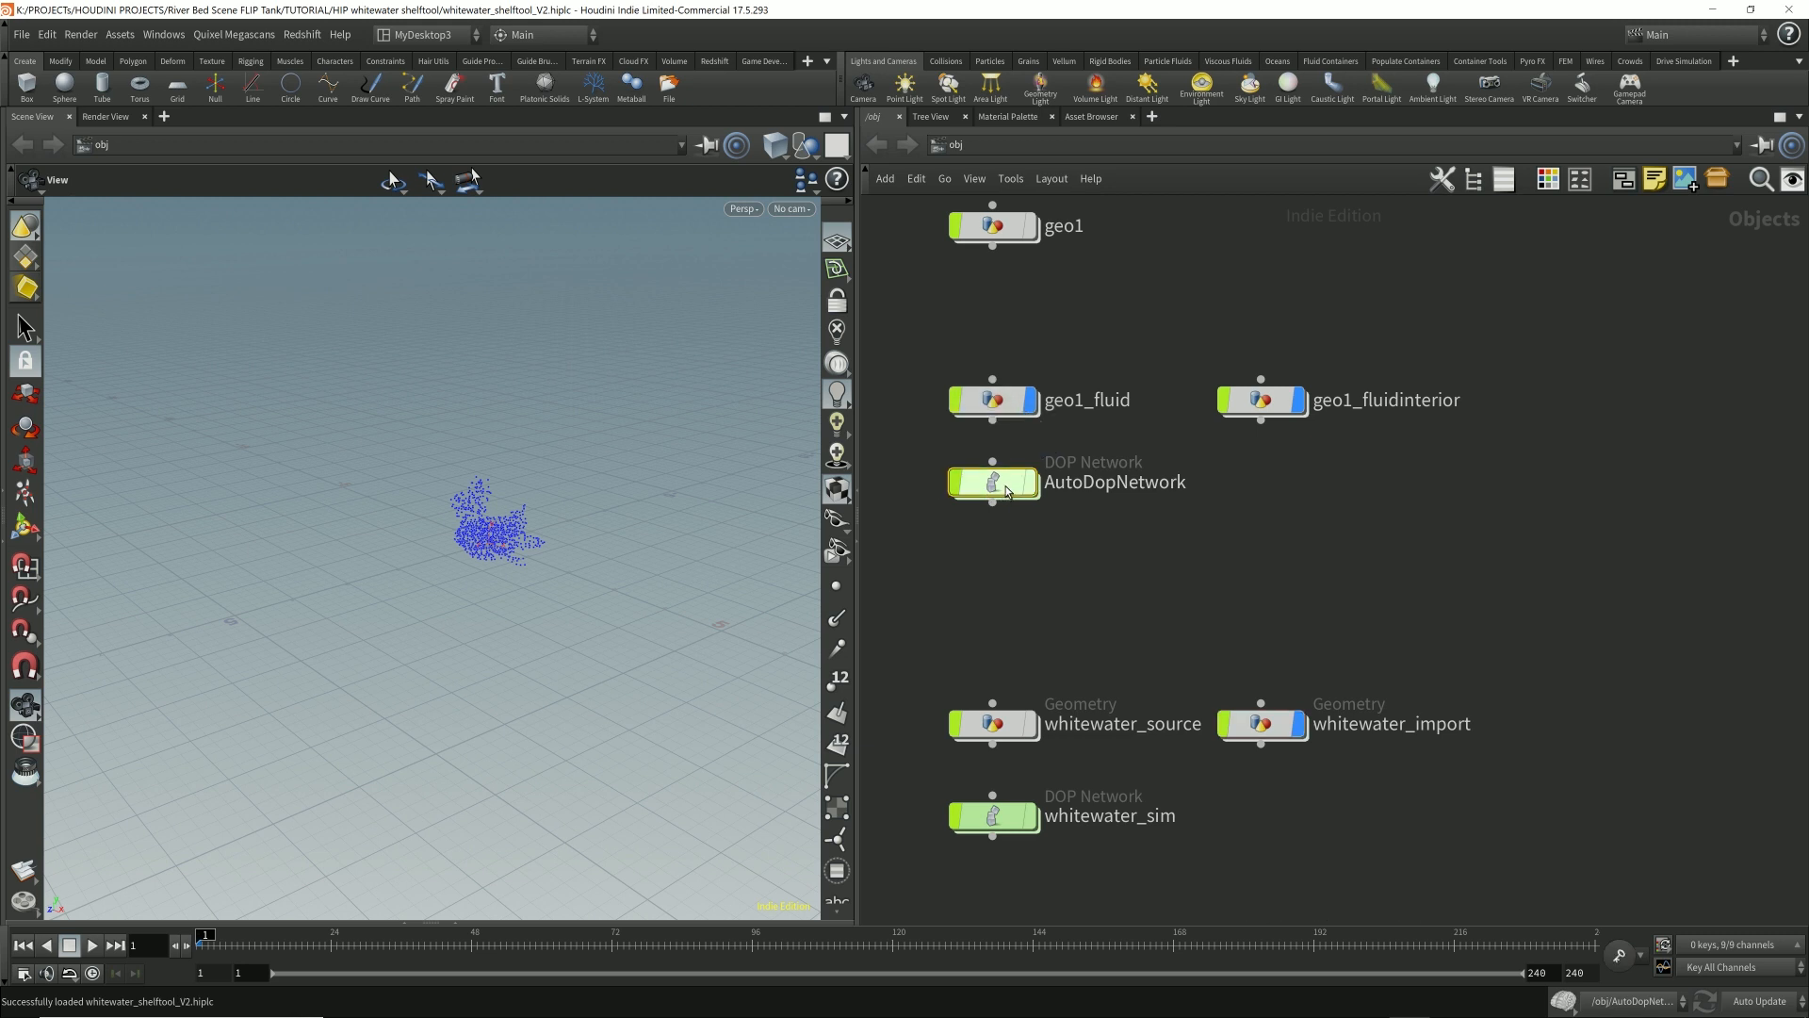
double_click(993, 481)
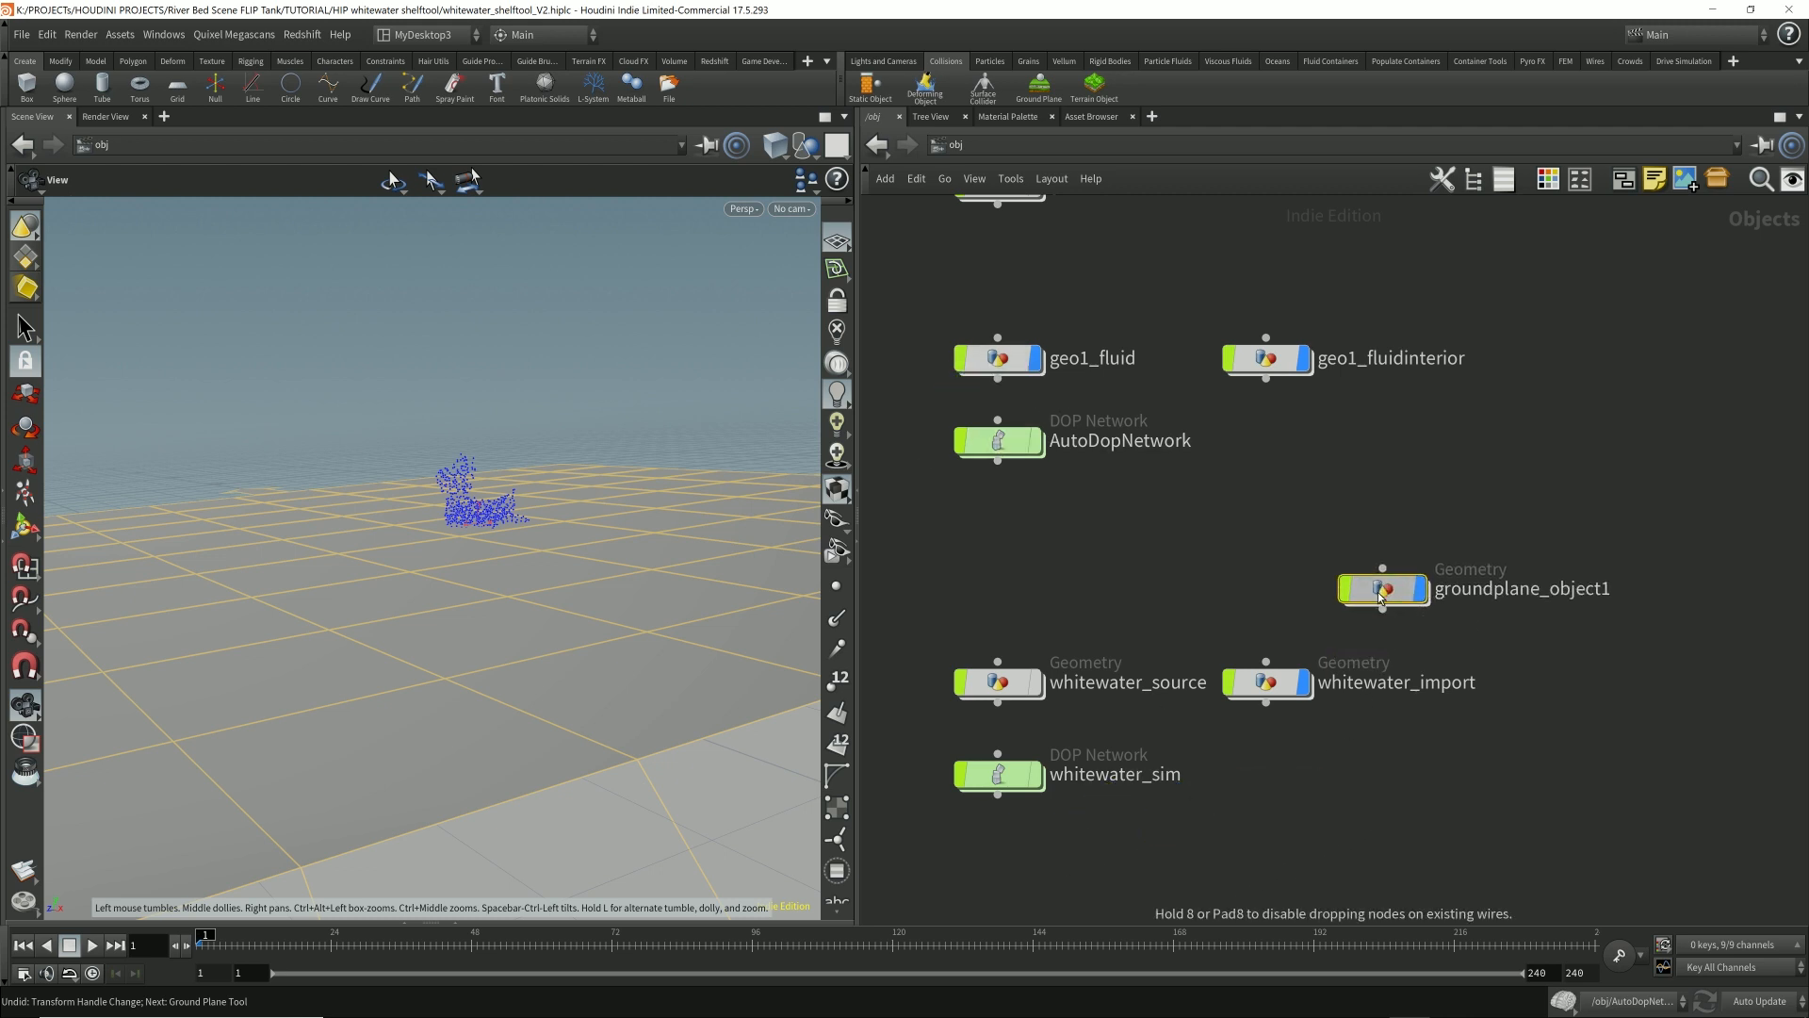
left_click_drag(1383, 588, 1265, 440)
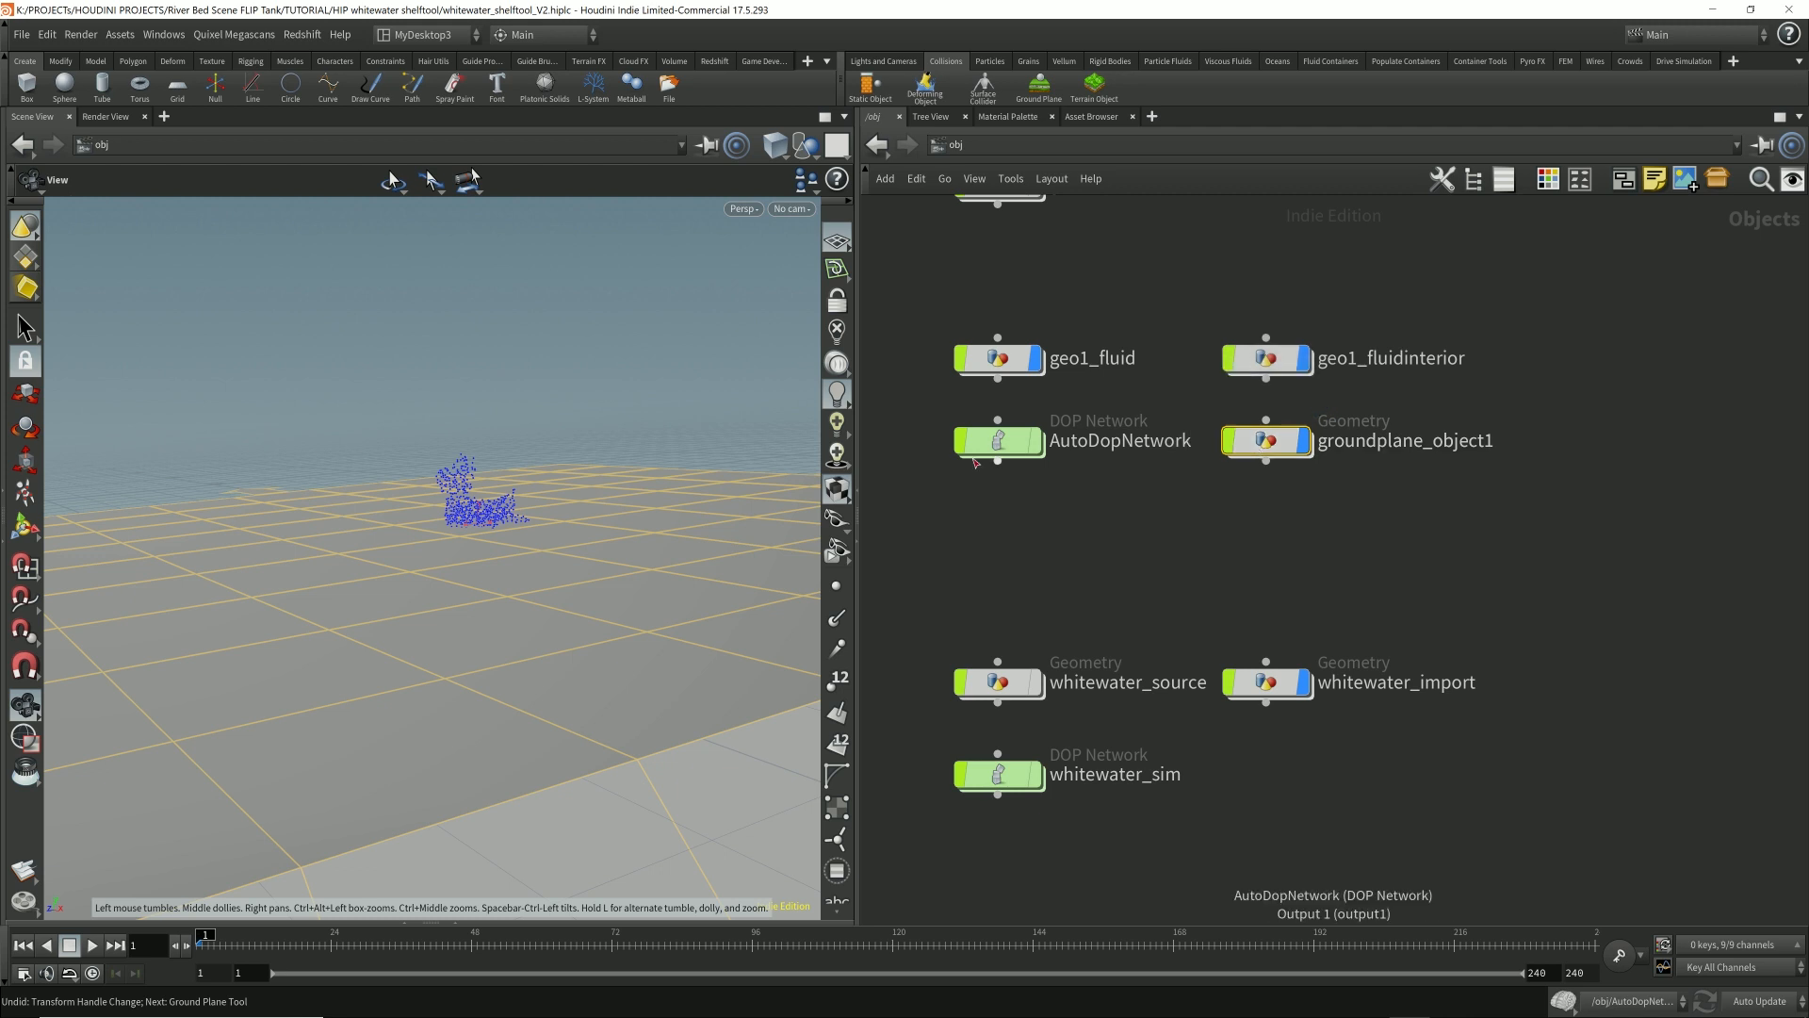
left_click(1266, 441)
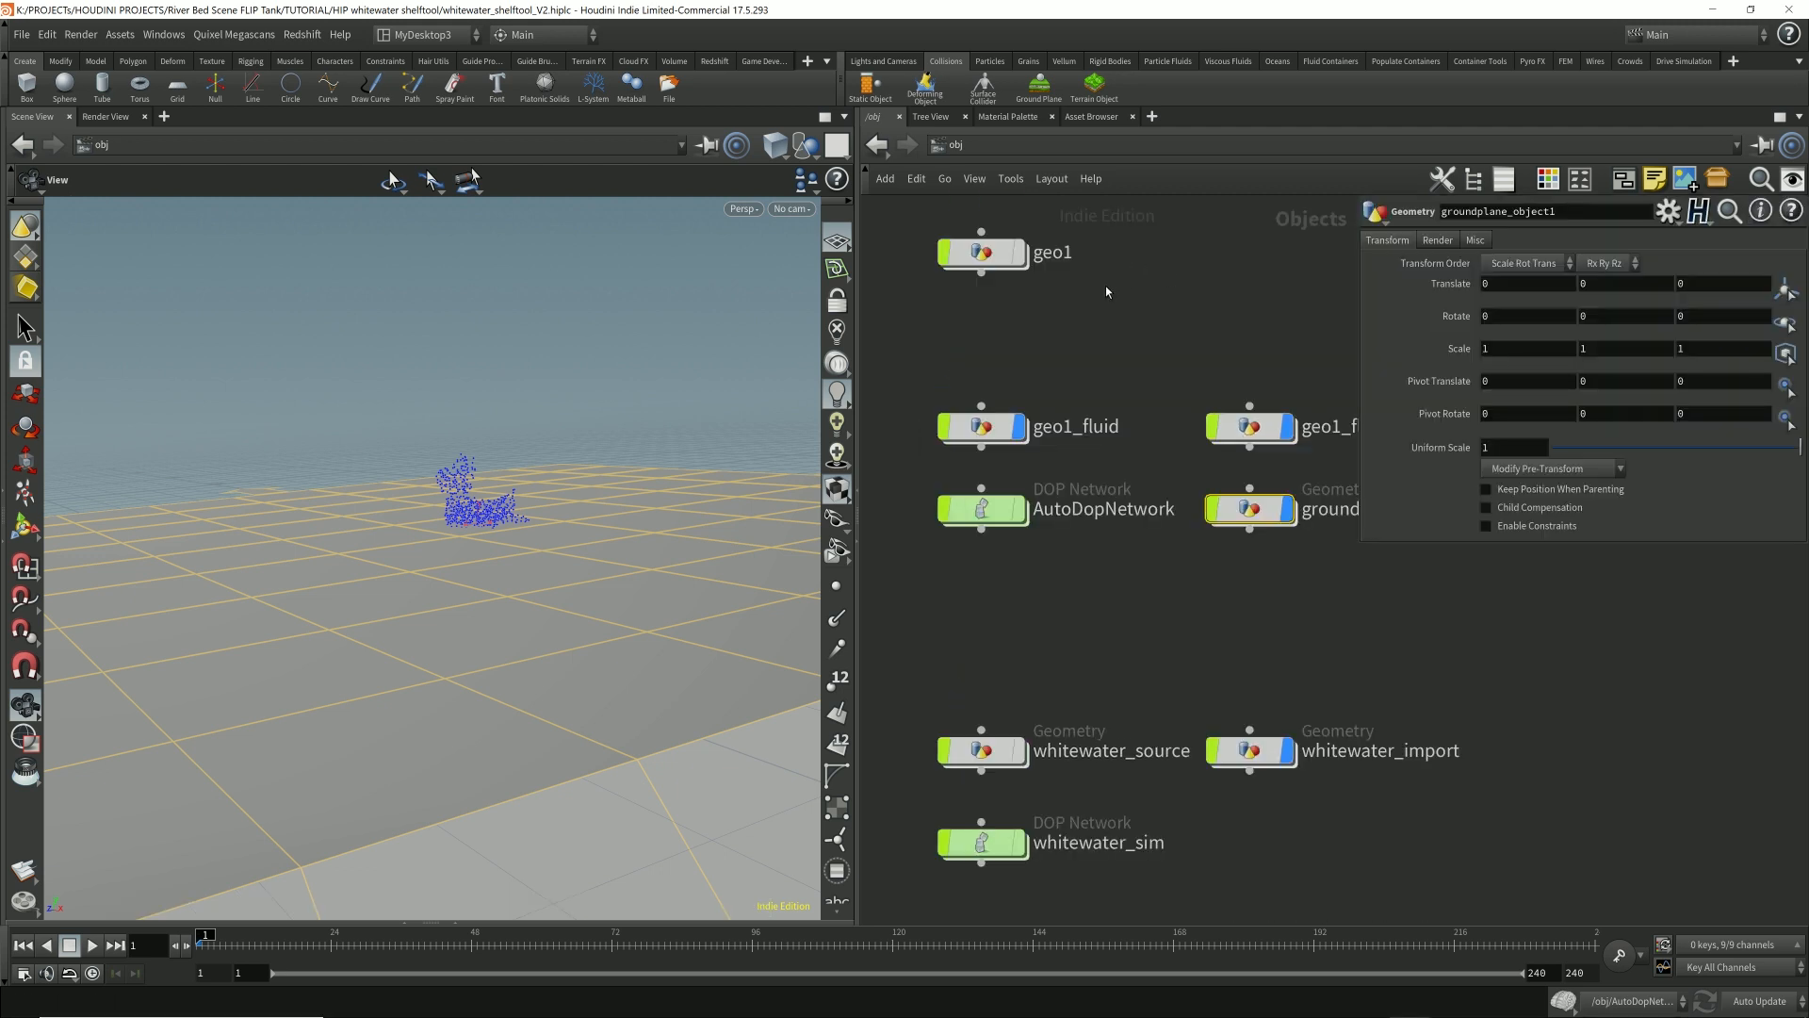
double_click(982, 252)
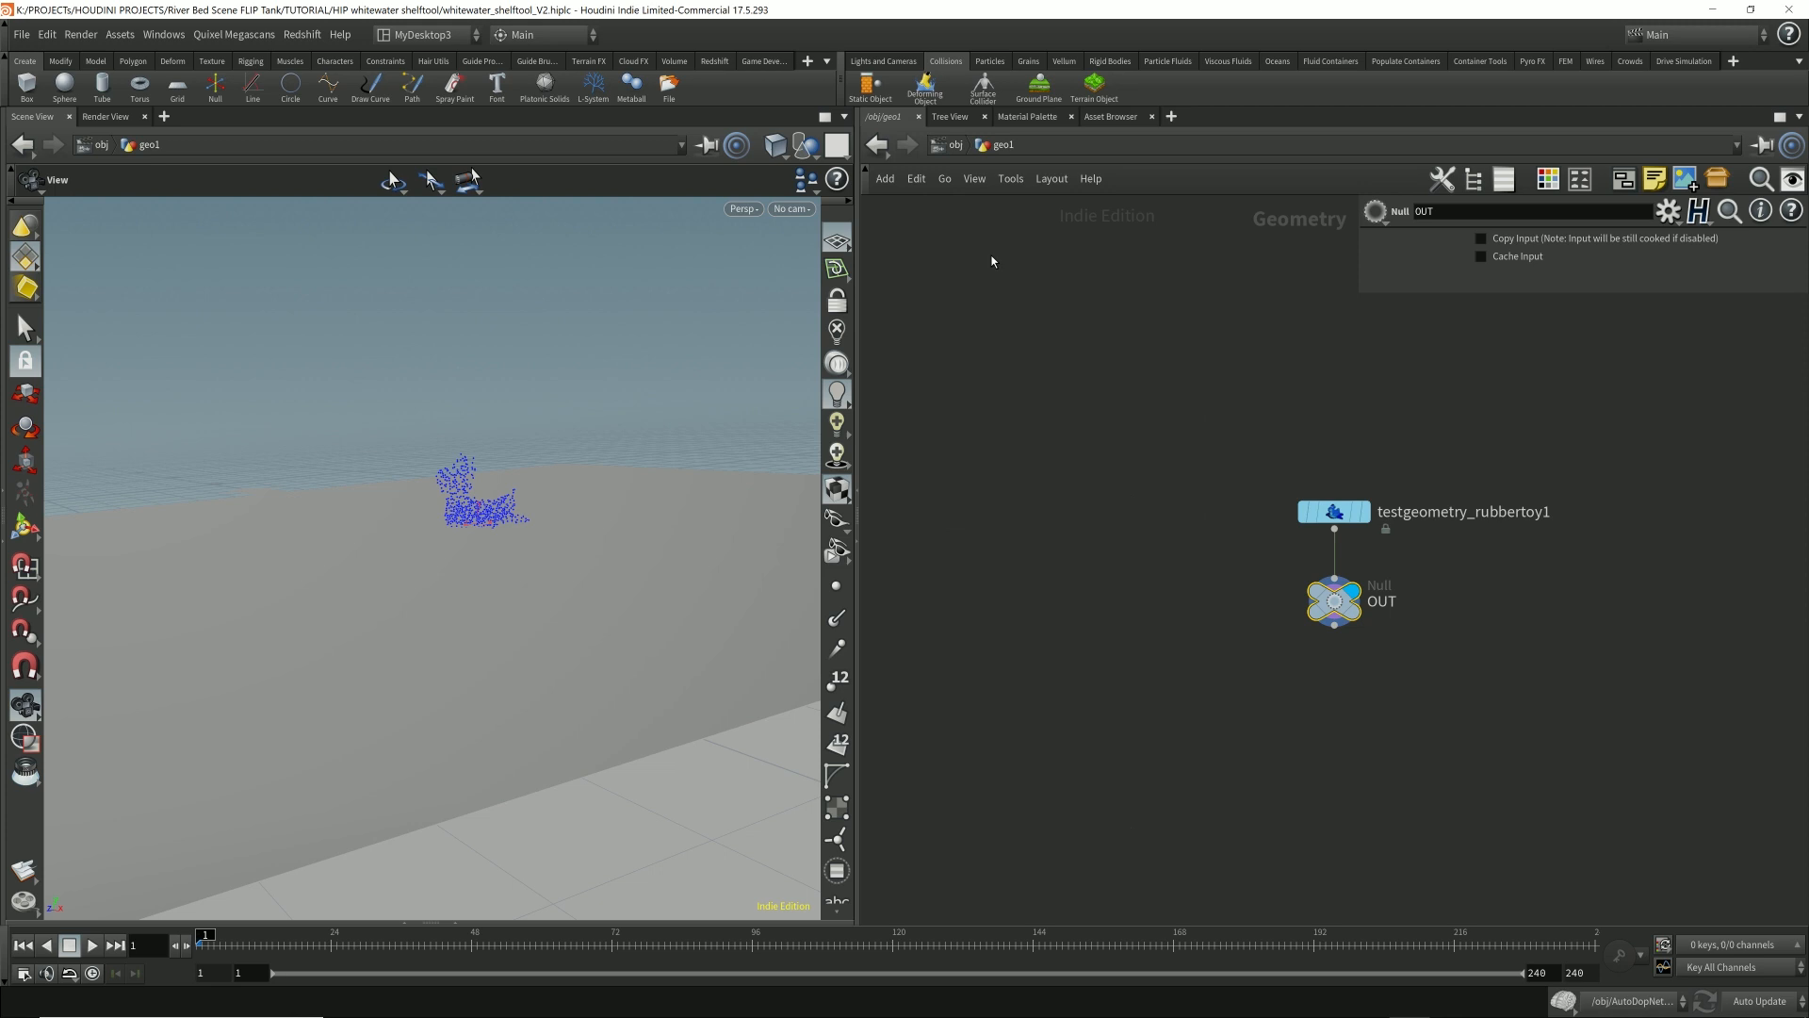
Step: Insert transform1 between the rubber toy and OUT, raising it with values 0.1 and 1.9
left_click(1482, 238)
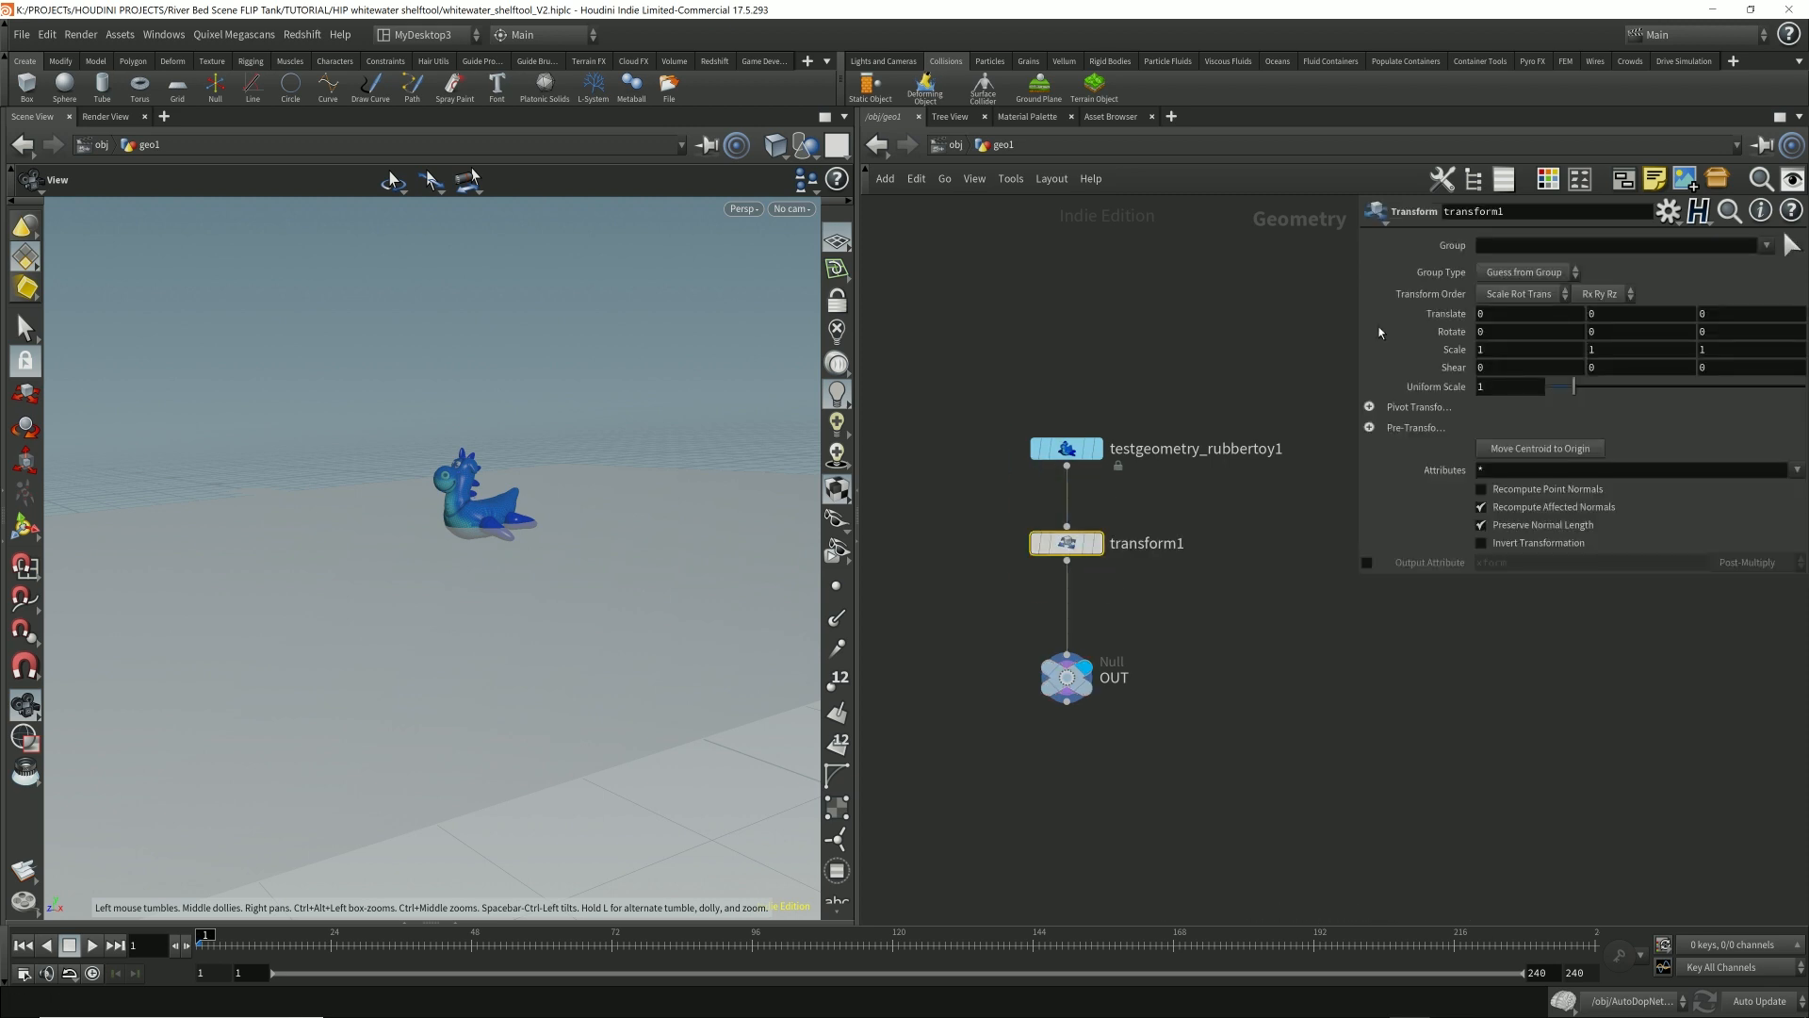
type("0.1")
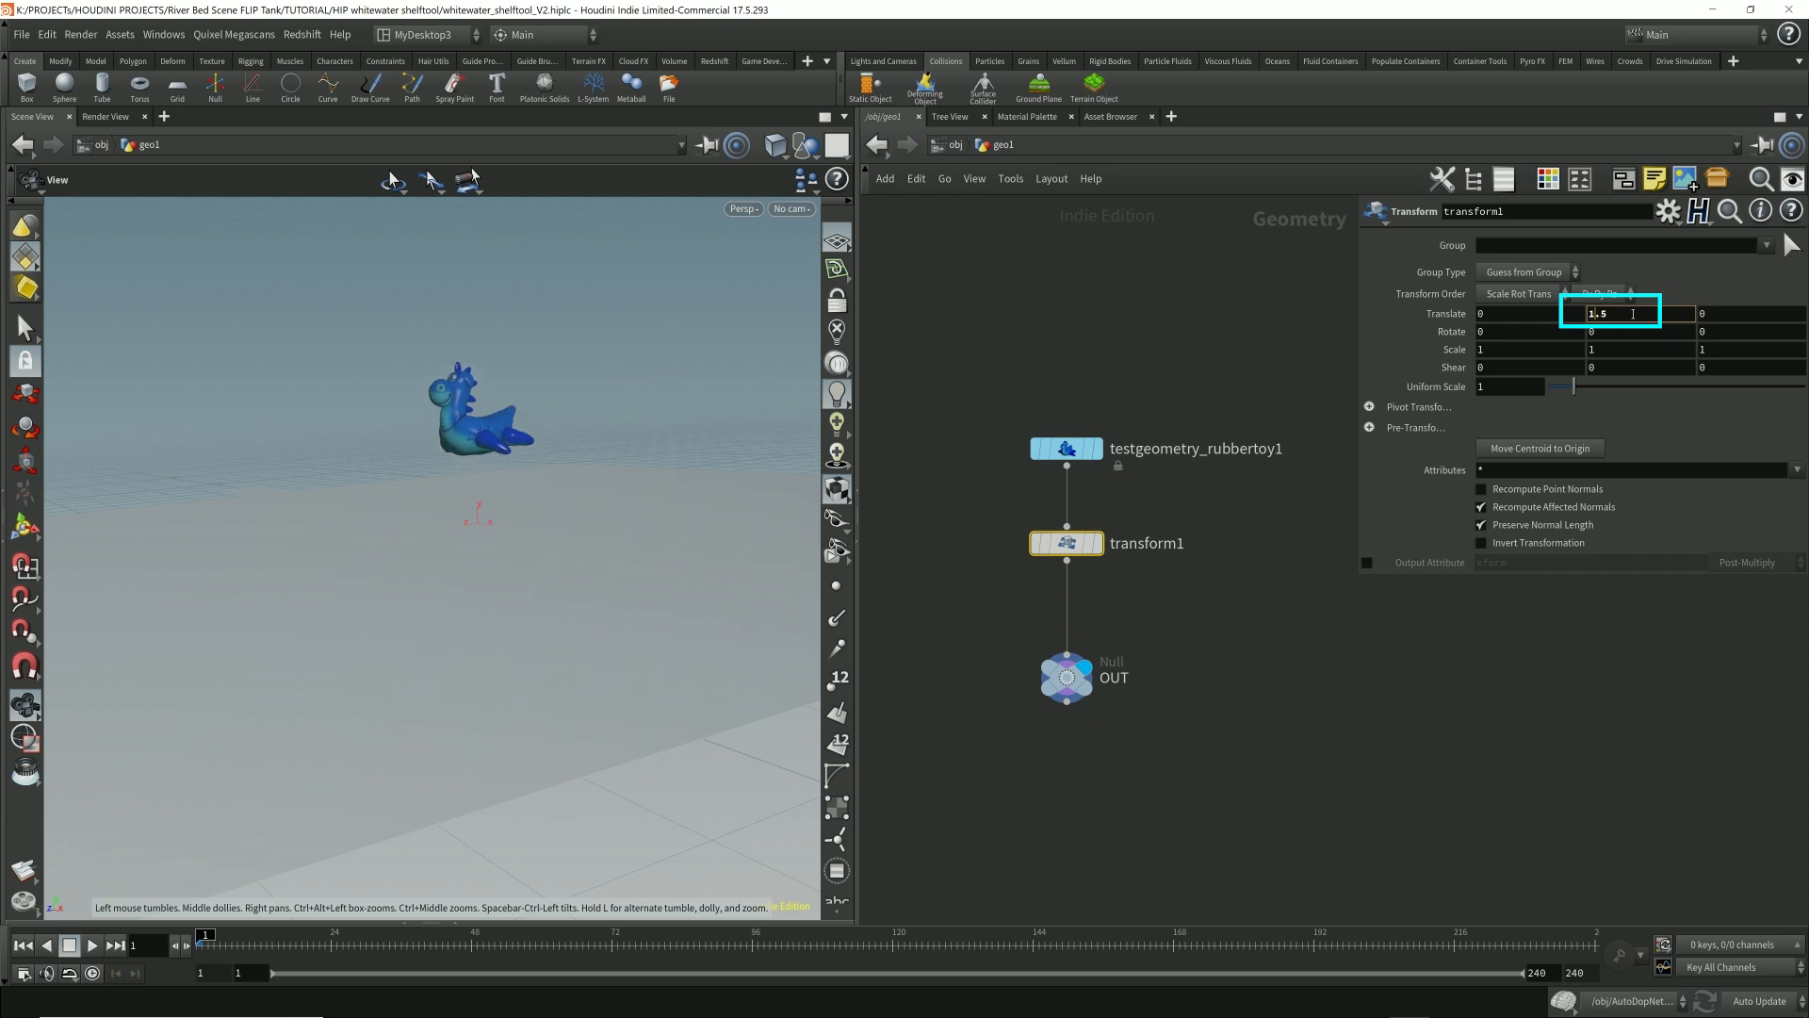
type("1.9")
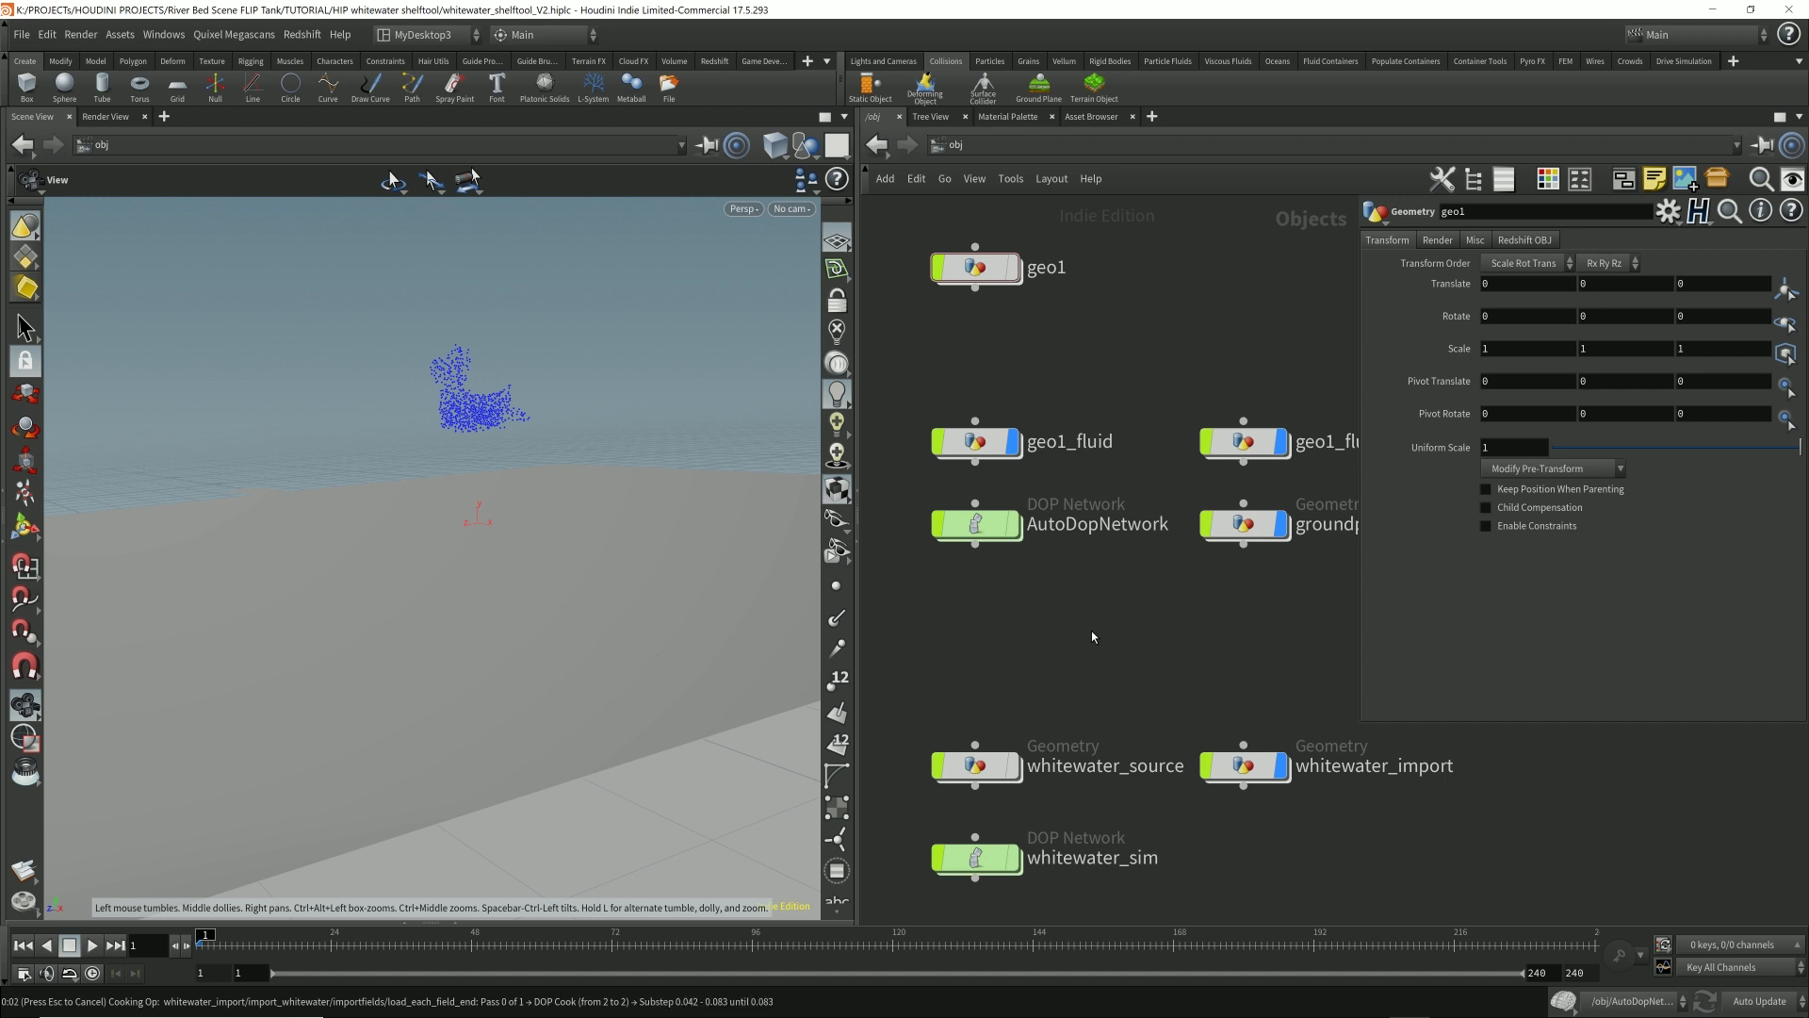
Step: Play the whitewater simulation, stop, and scrub back to frame 21
left_click(90, 944)
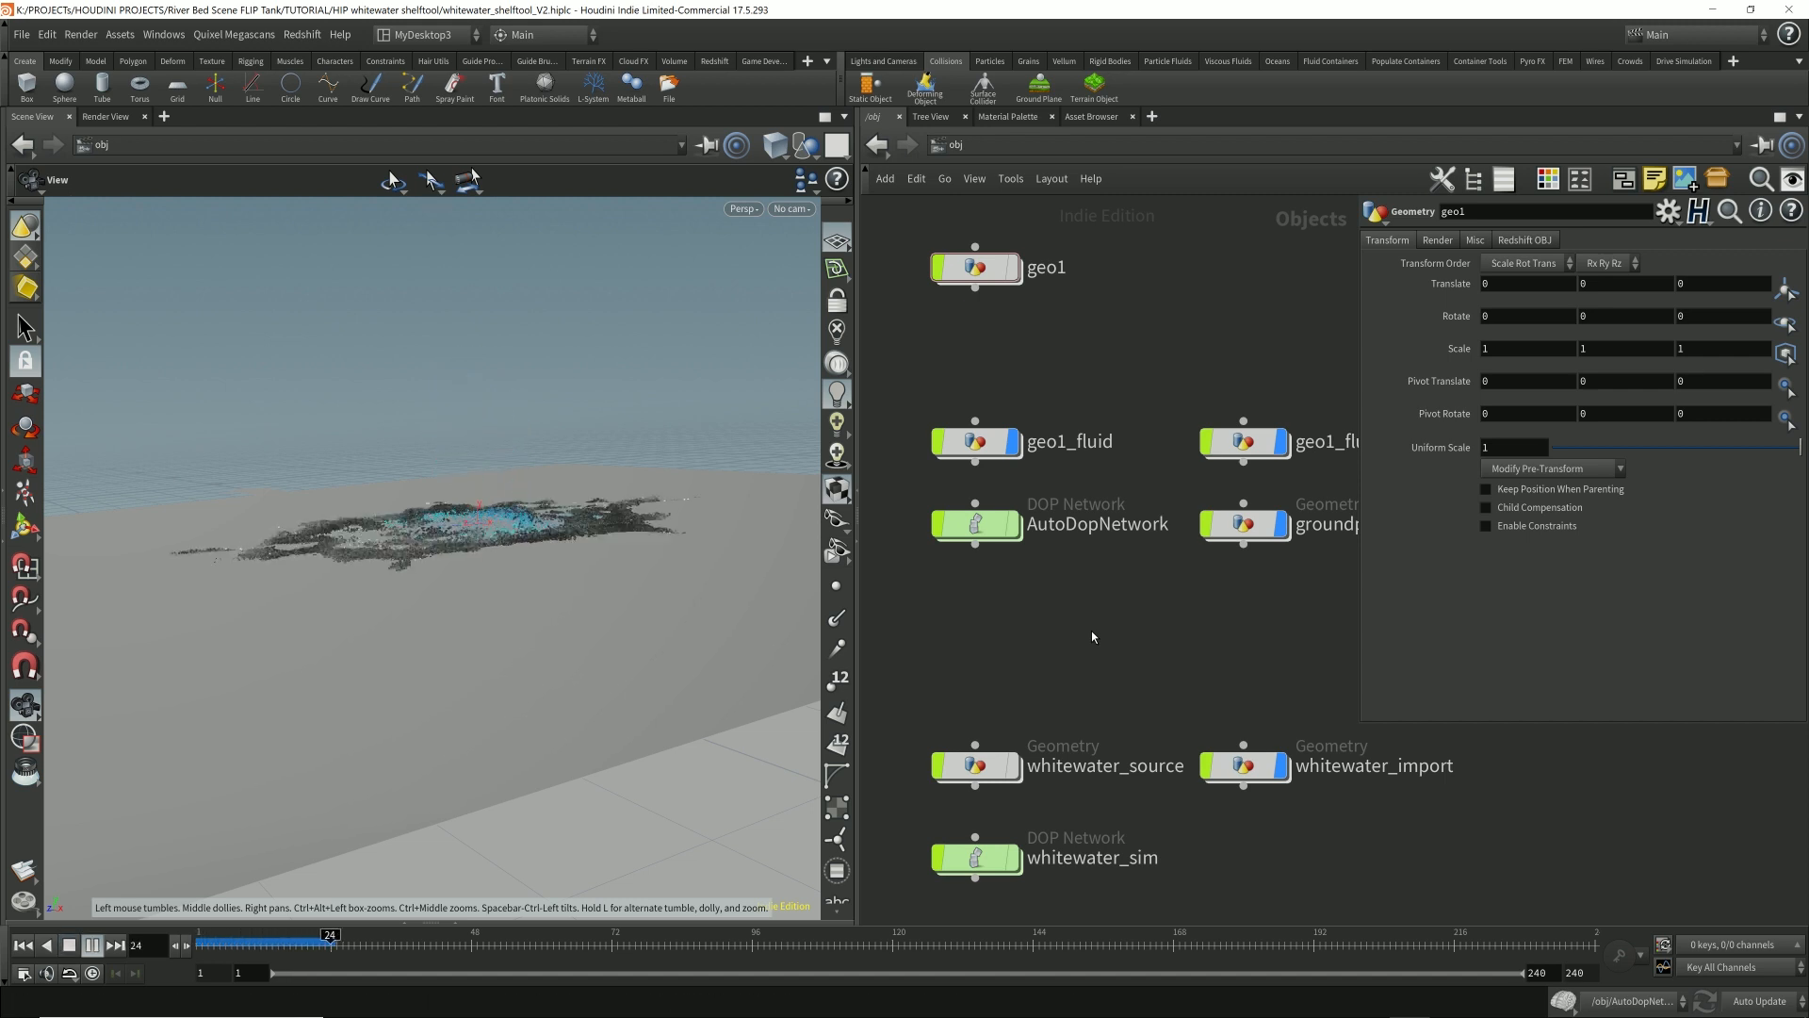
left_click(92, 945)
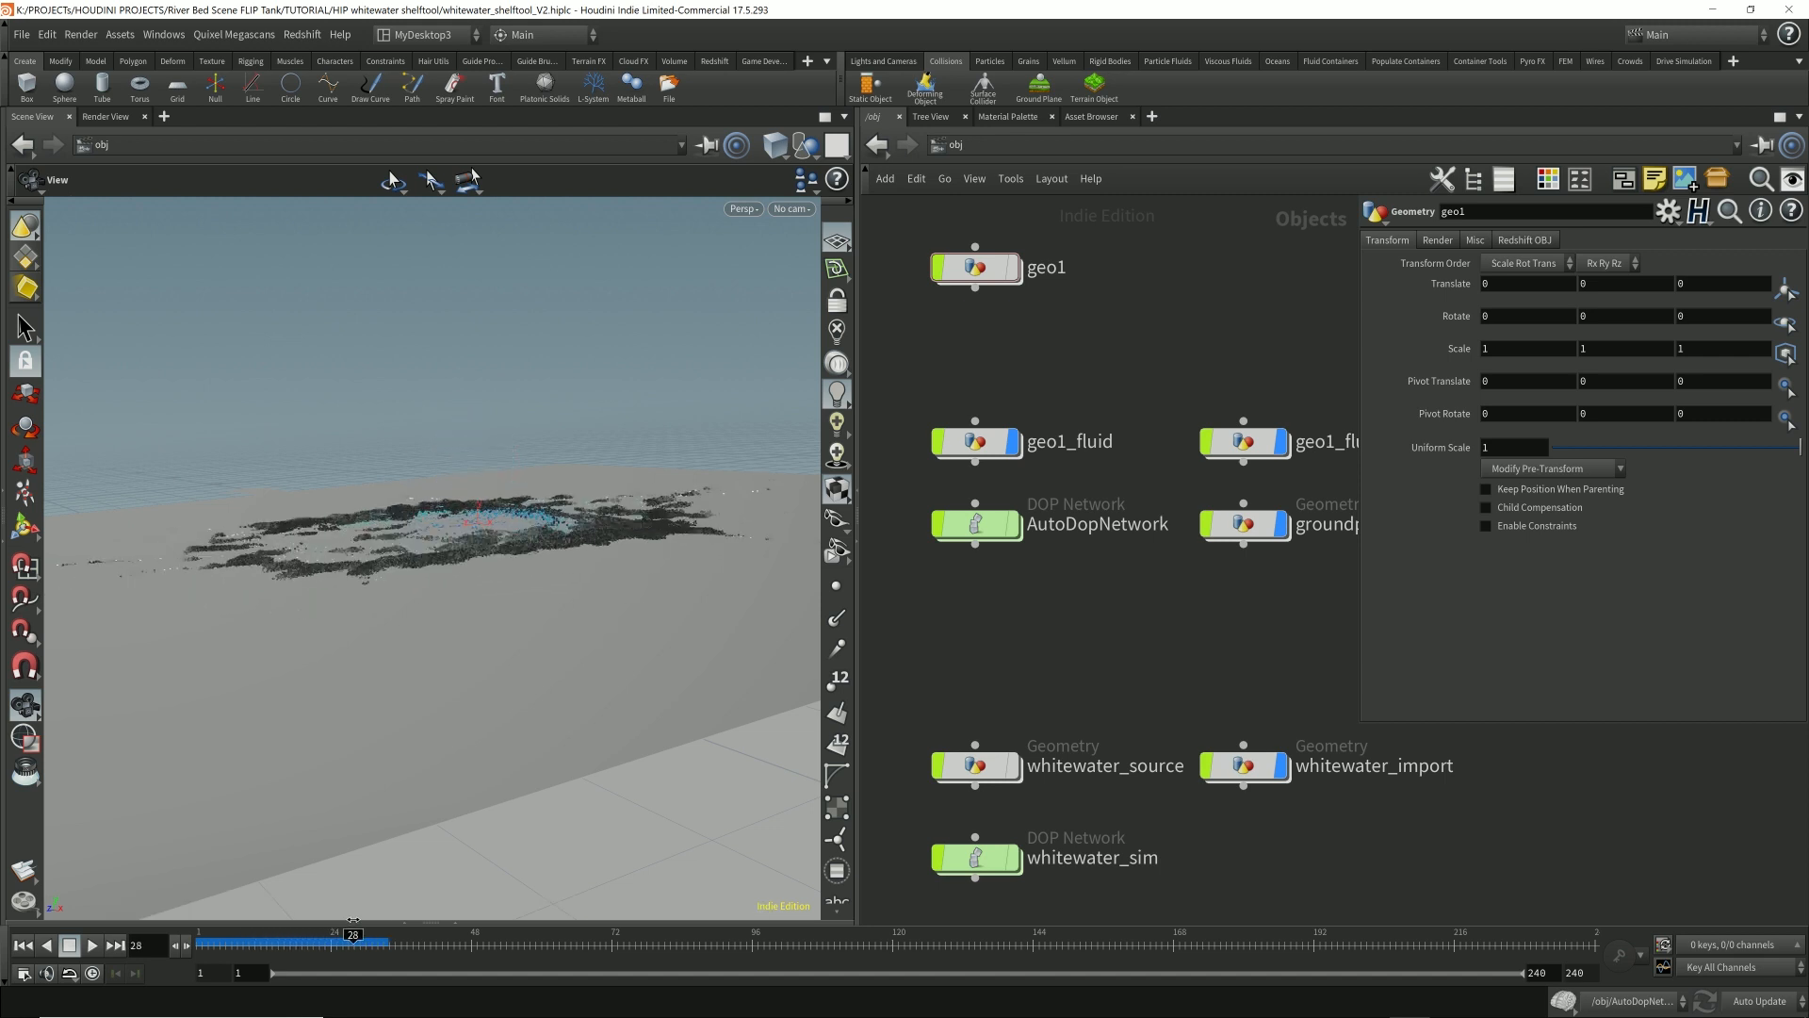
left_click_drag(352, 935, 288, 935)
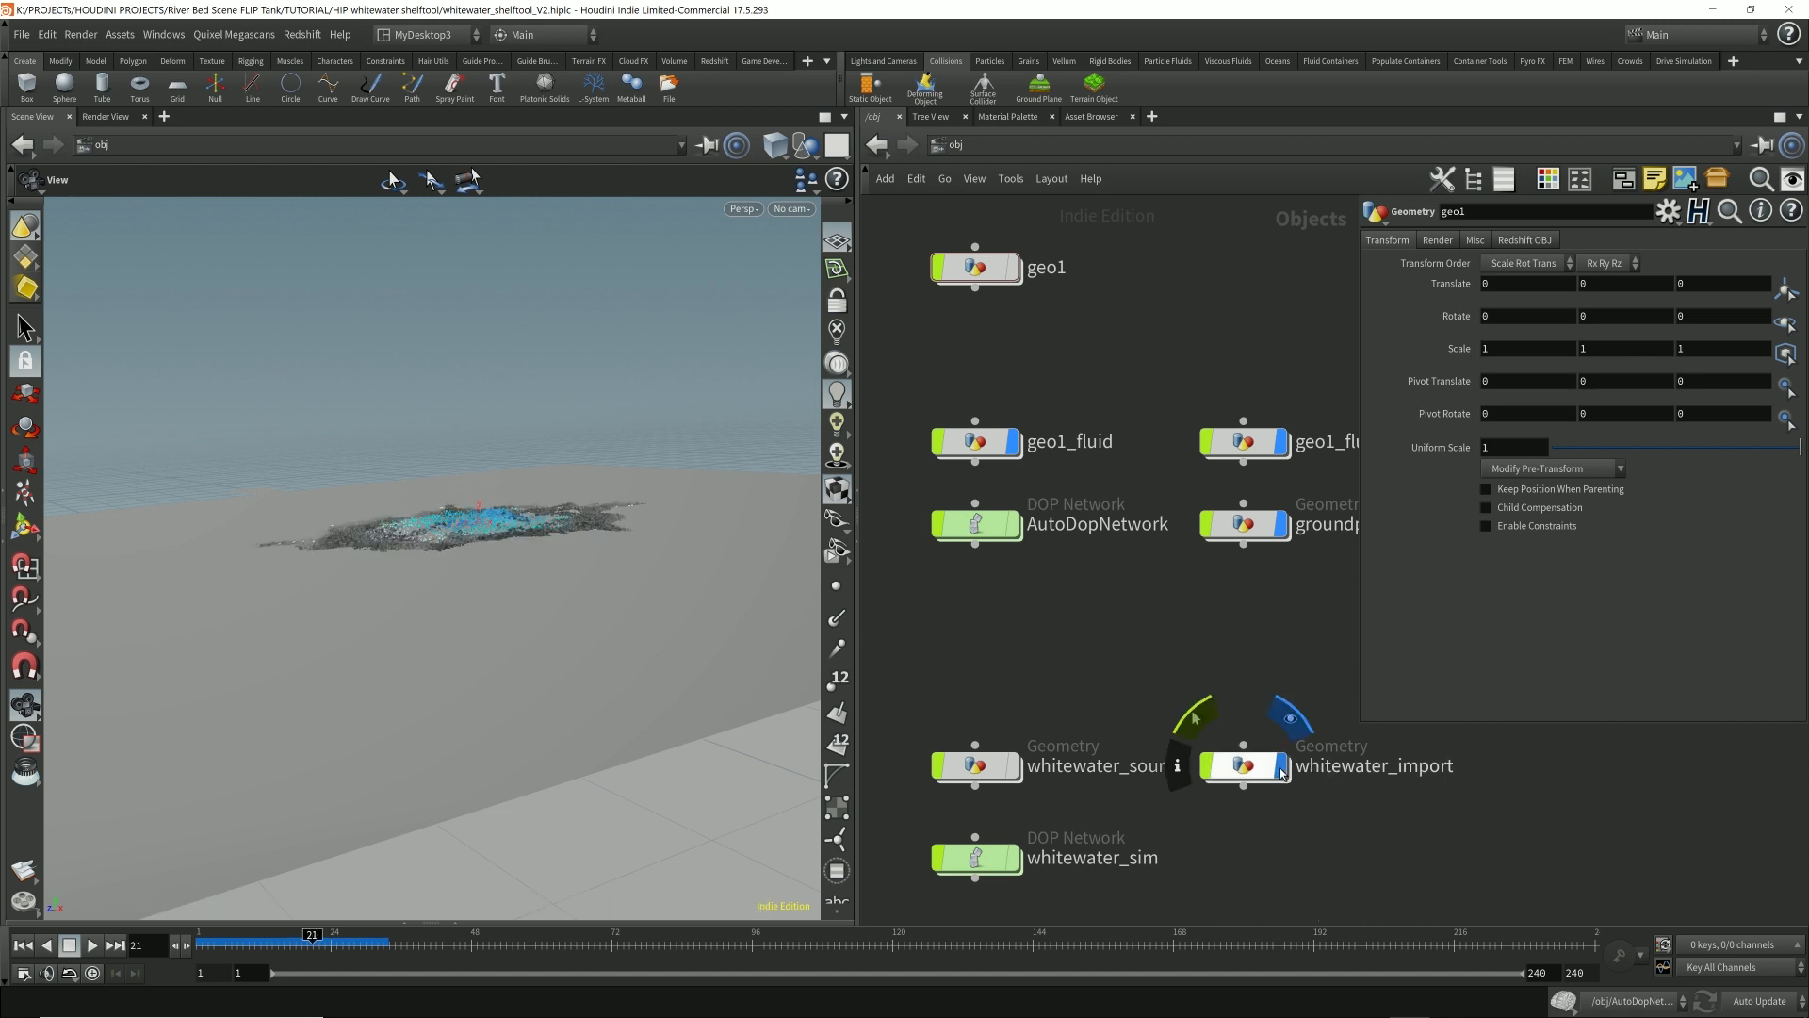
mouse_move(1279, 771)
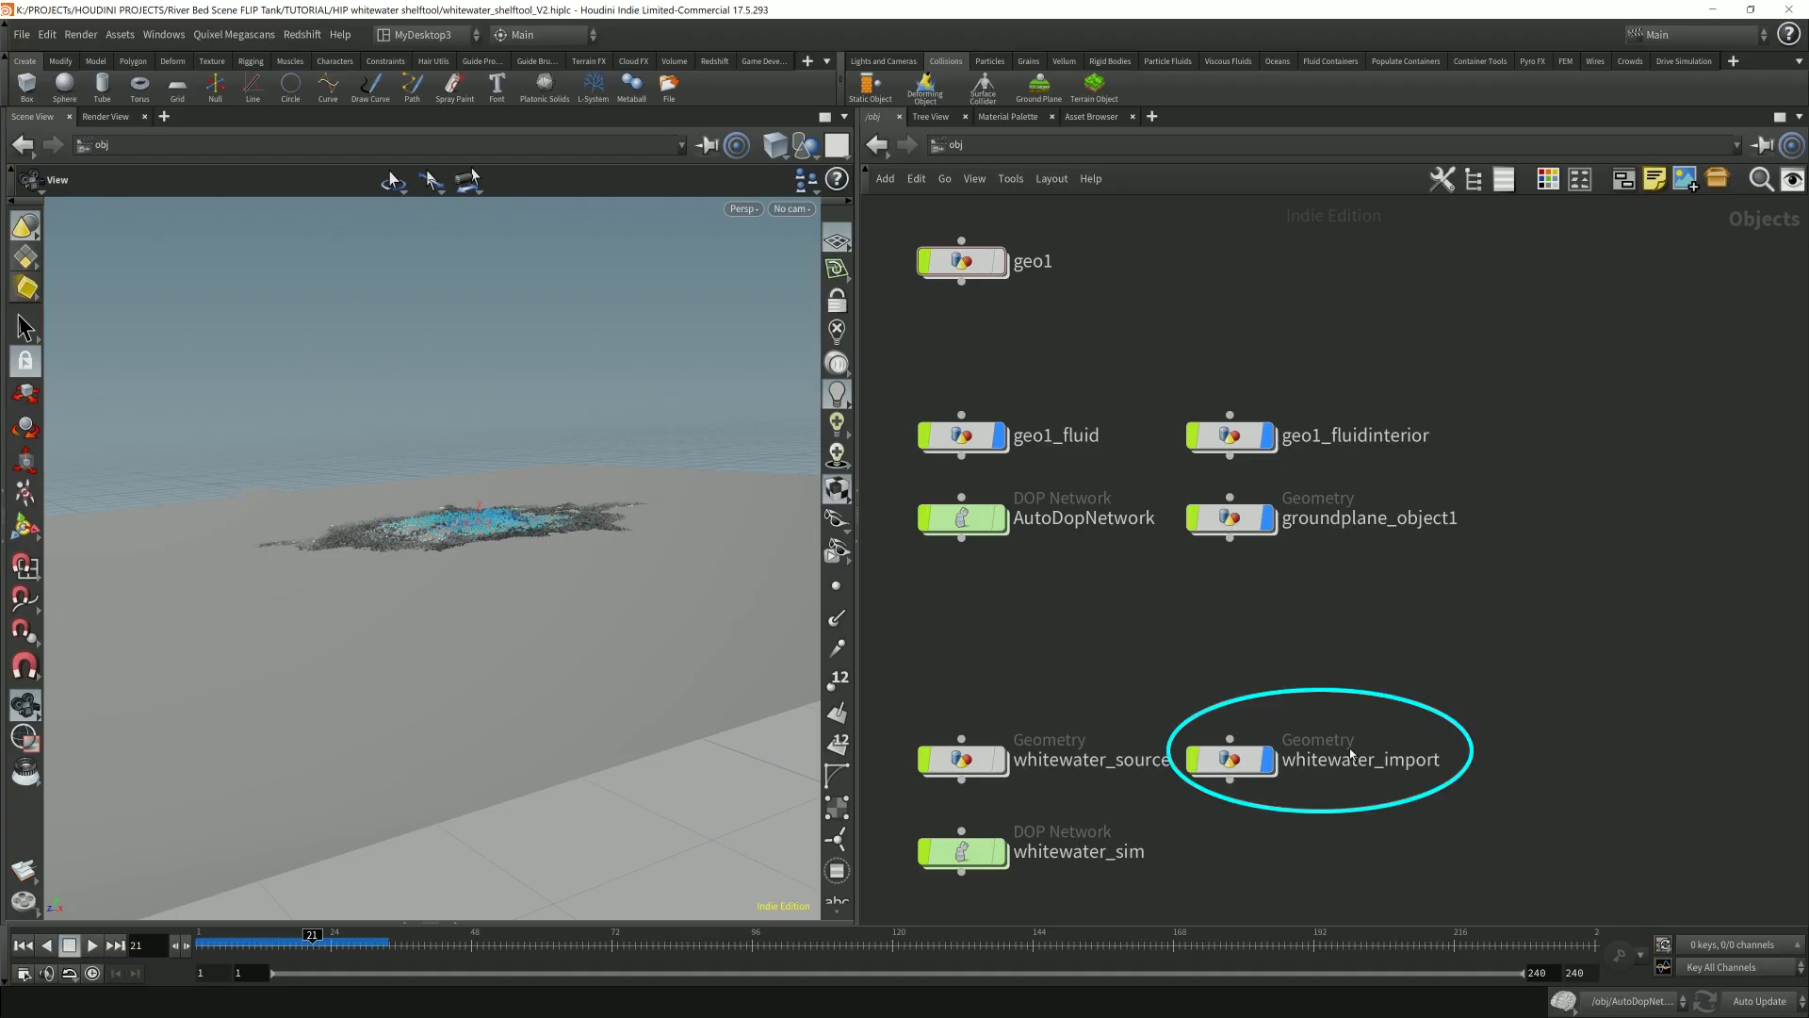
Step: Select the whitewater_import object and dive into its network
left_click(1228, 759)
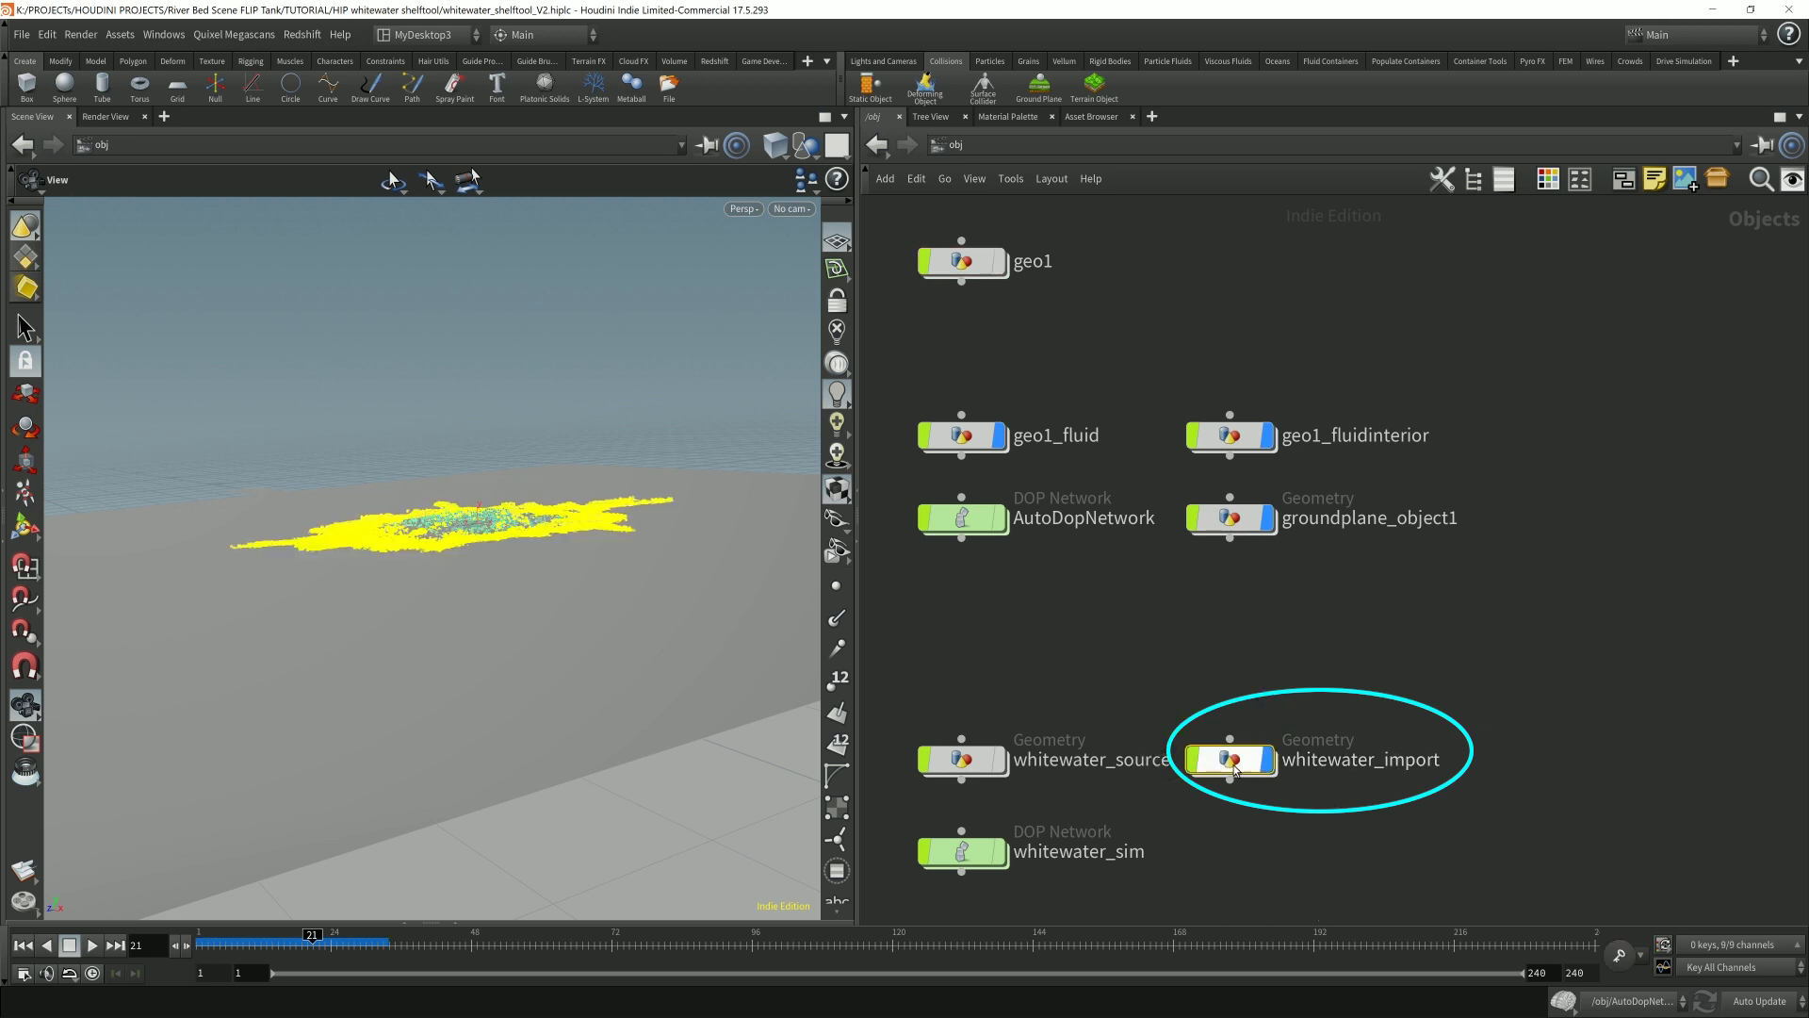
double_click(1229, 757)
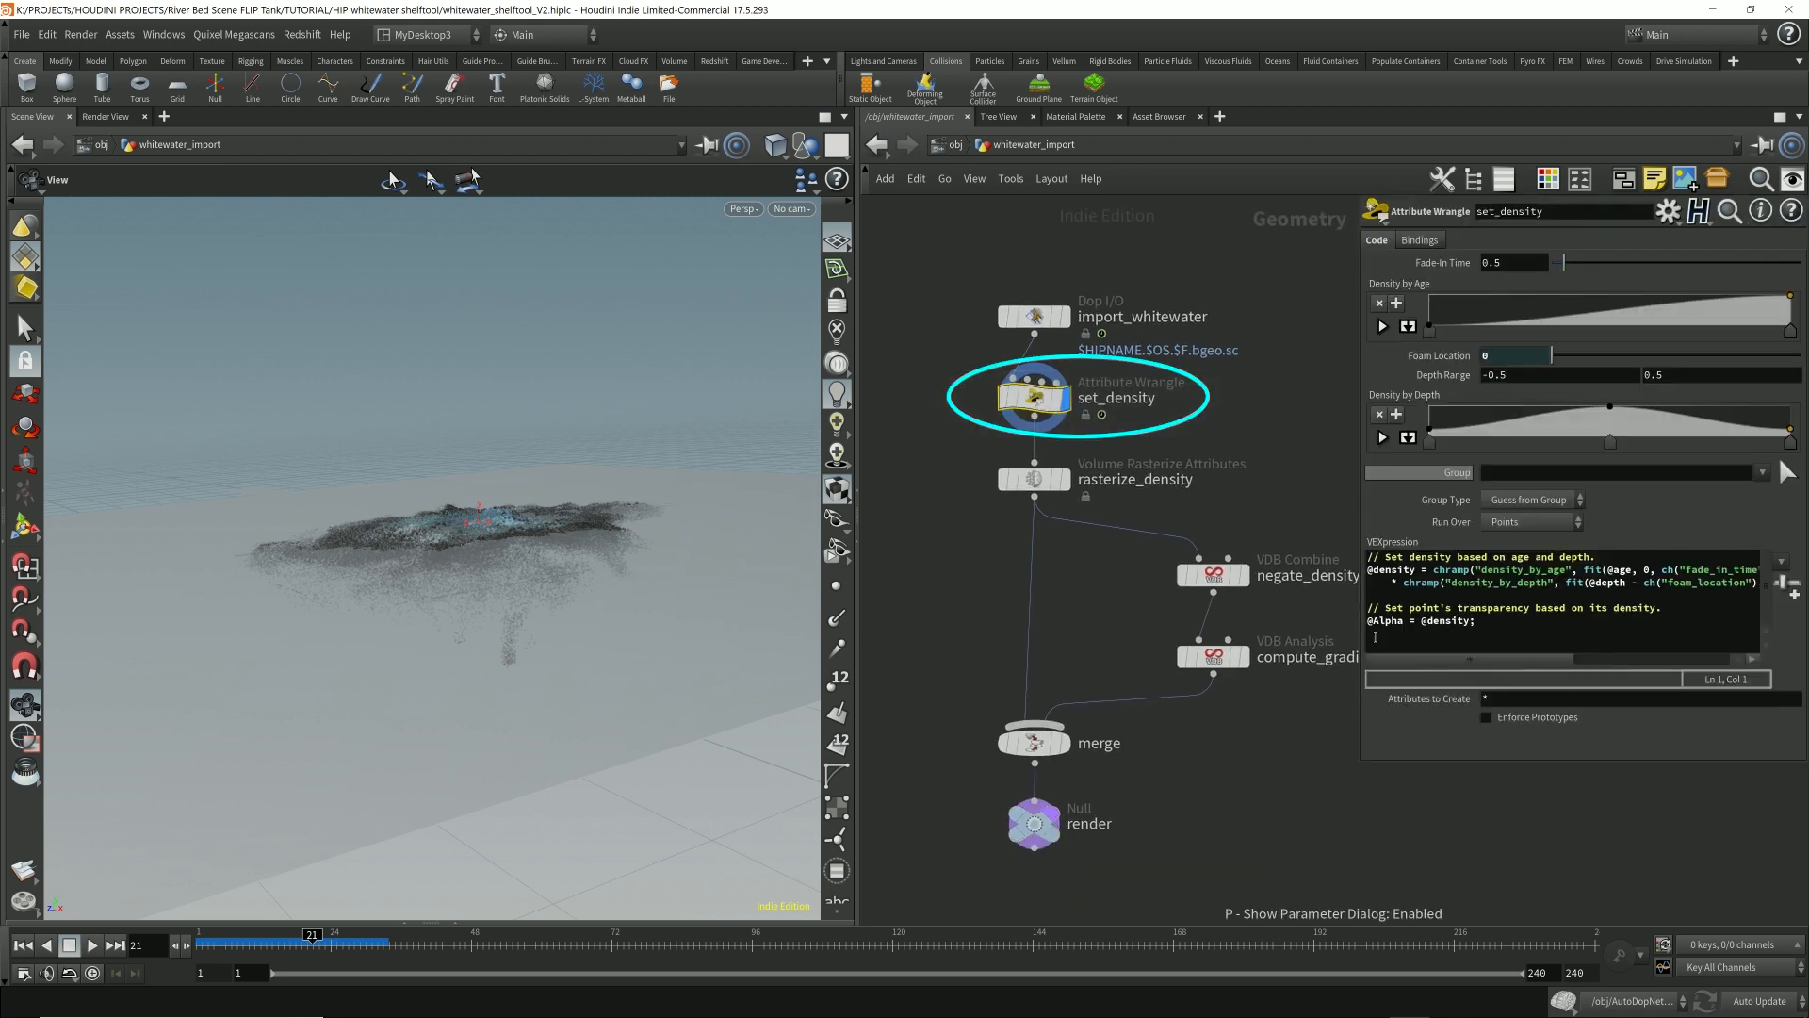
mouse_move(1500, 471)
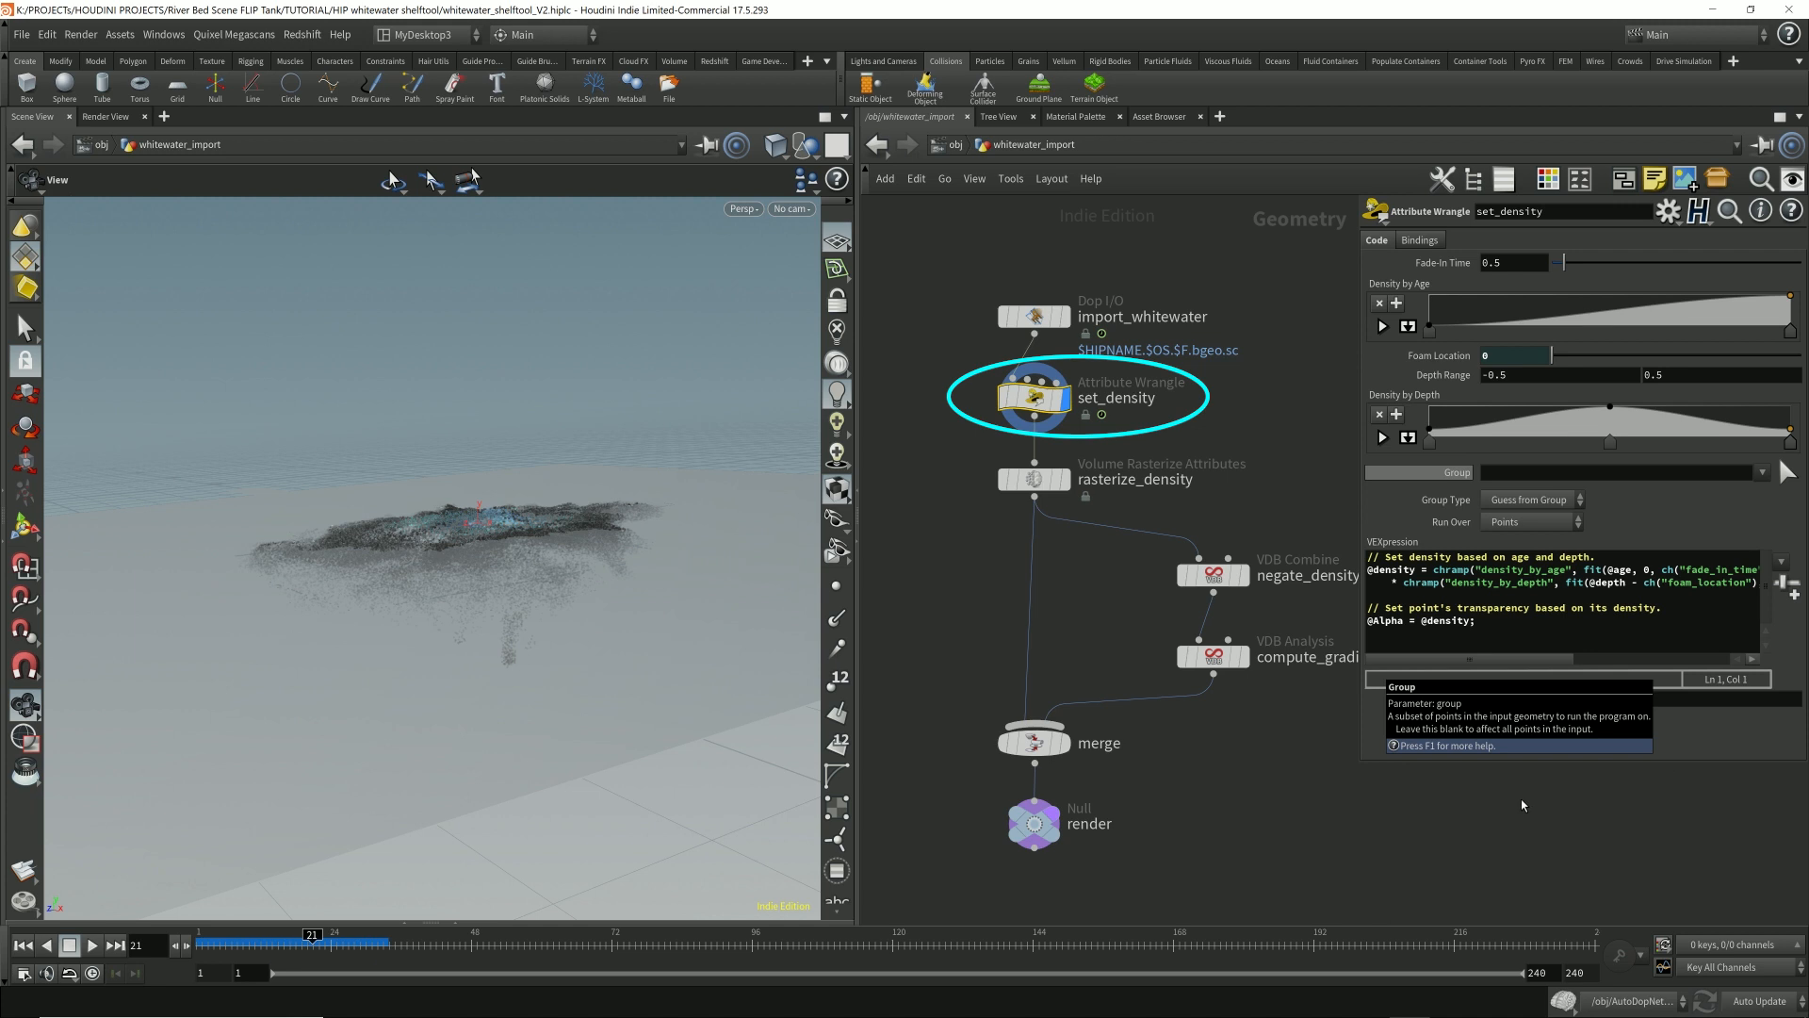
mouse_move(1280, 806)
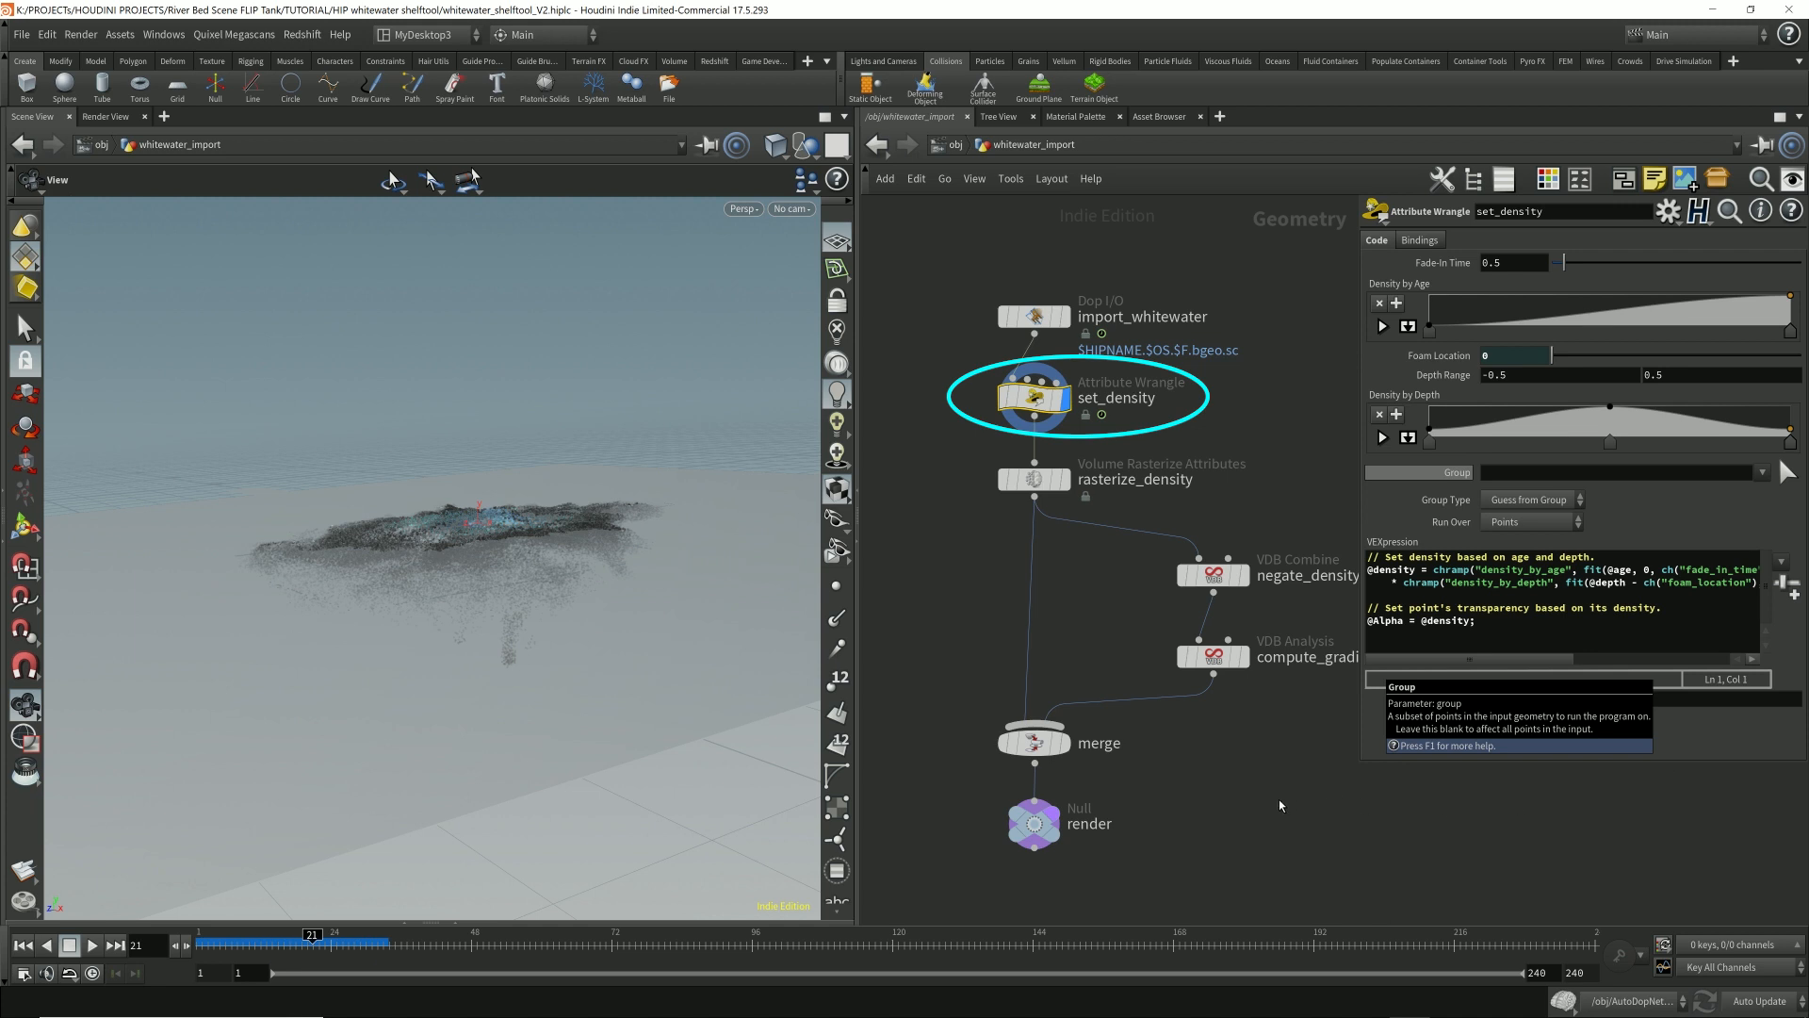
mouse_move(1210, 272)
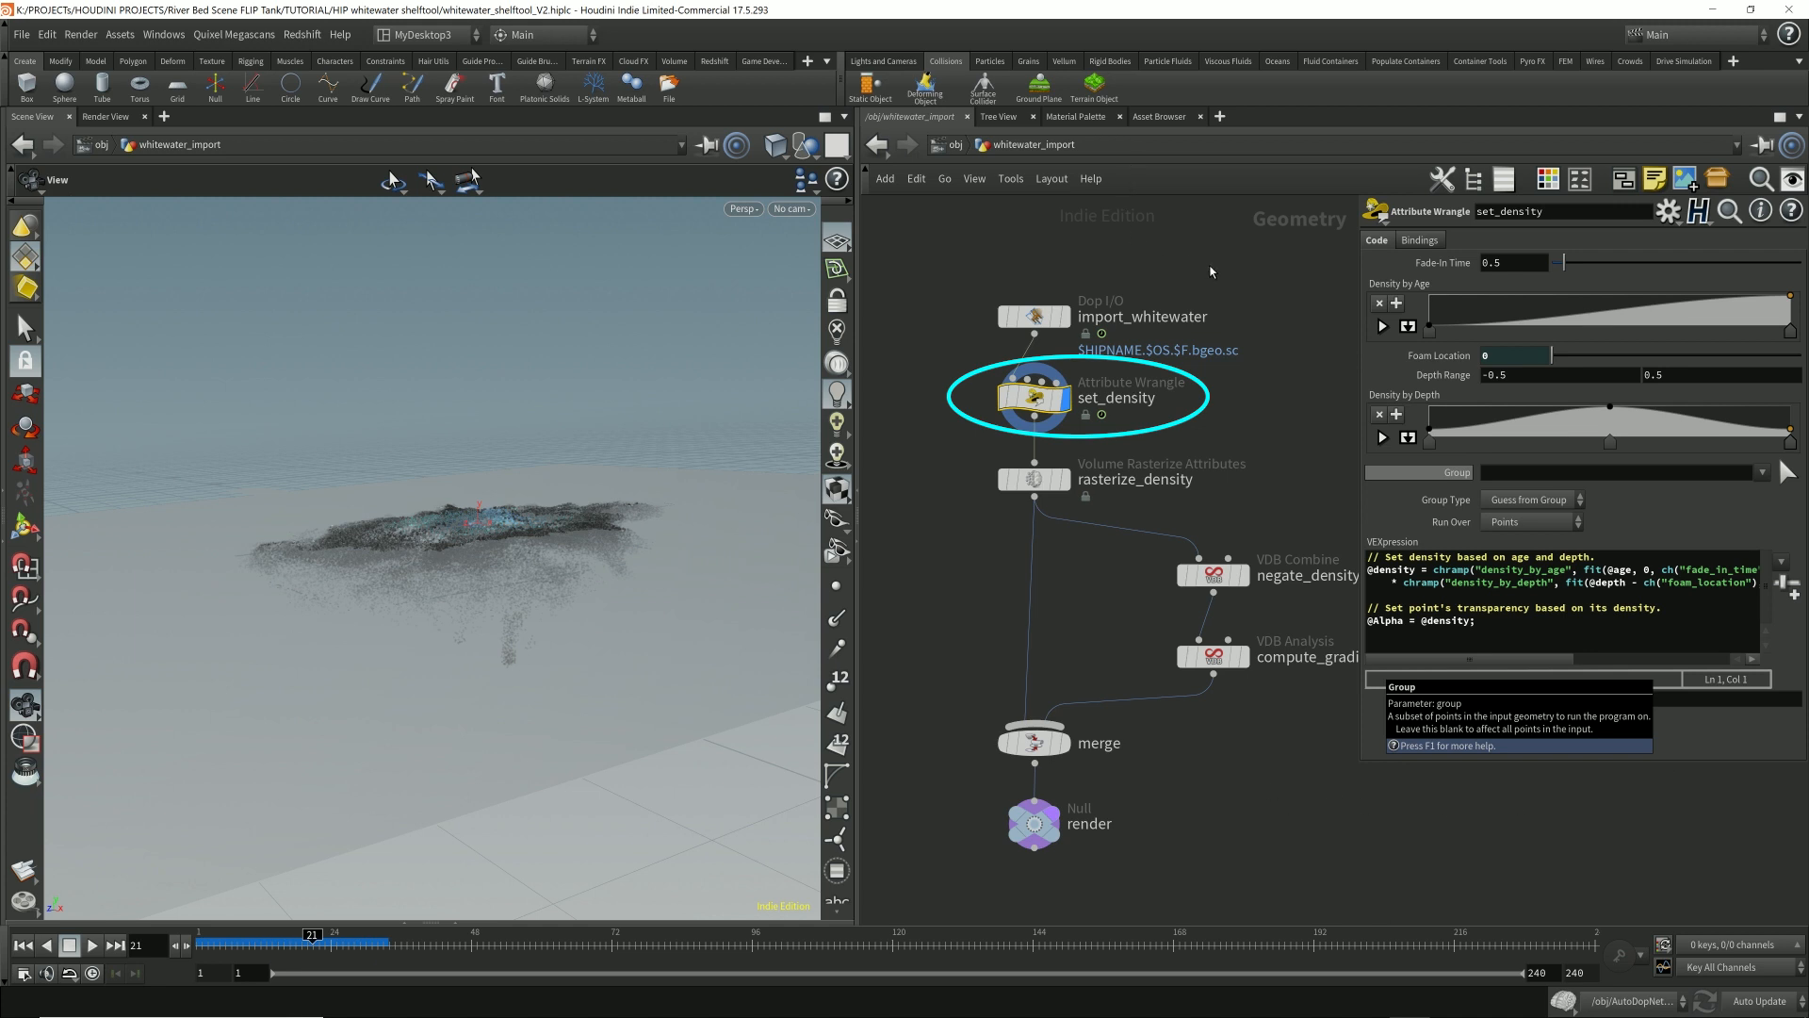
mouse_move(1111, 230)
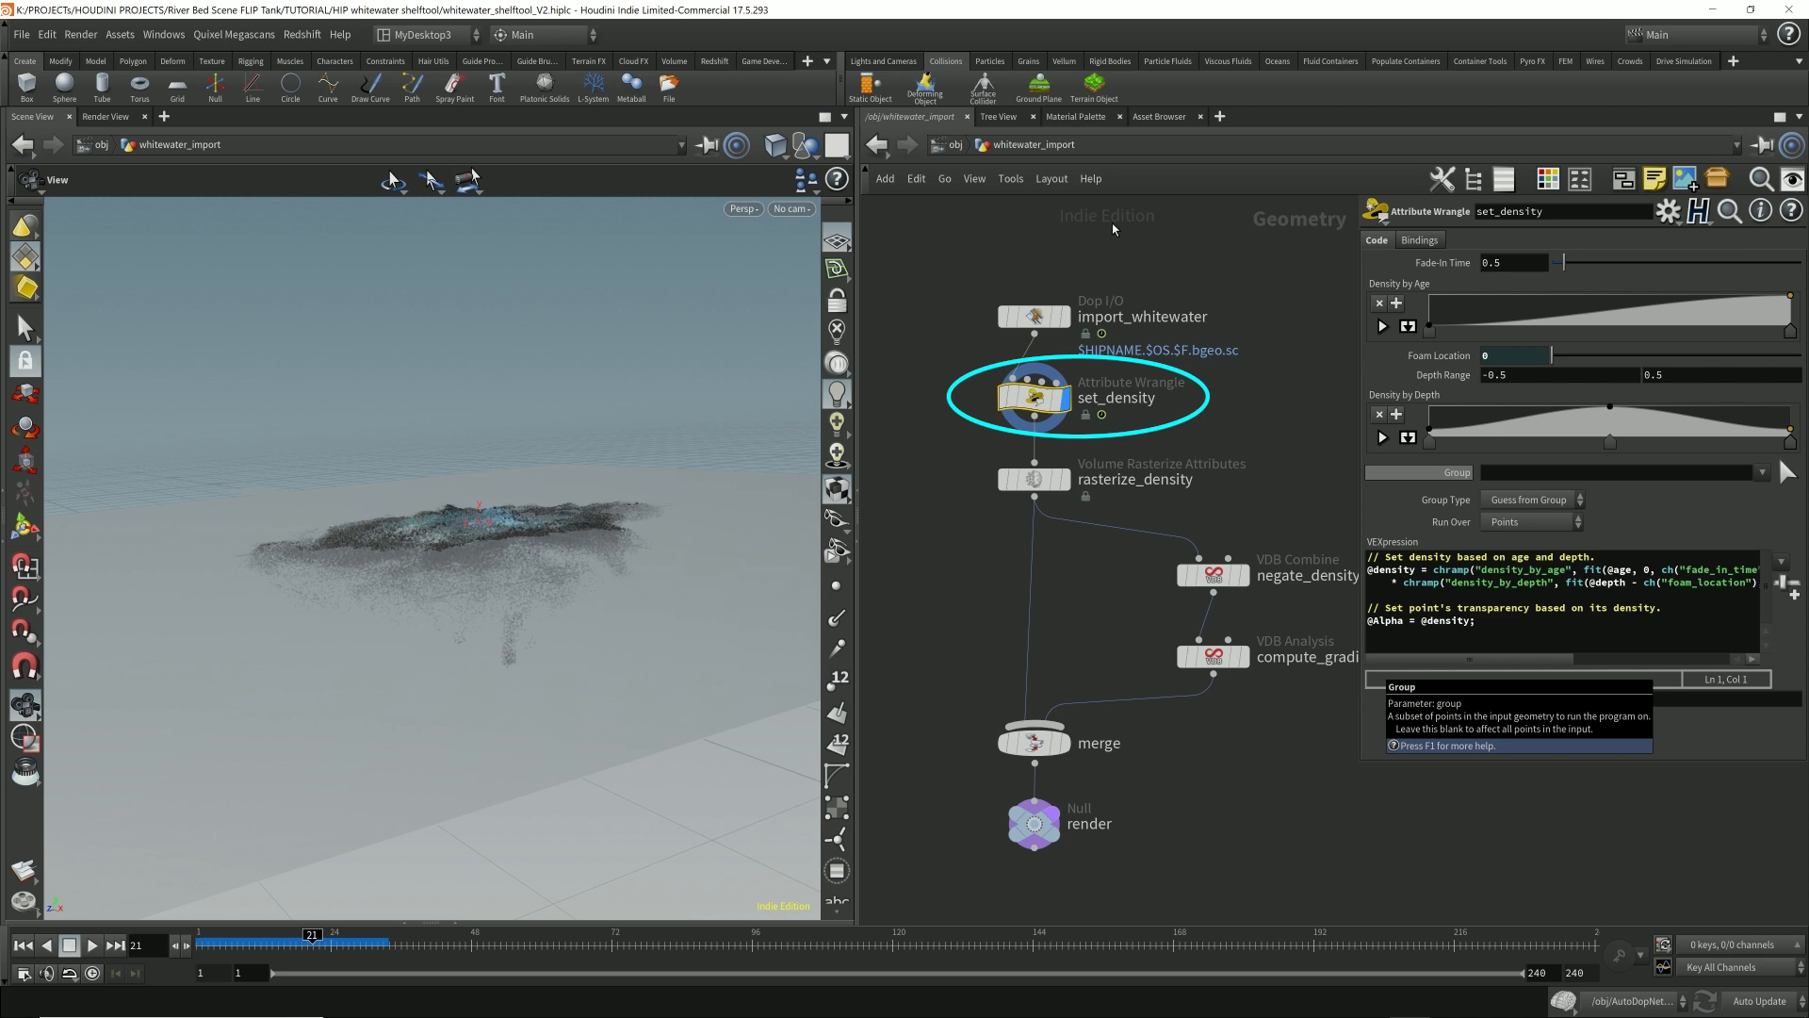
mouse_move(1464, 783)
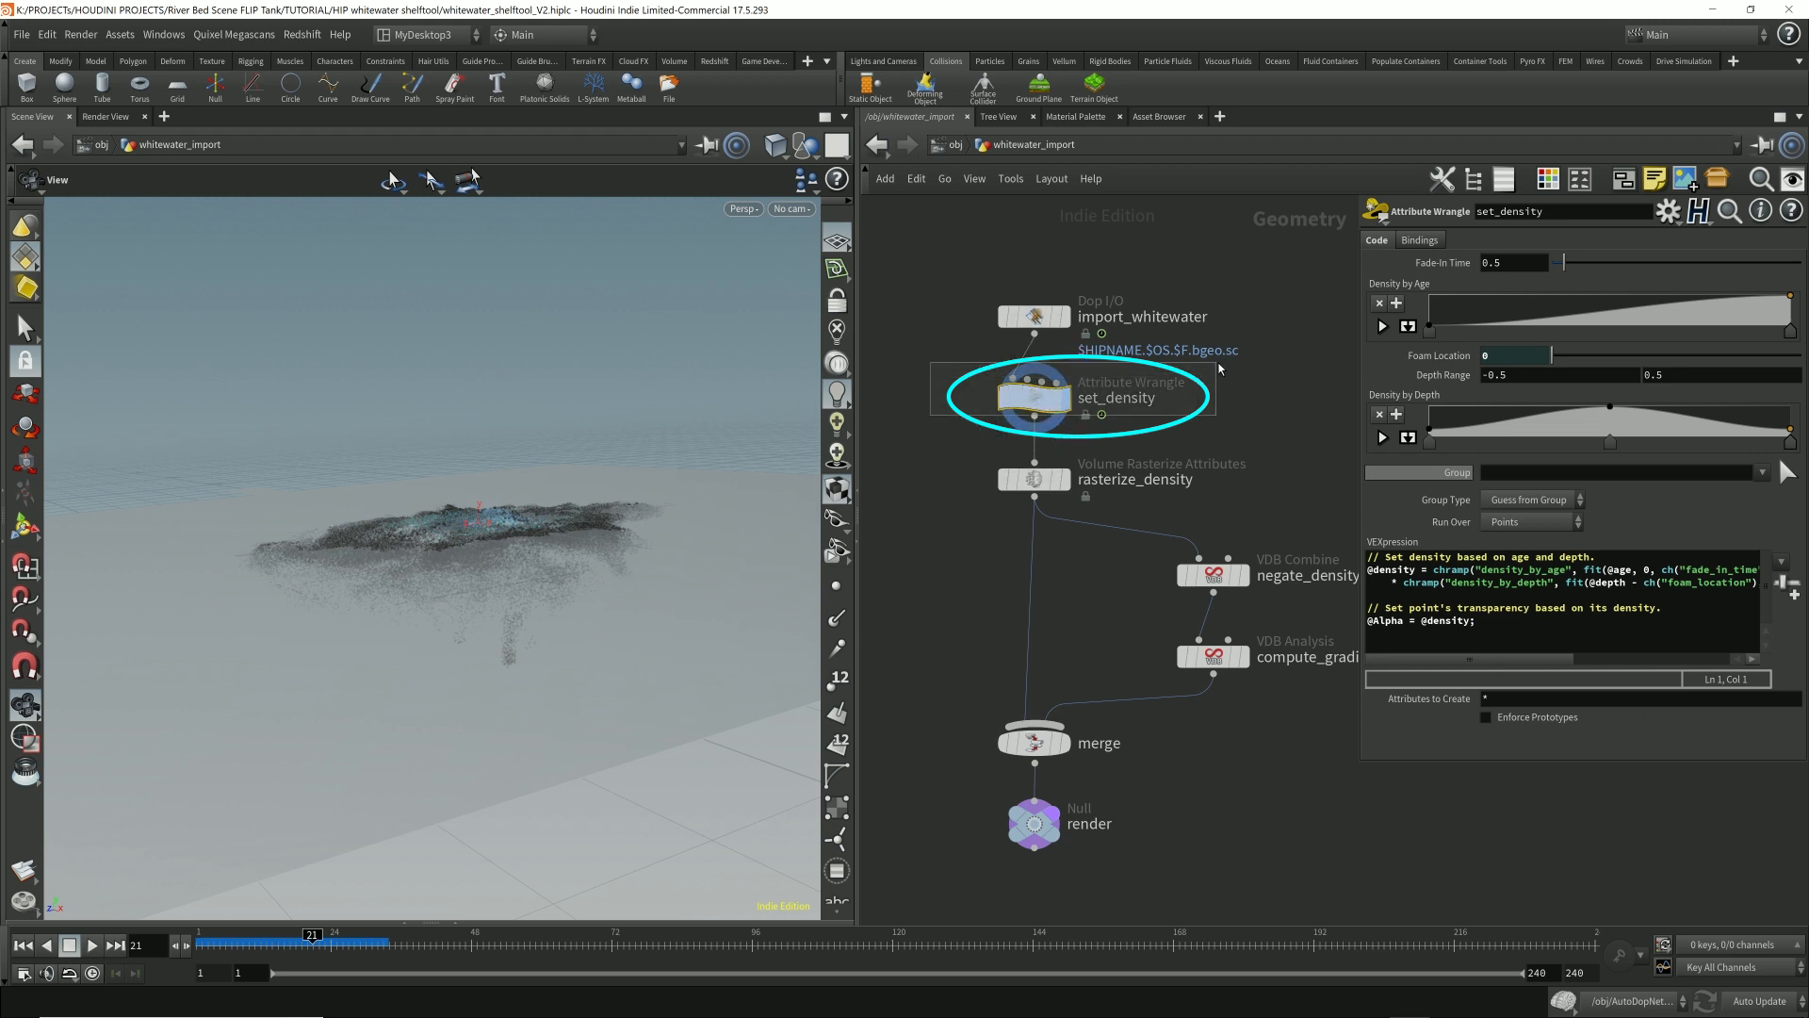
Step: Inspect import_whitewater's point attributes, then reselect the set_density wrangle
left_click(1033, 397)
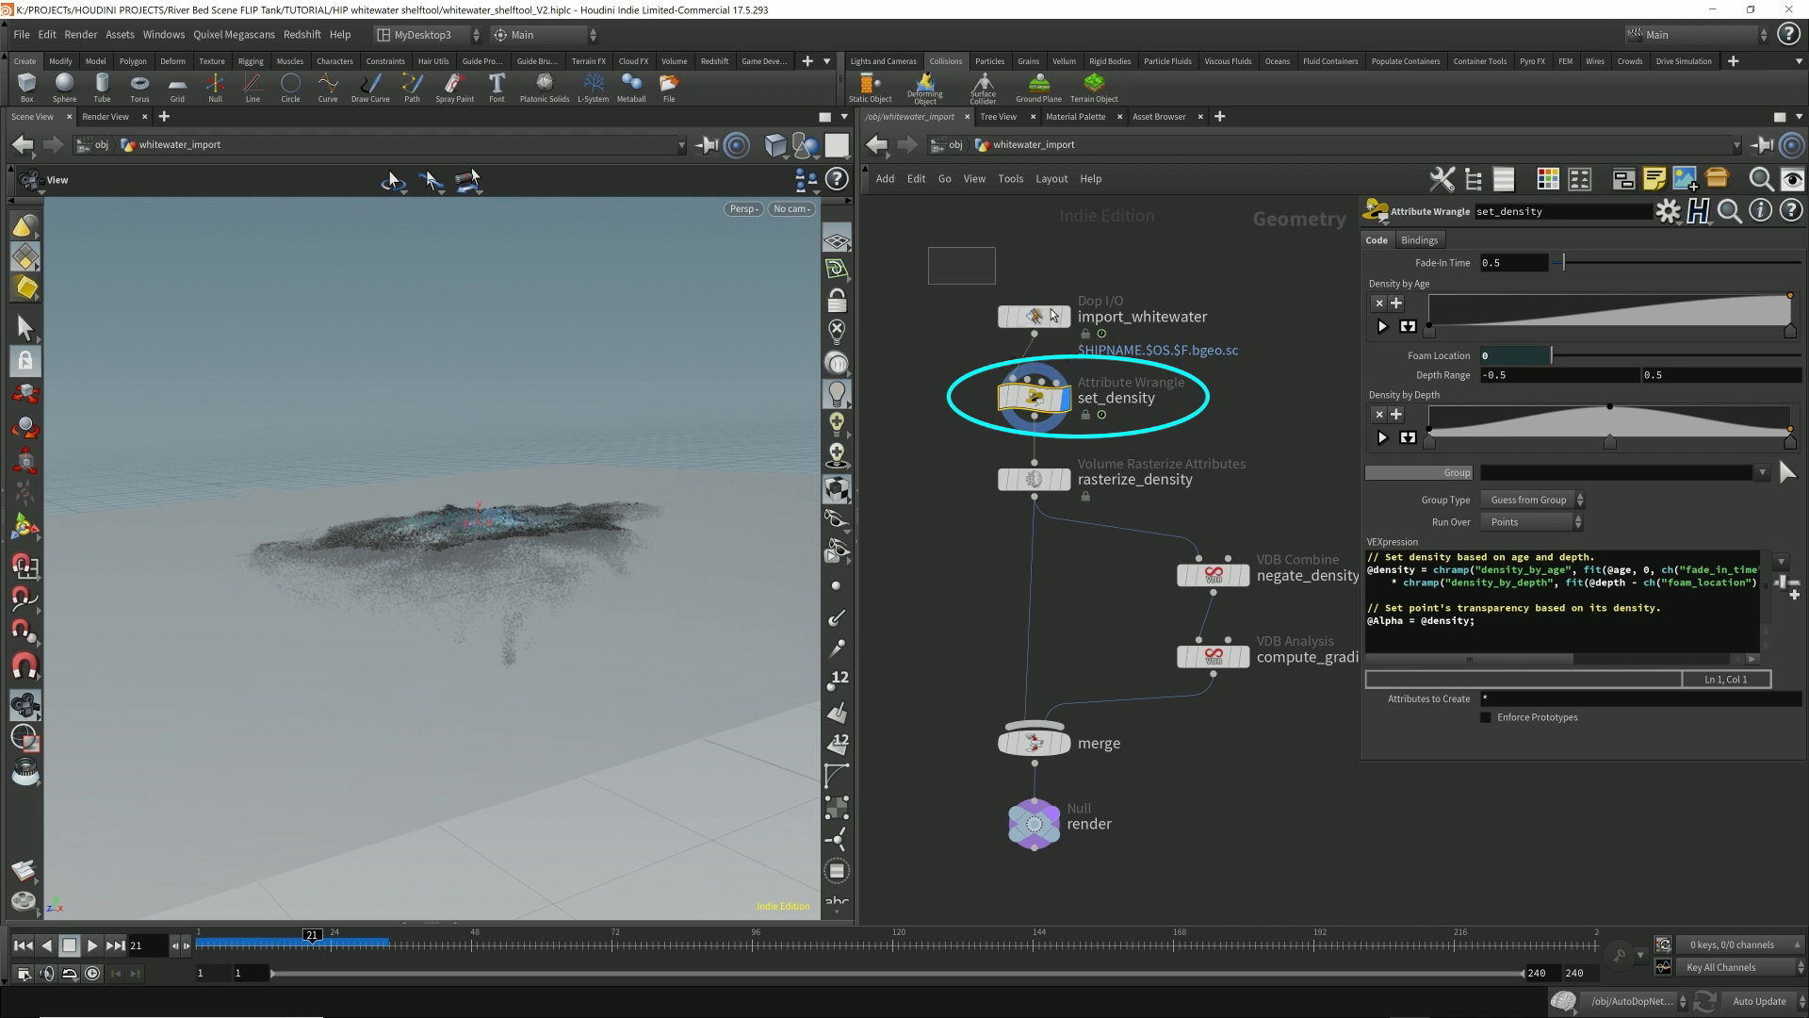
left_click(1033, 317)
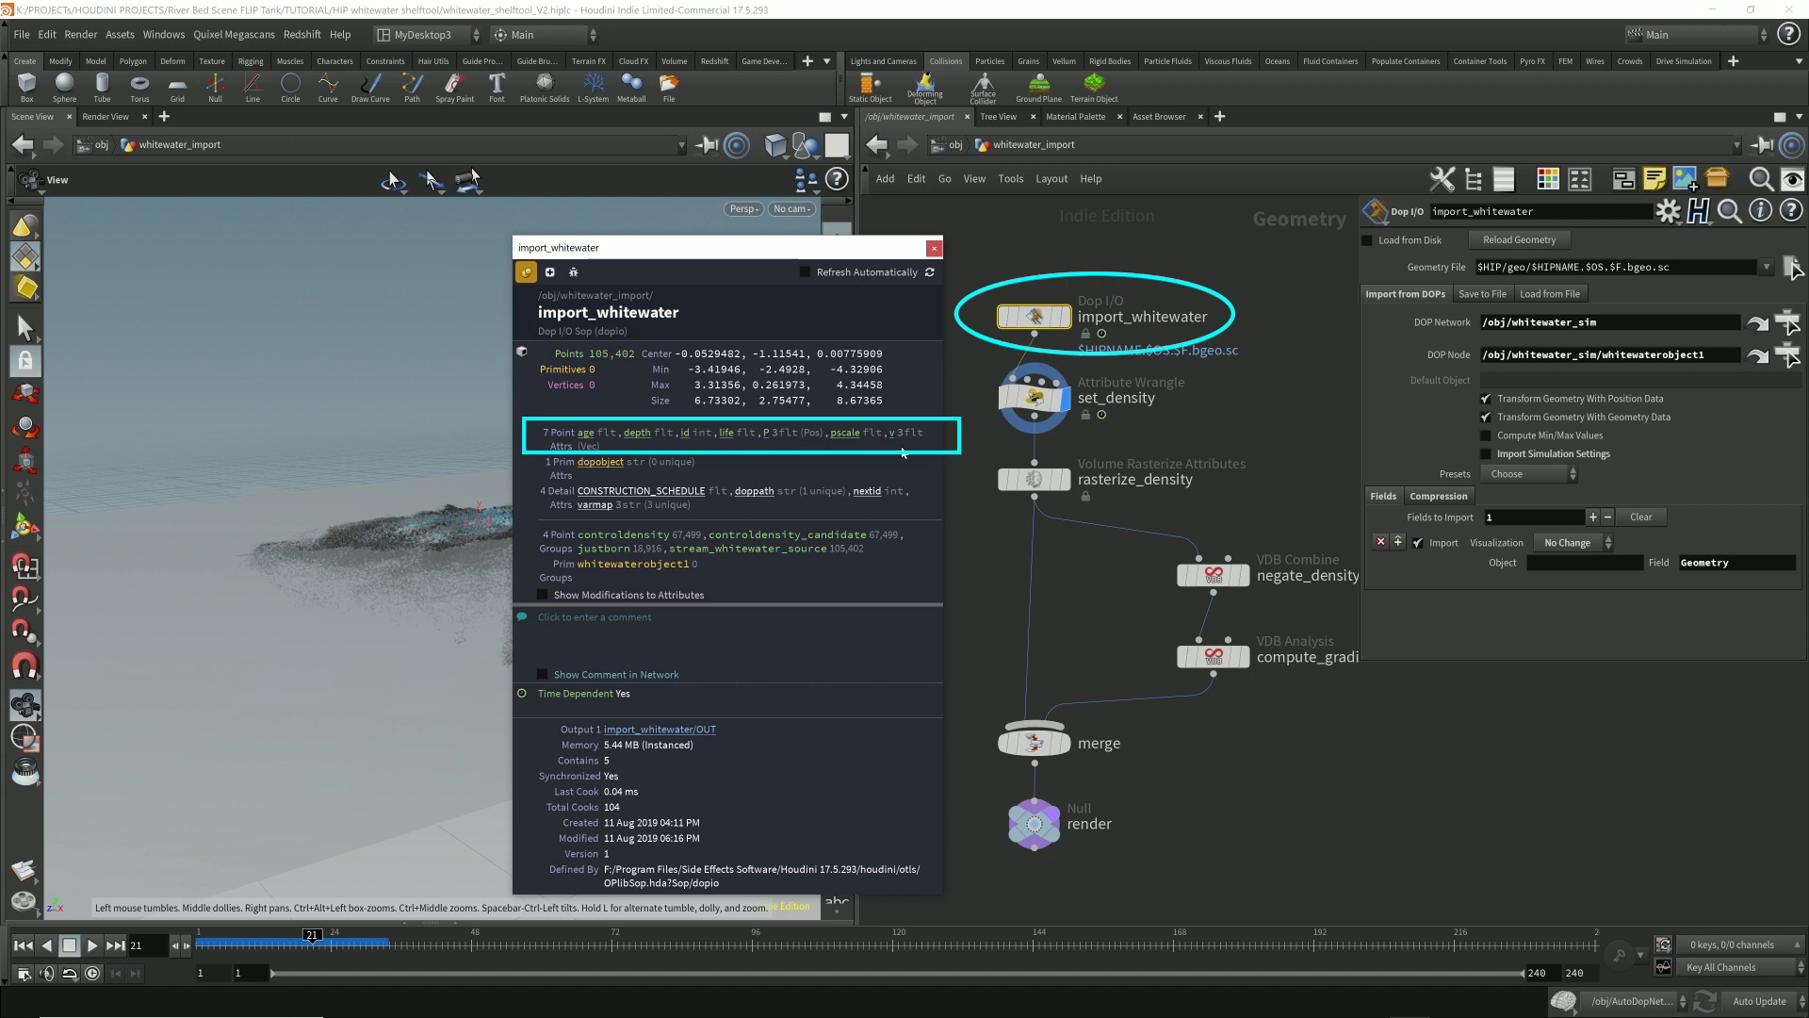
mouse_move(1218, 494)
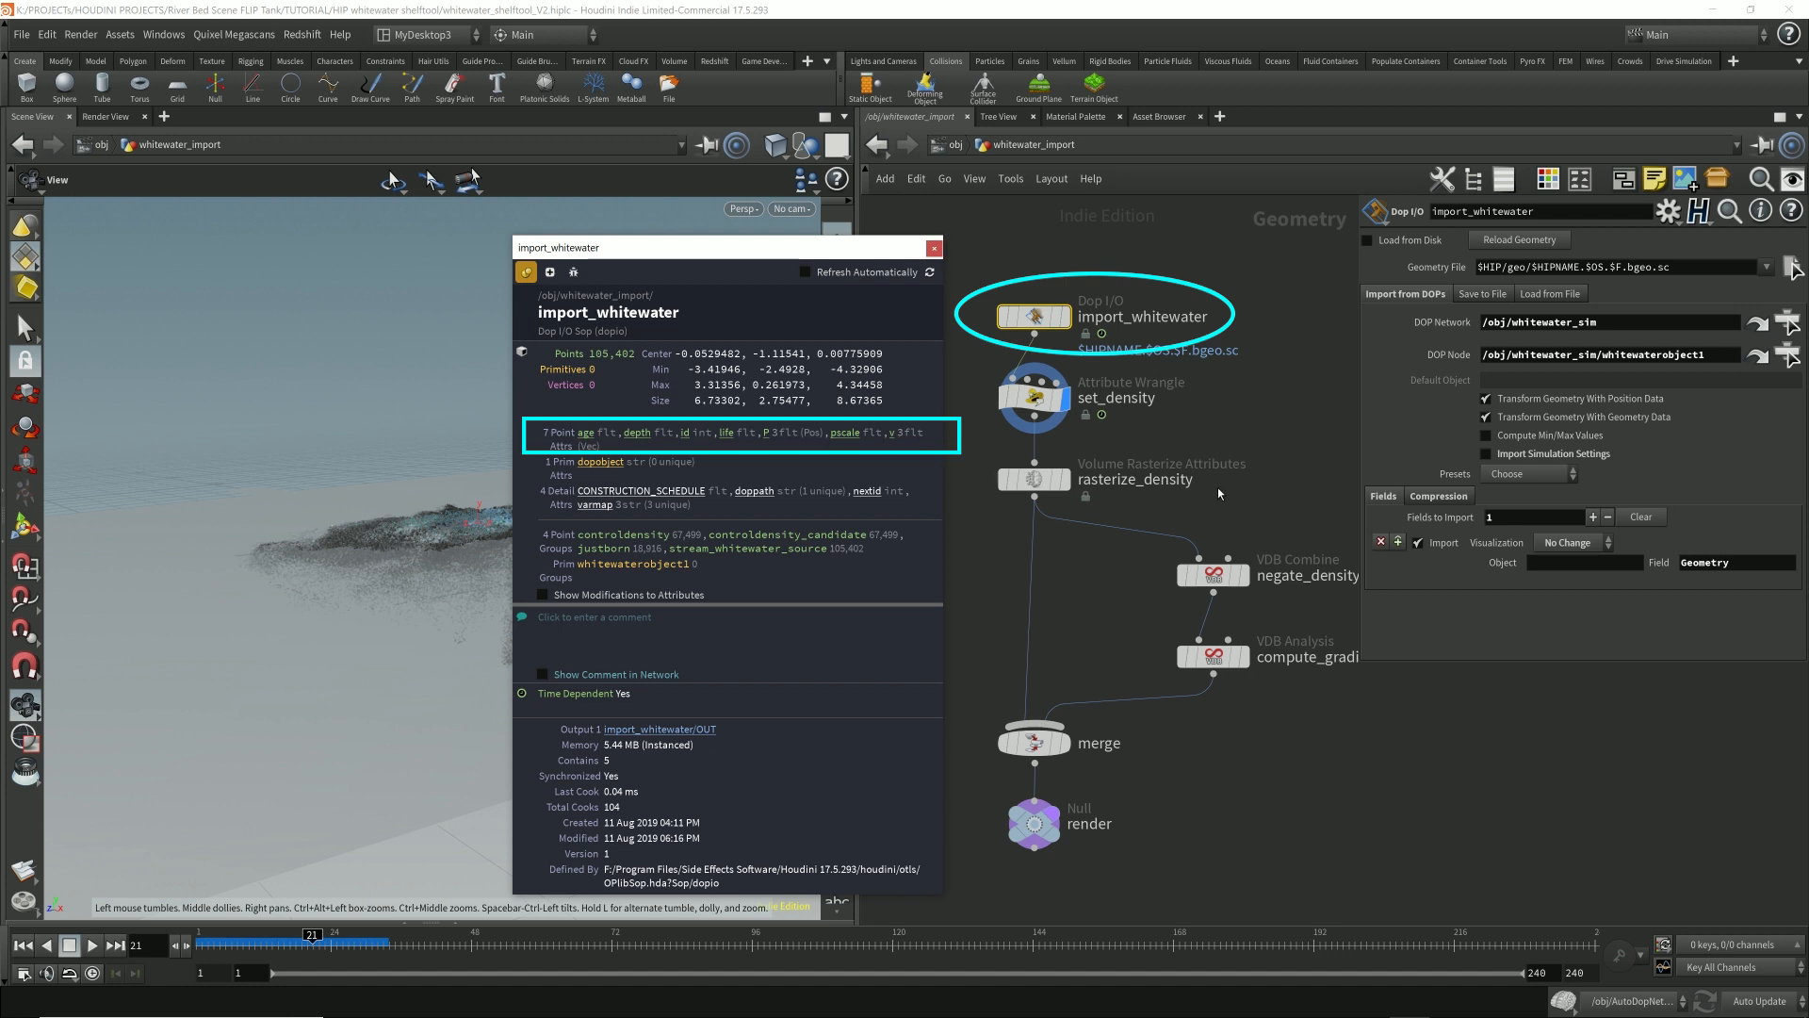
left_click(1032, 394)
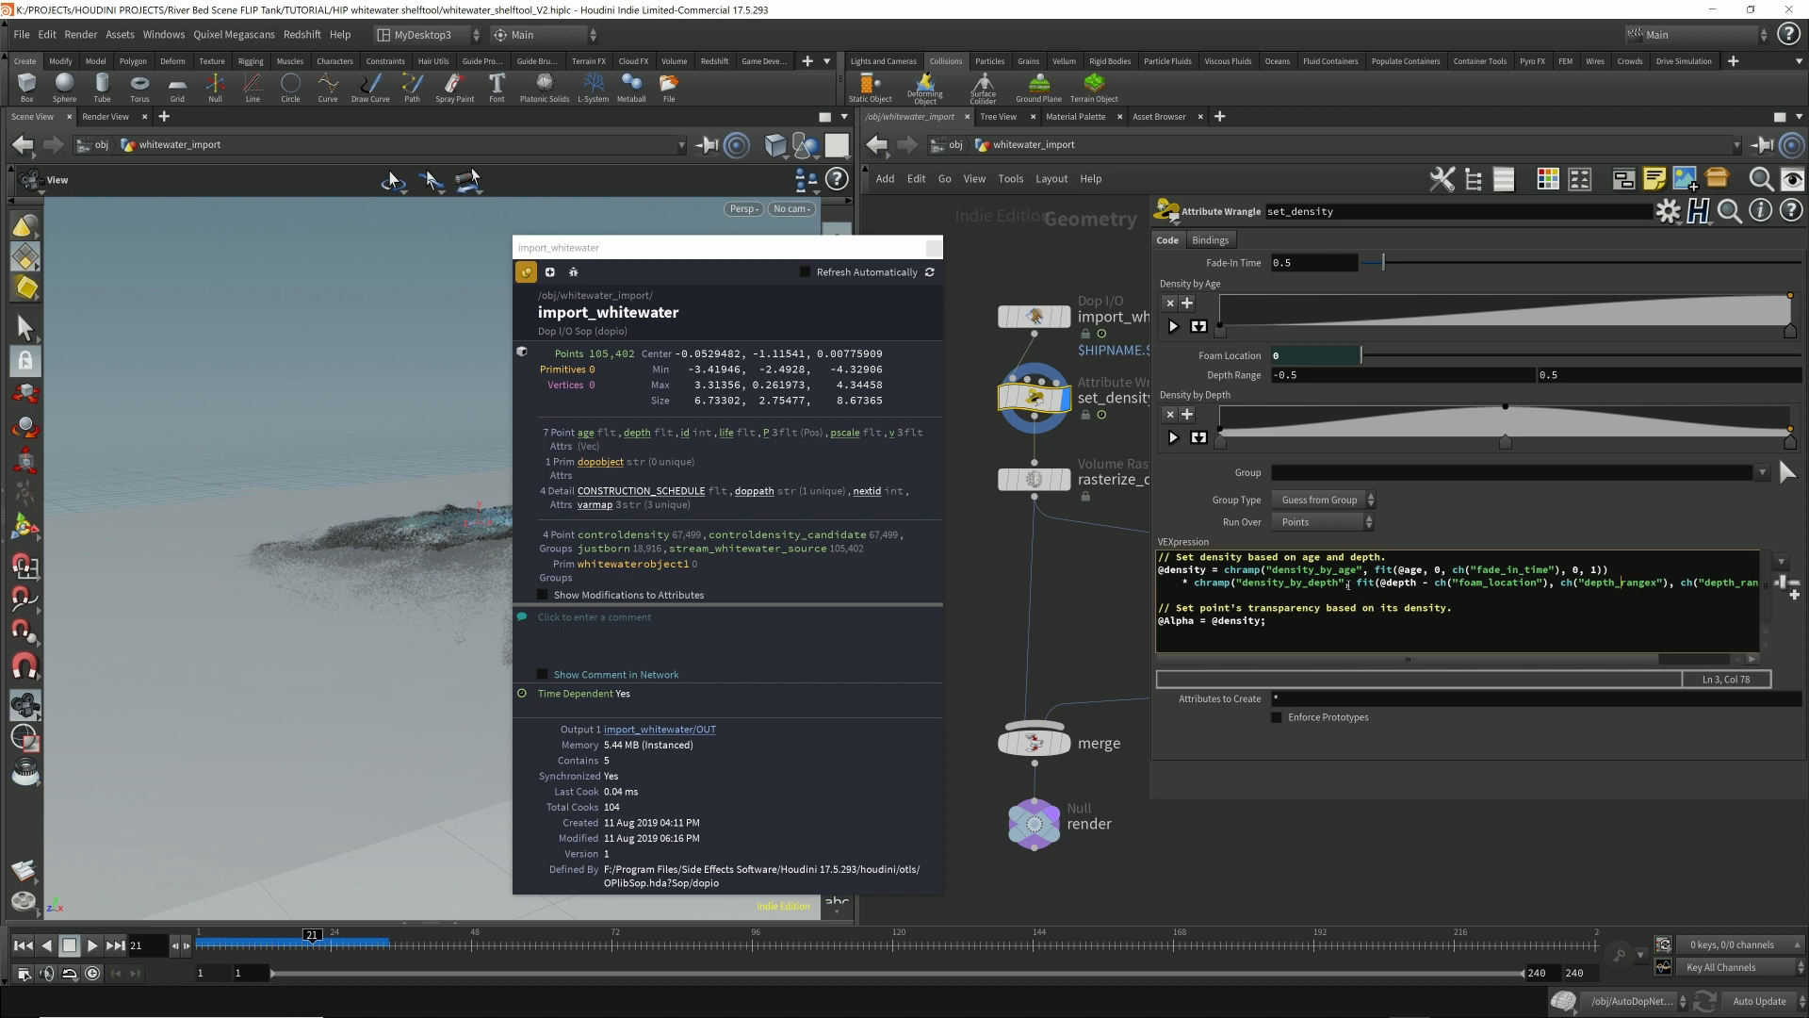
Step: Highlight fade_in_time in the VEX code and its Fade-In Time field
double_click(1394, 582)
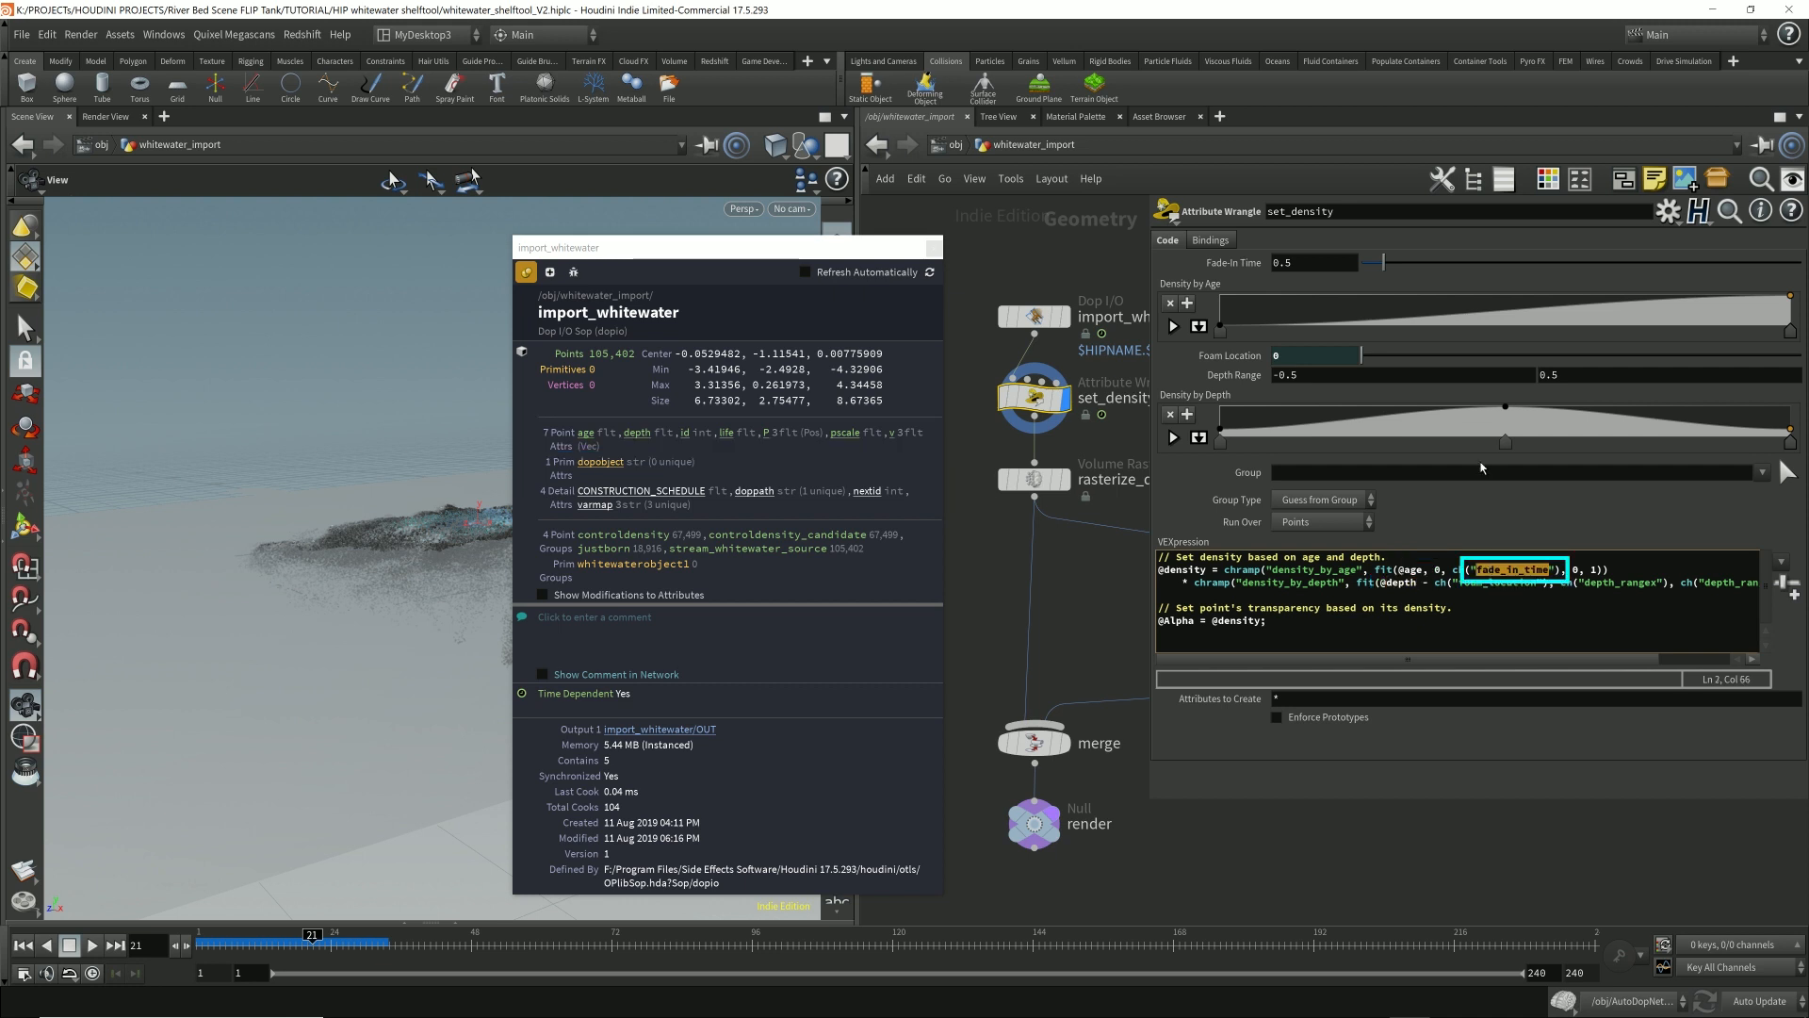
left_click(1312, 262)
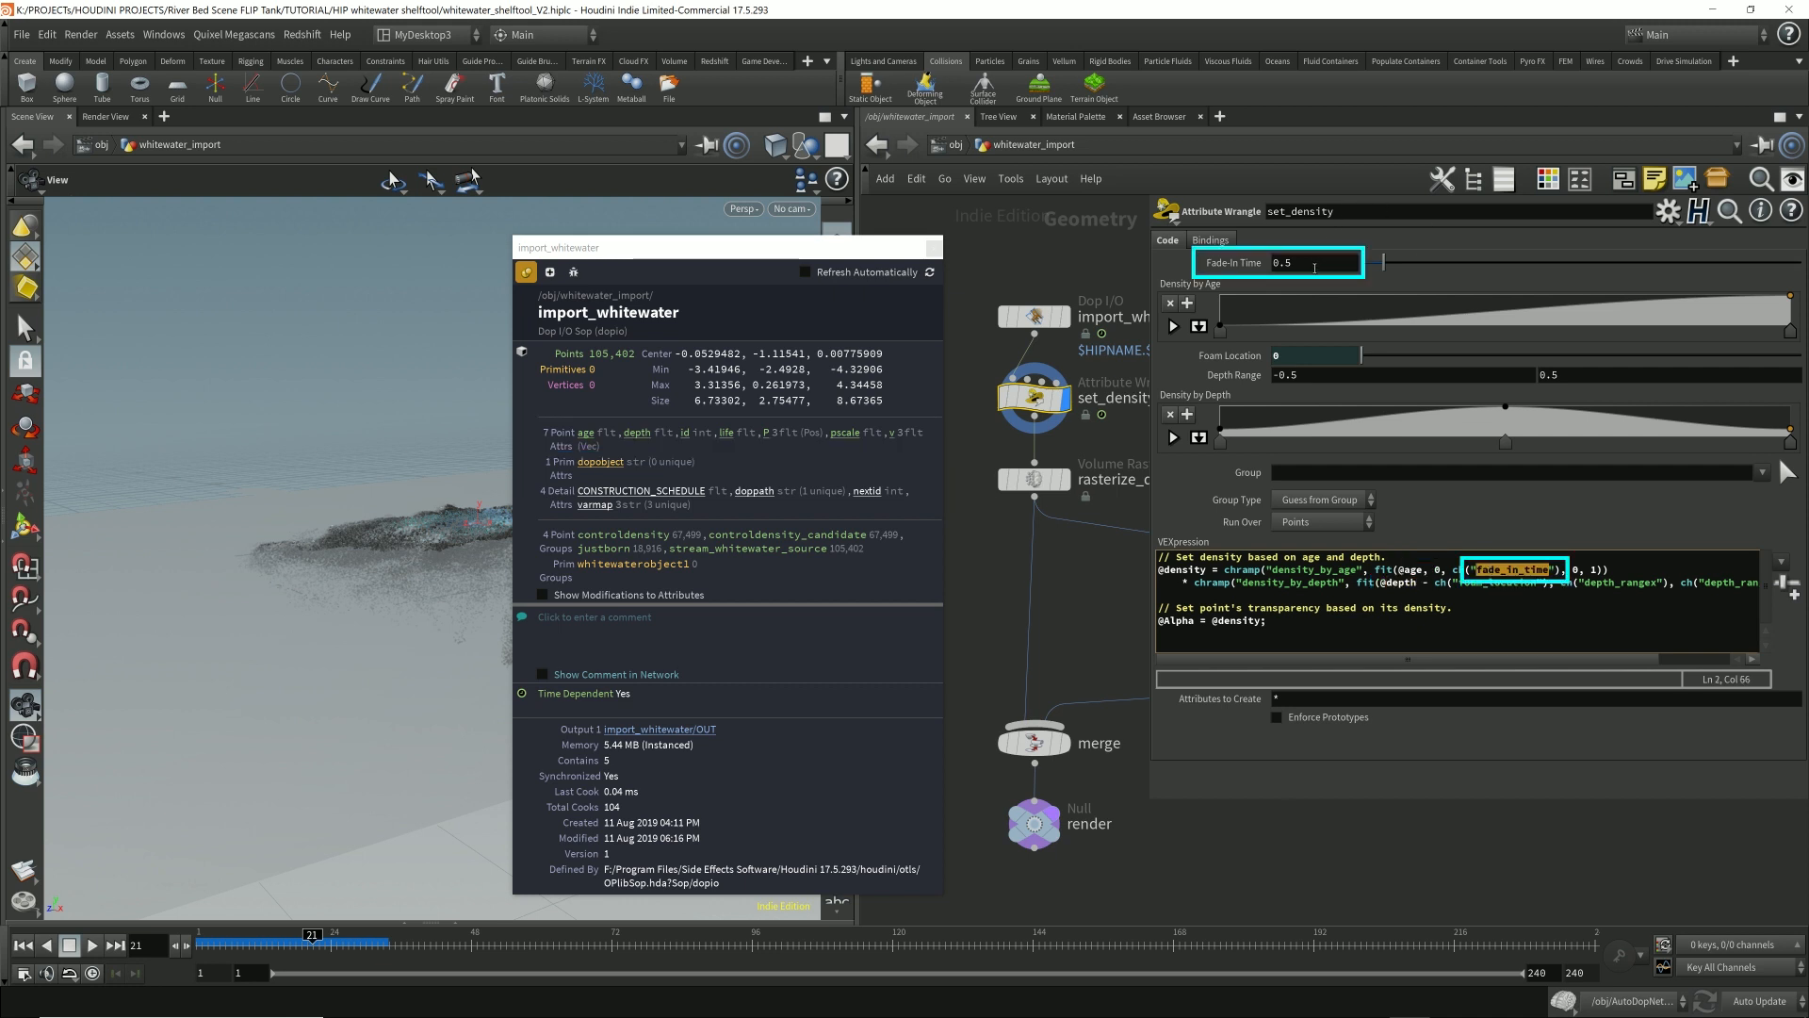
left_click(1316, 262)
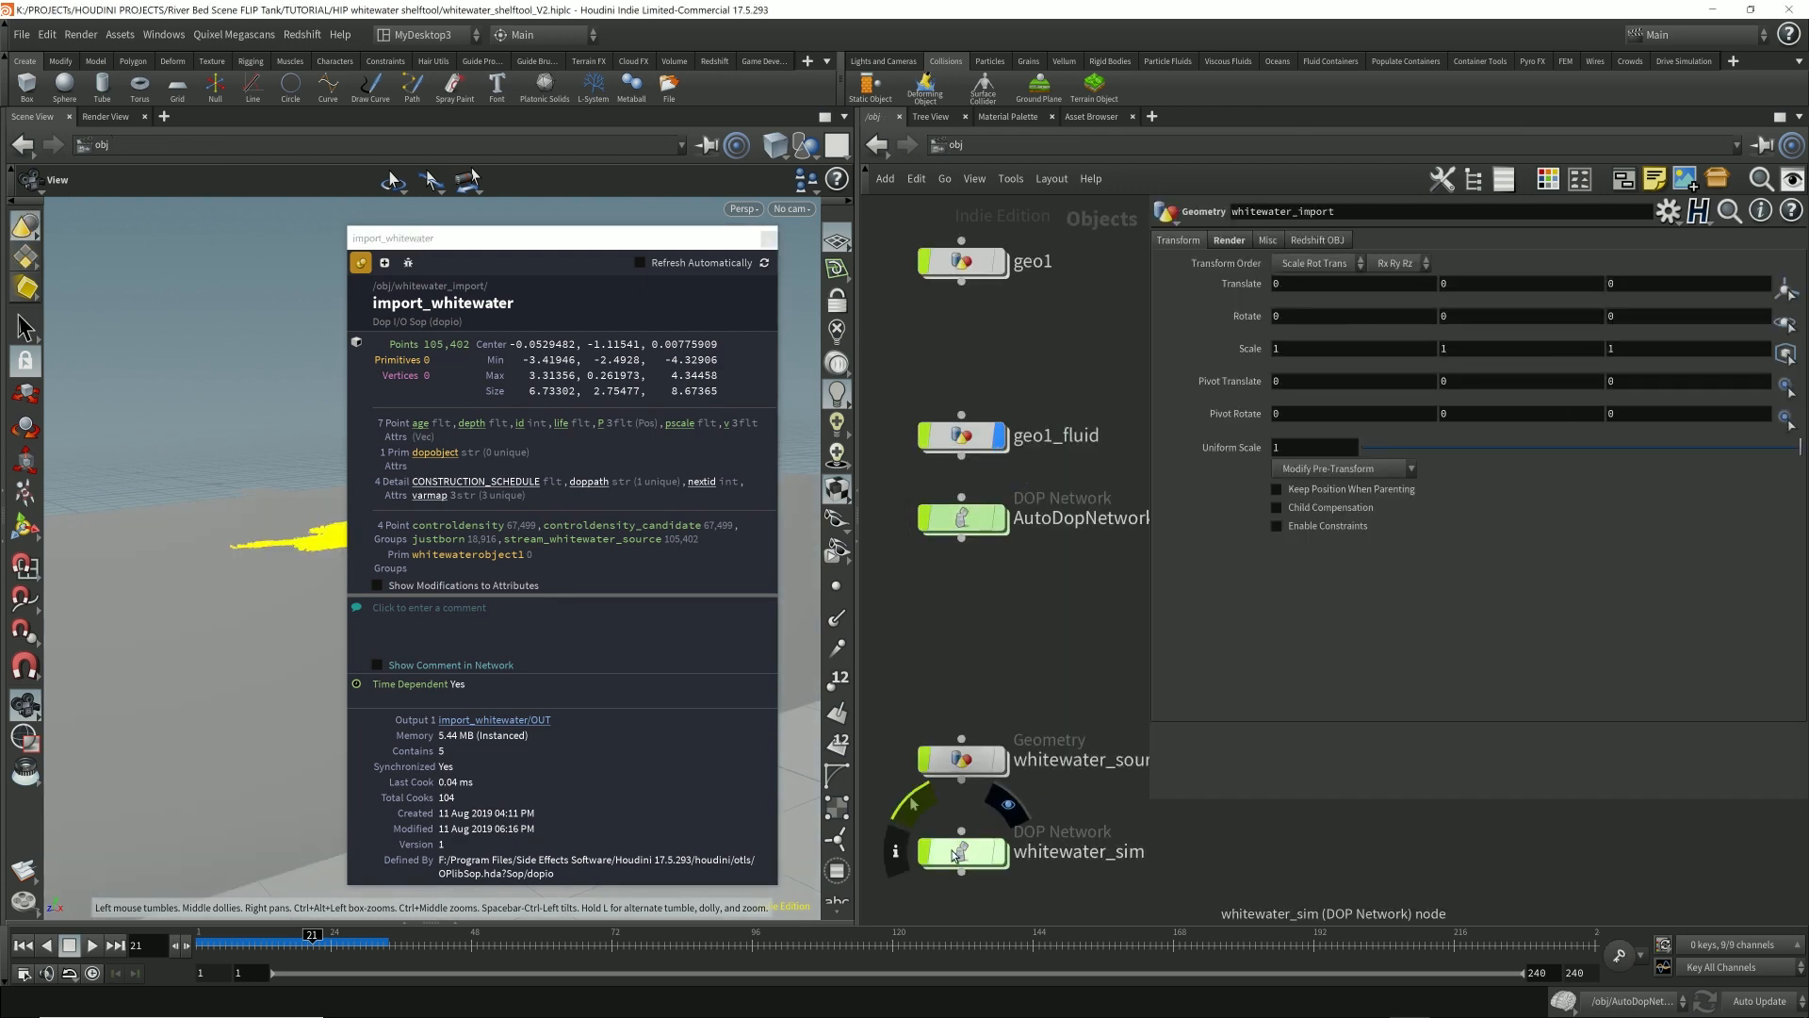
Step: Re-enter whitewater_import and show set_density's Depth Range settings and depth_range VEX code
double_click(961, 852)
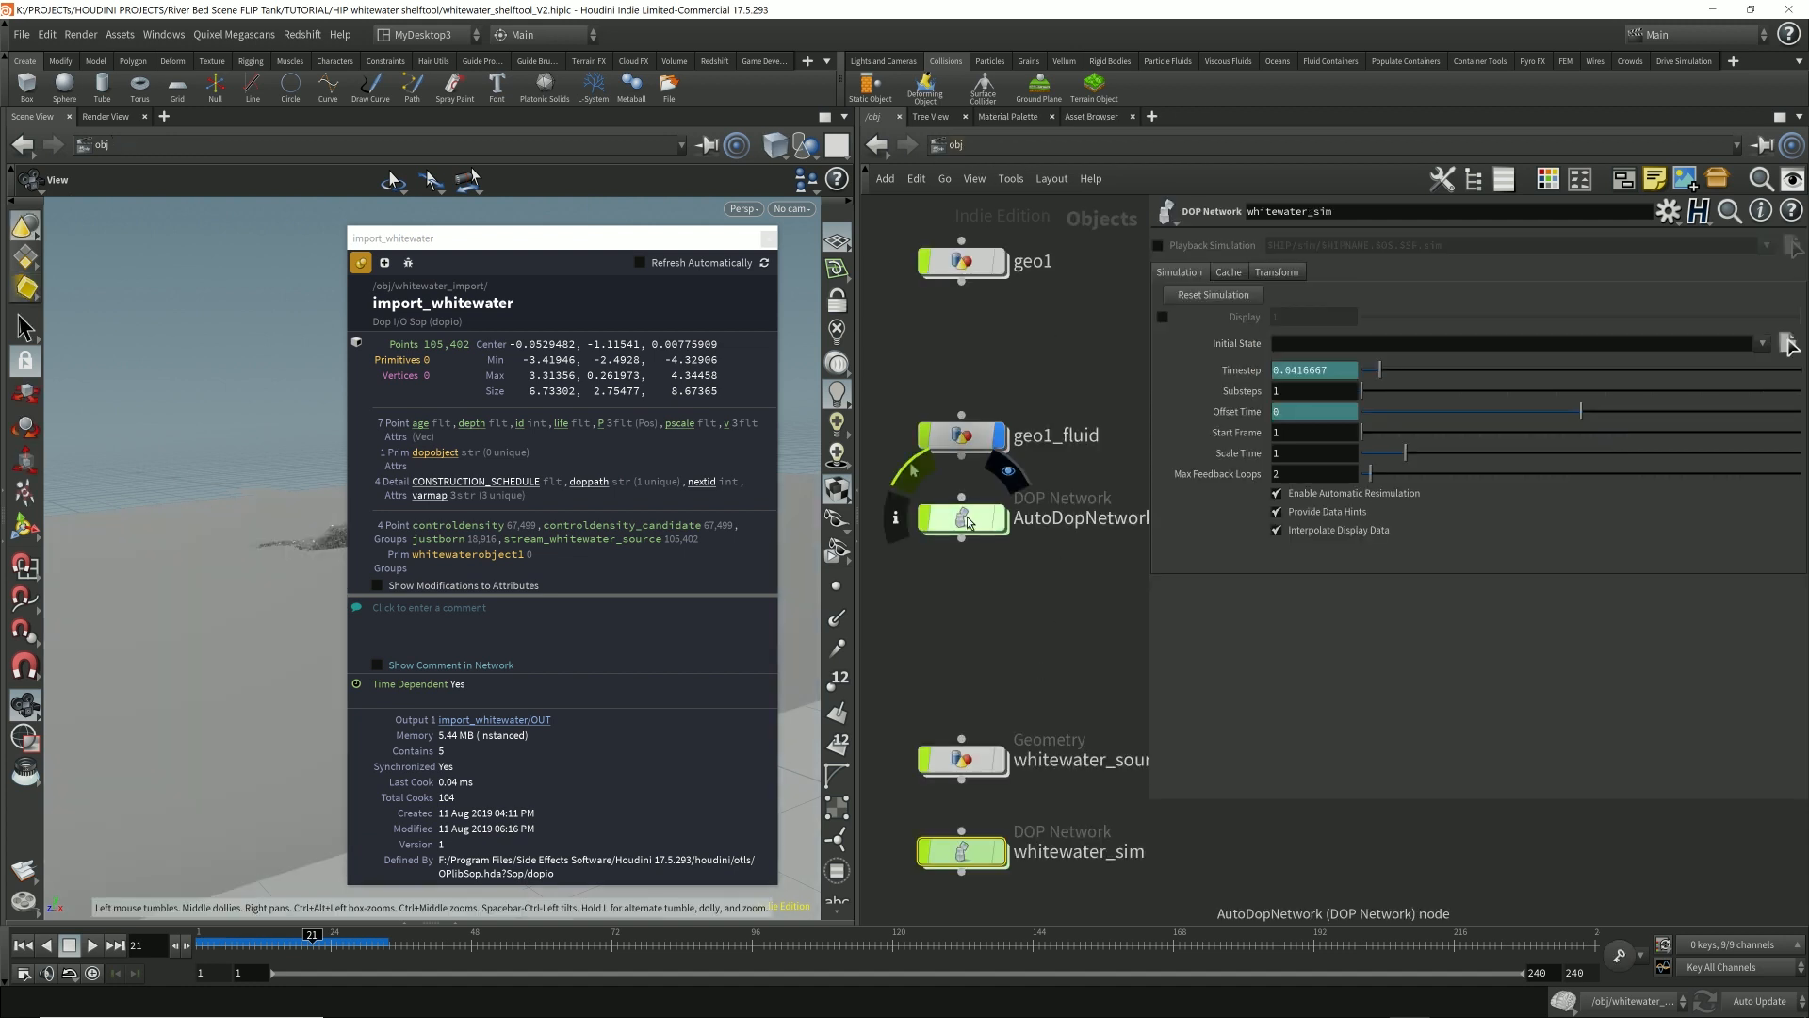
double_click(962, 516)
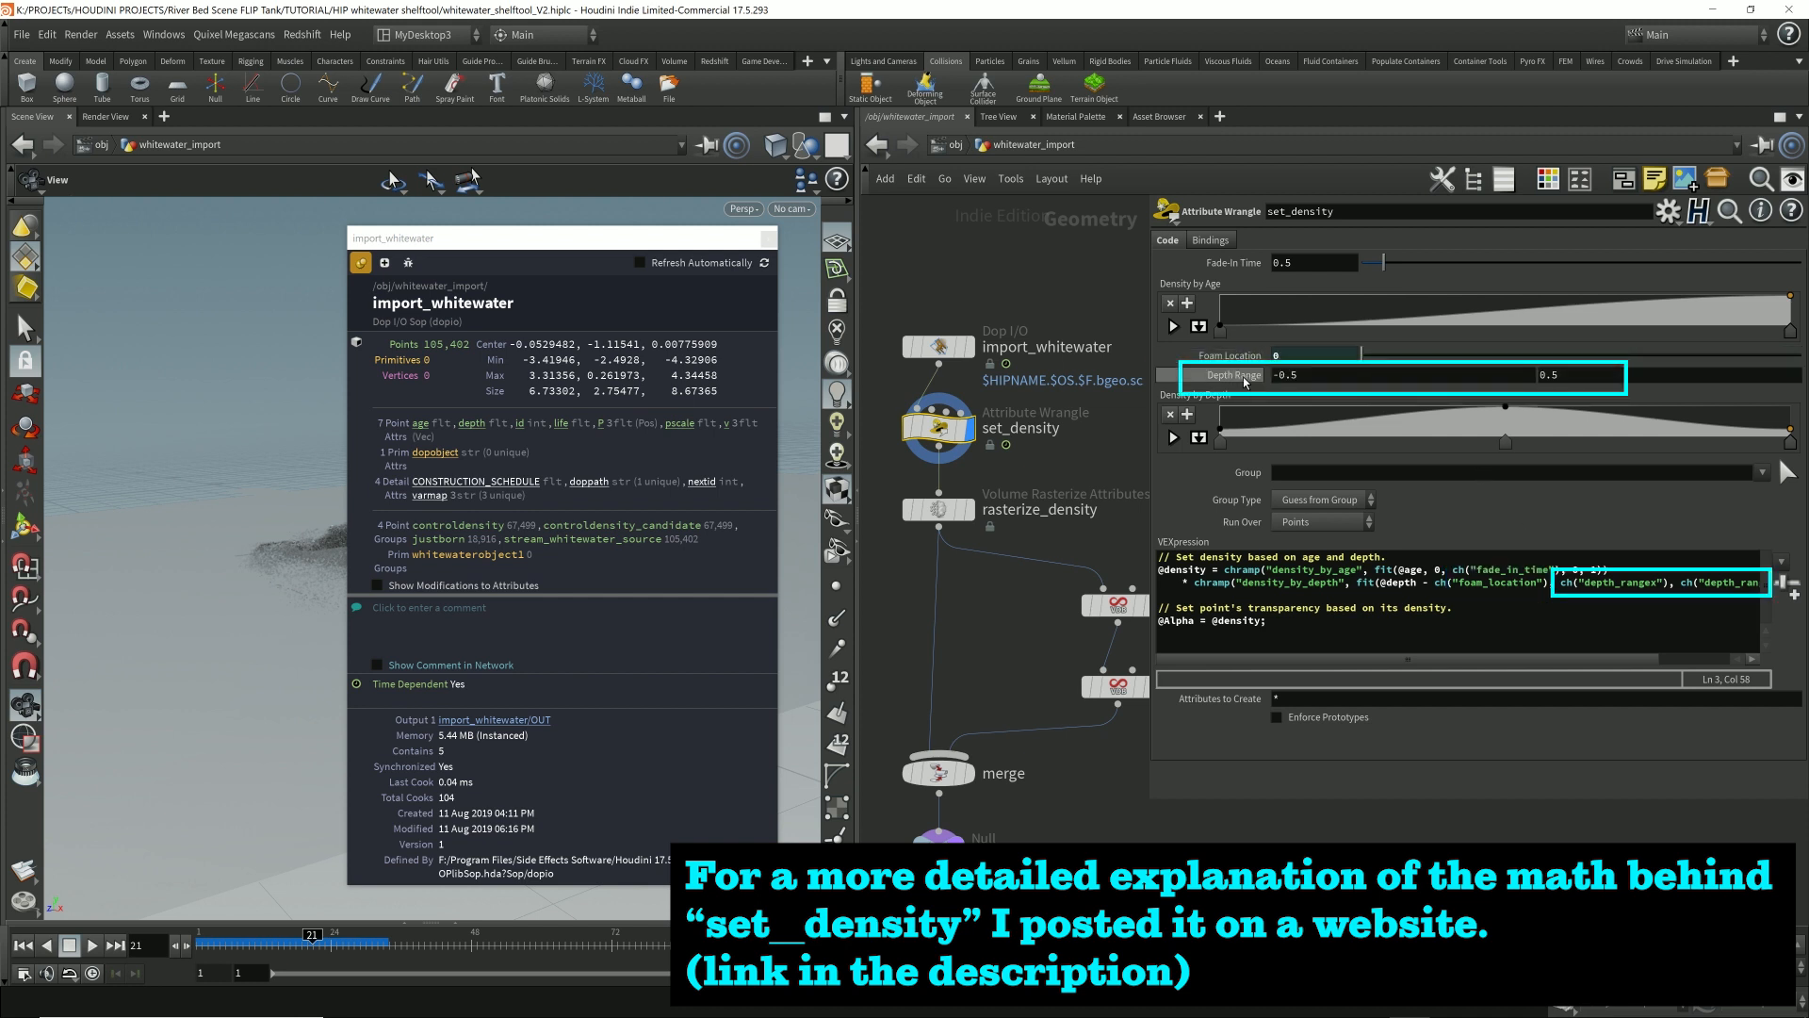
left_click(1569, 375)
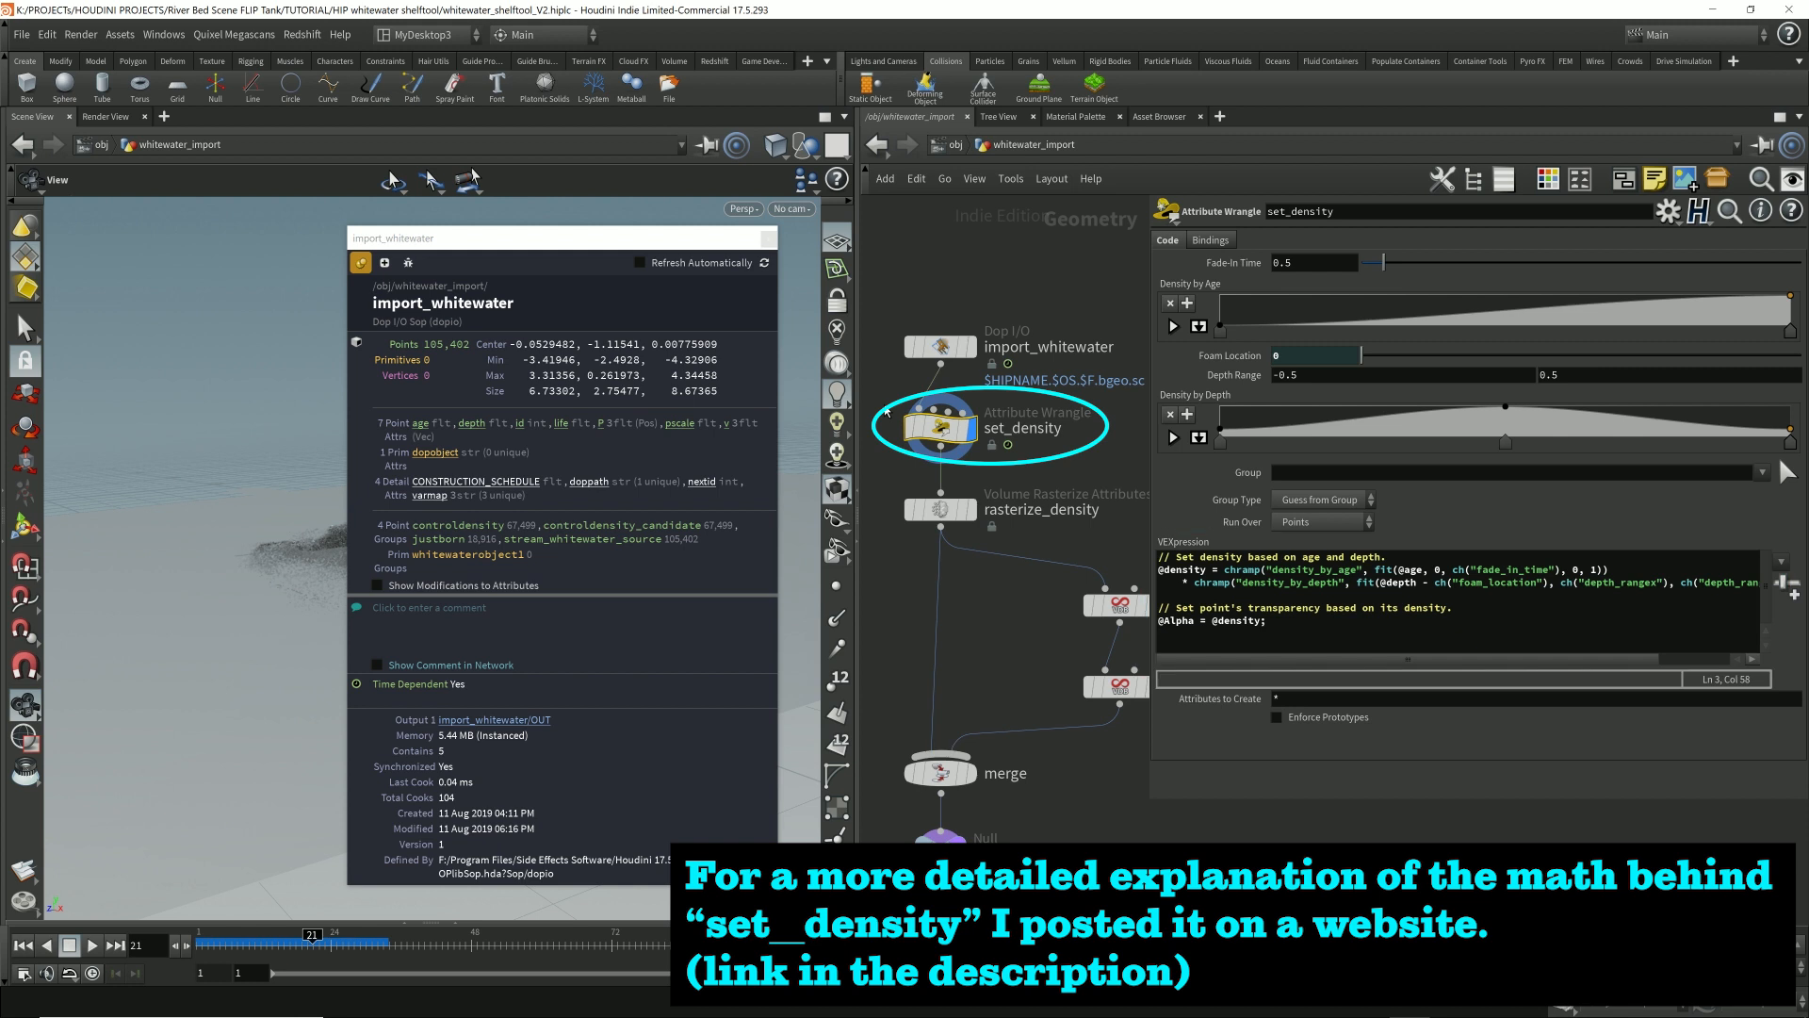
mouse_move(889, 556)
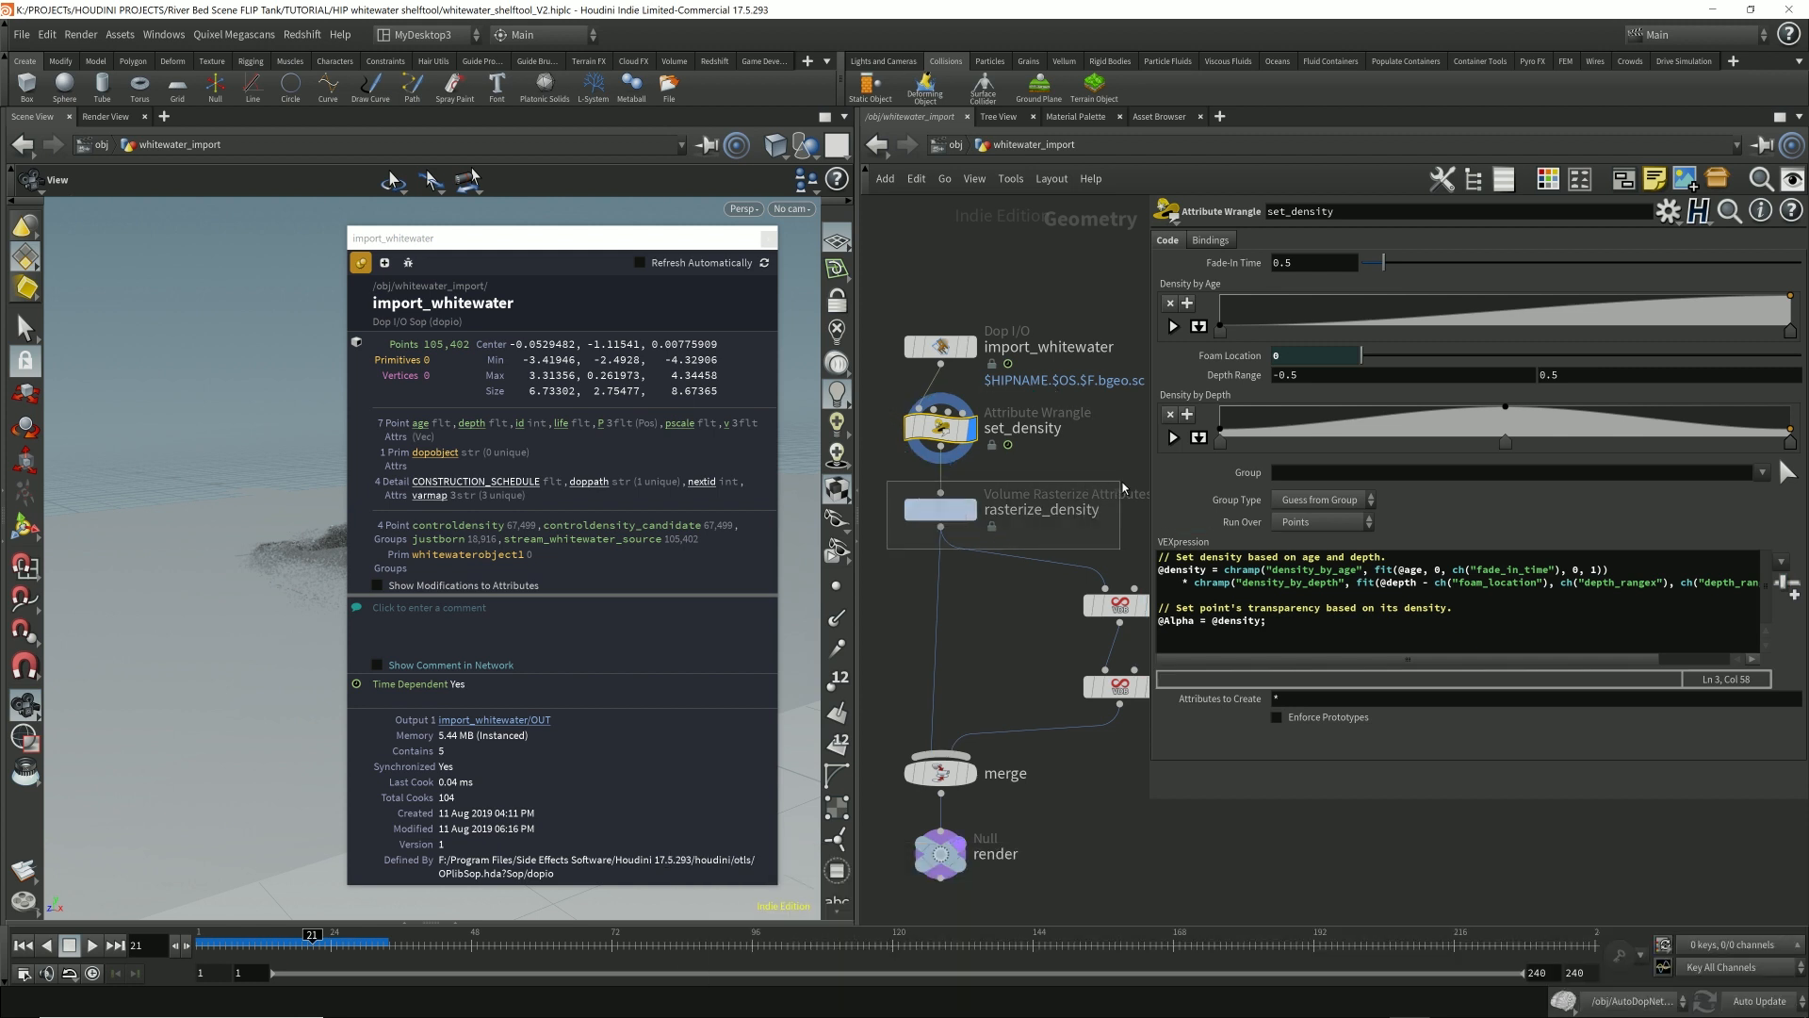
Step: Display rasterize_density and confirm its density volume of about 1.25 million voxels
left_click(938, 509)
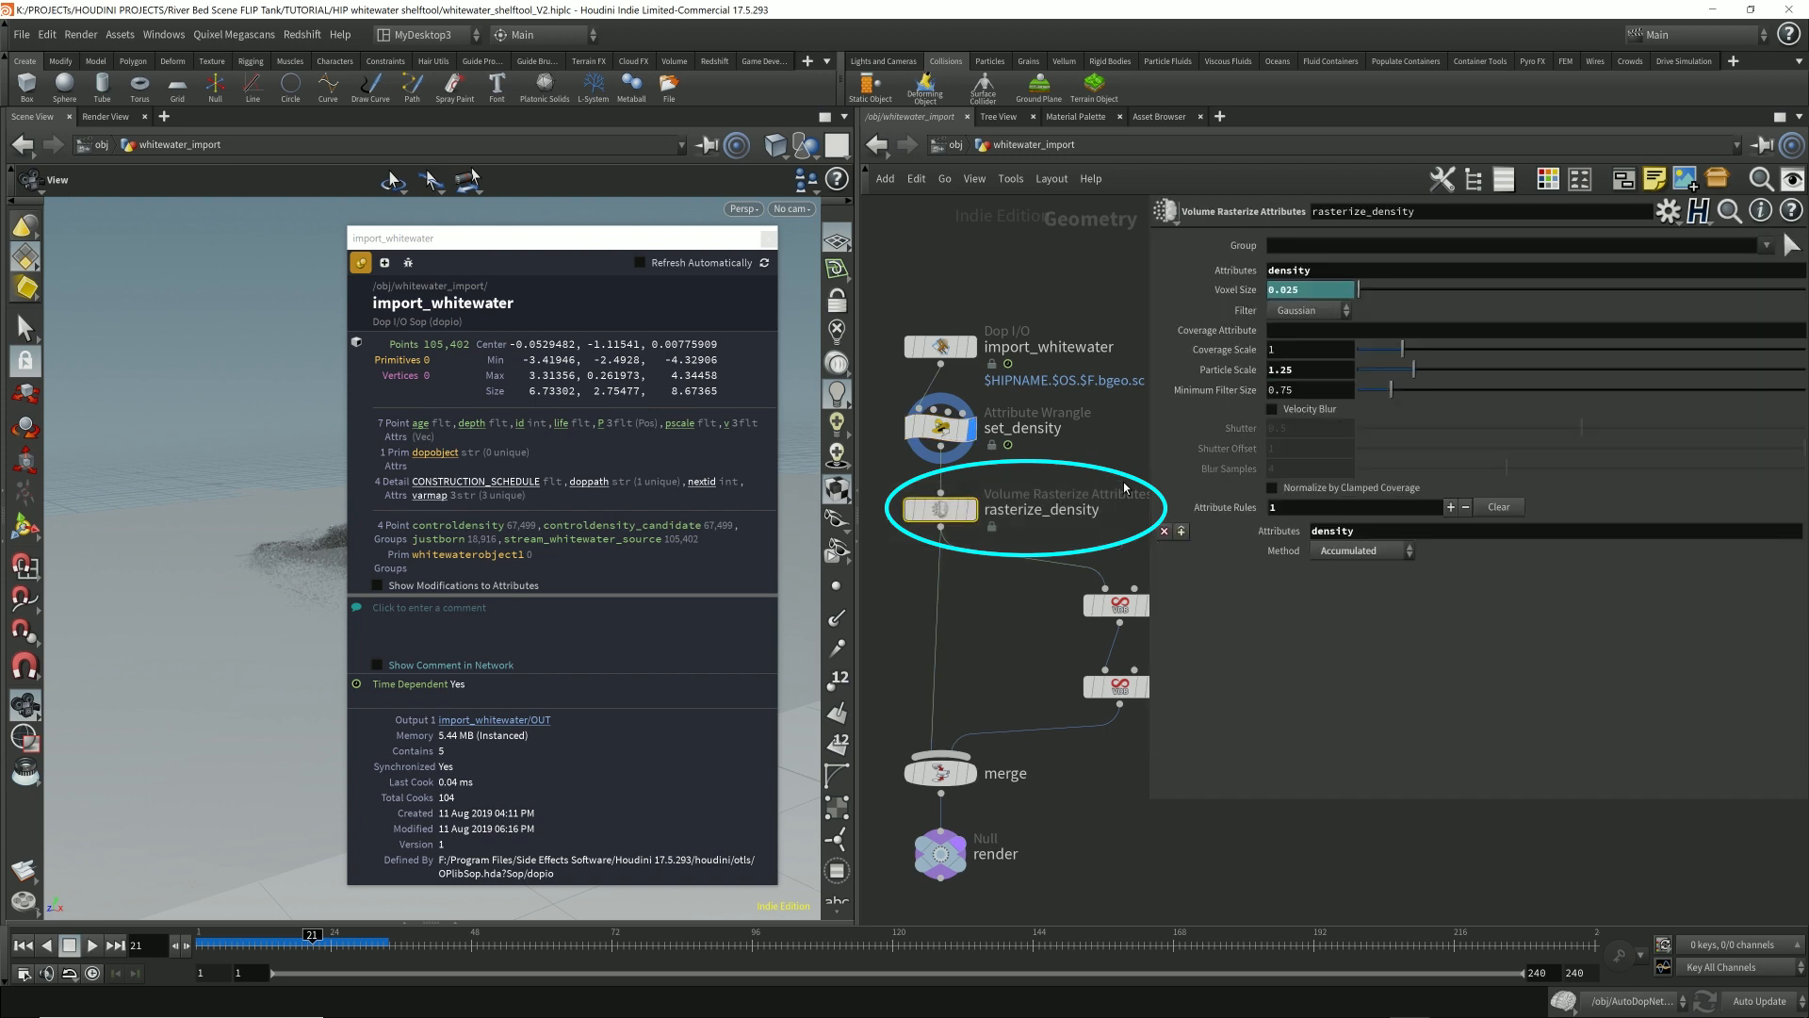
mouse_move(765, 239)
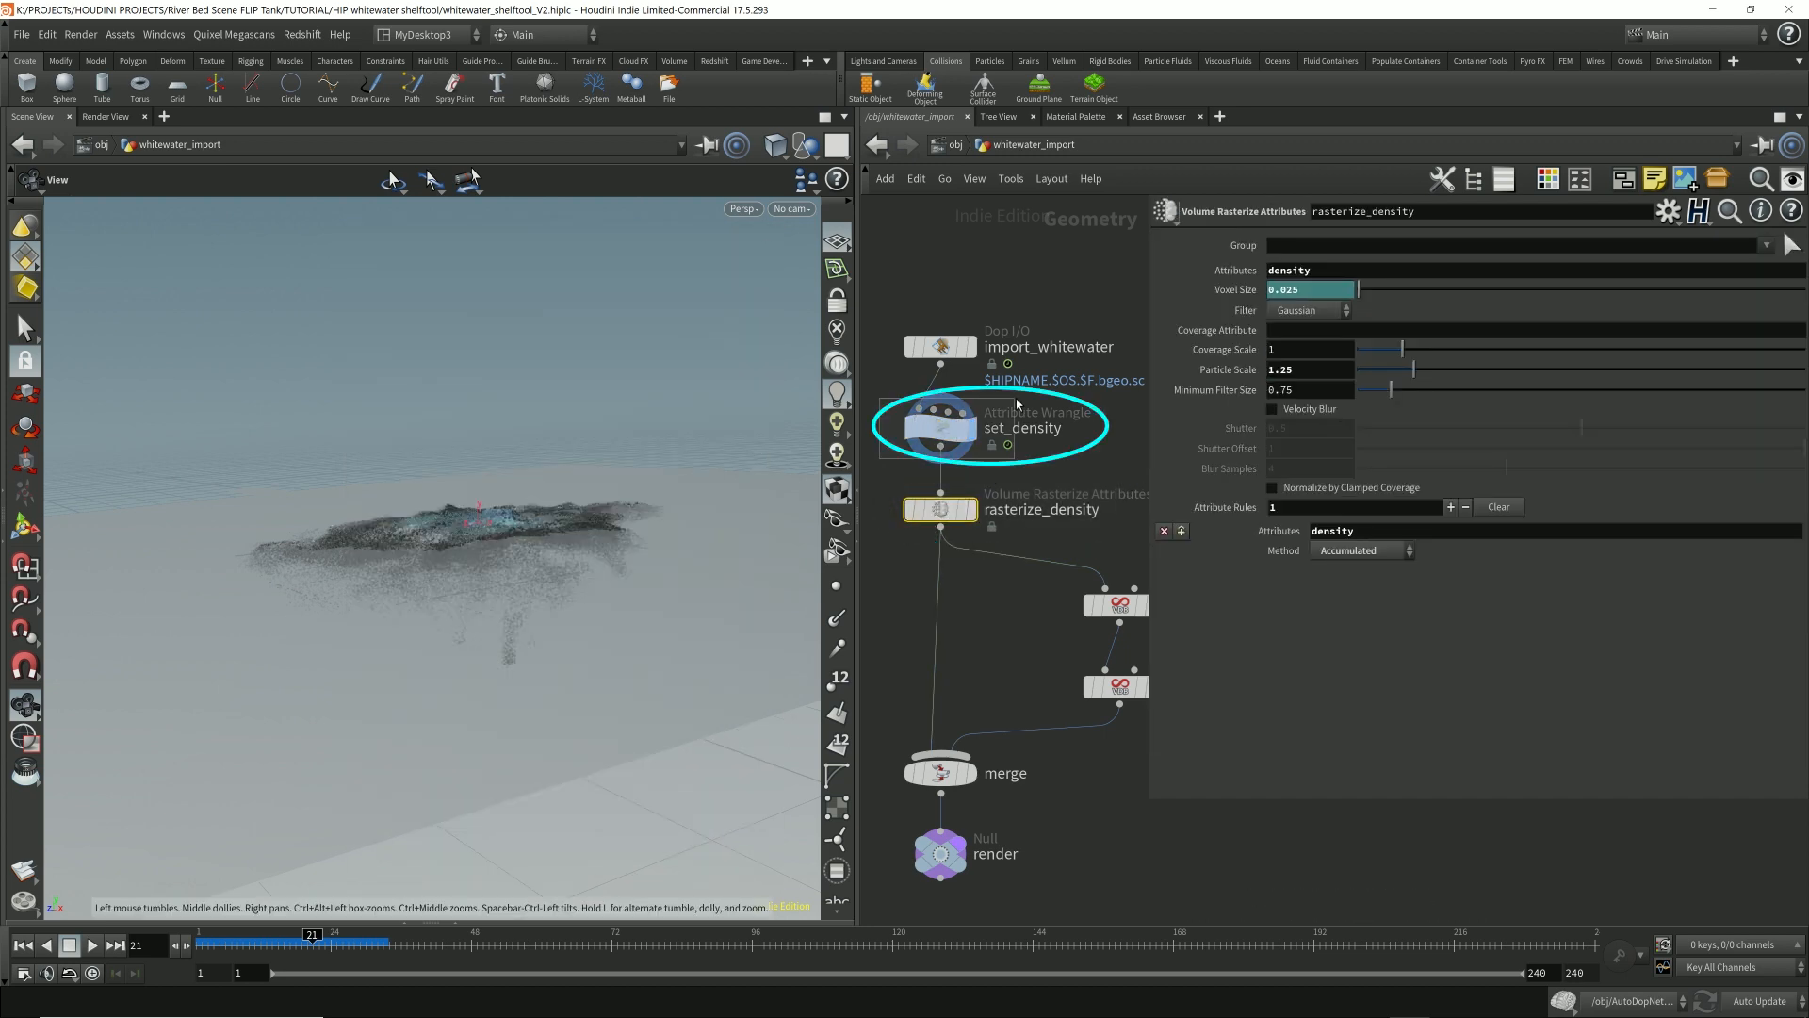
left_click(940, 509)
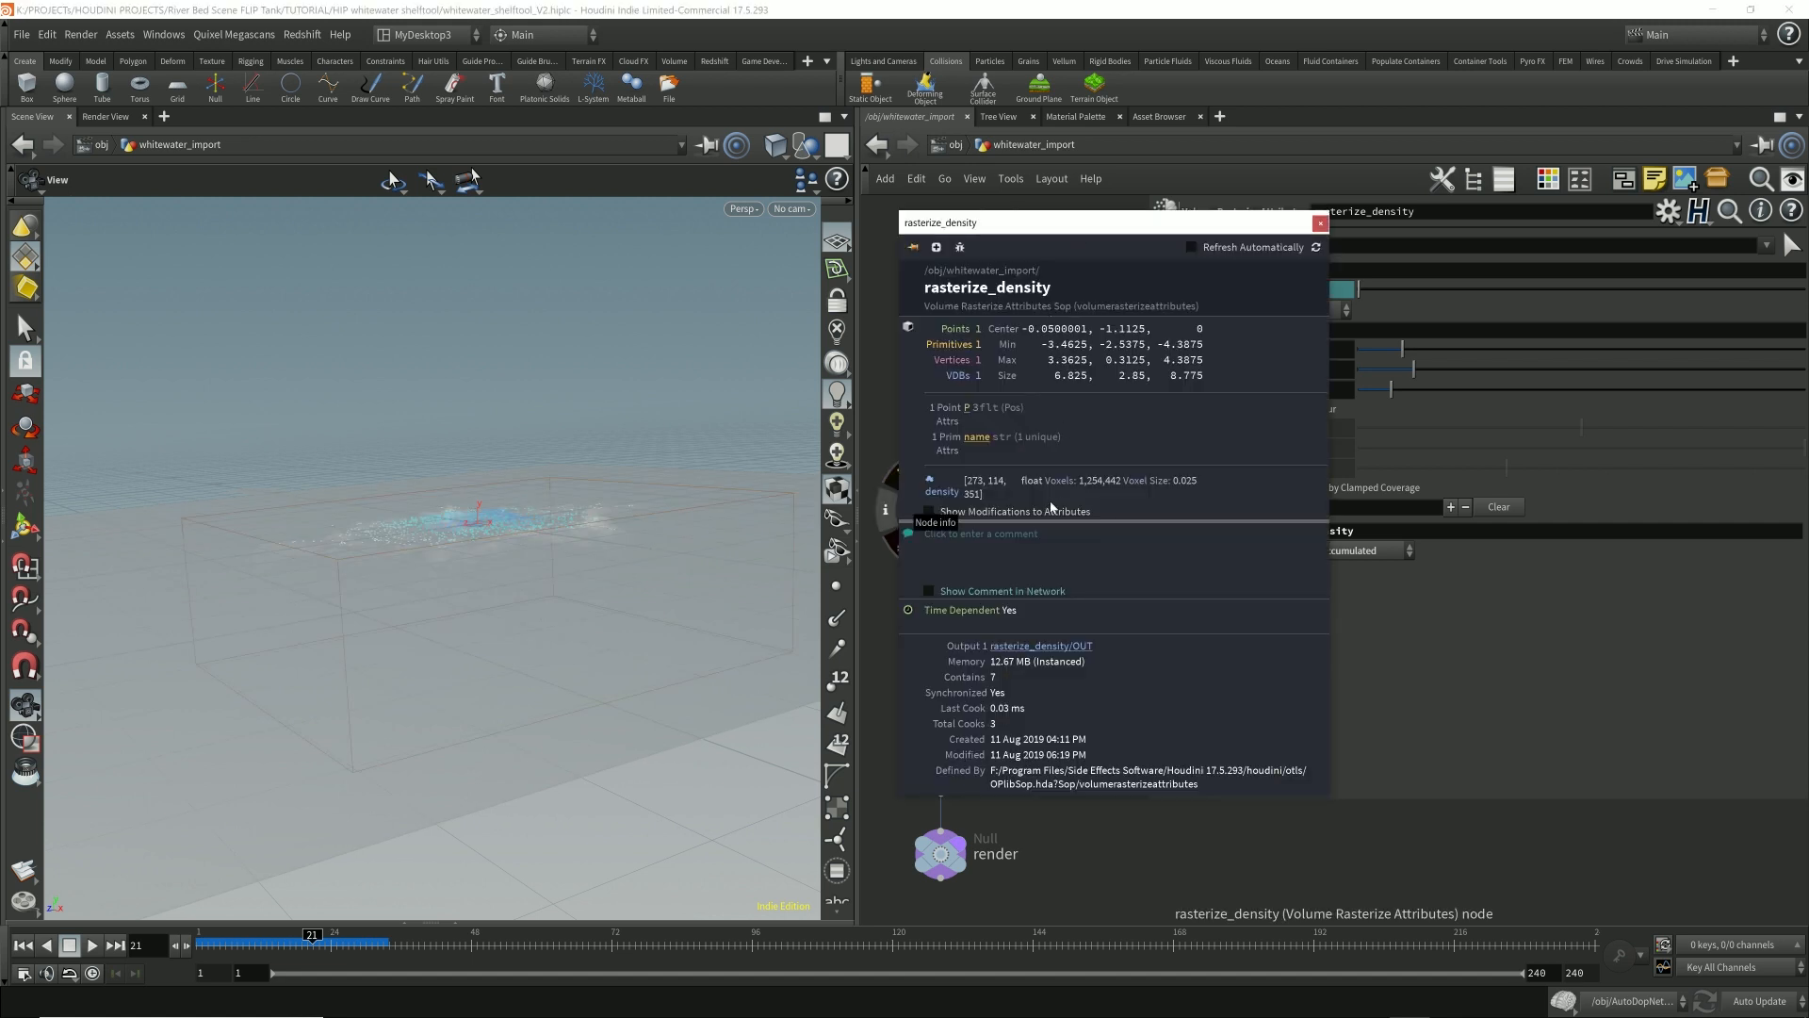
left_click(984, 486)
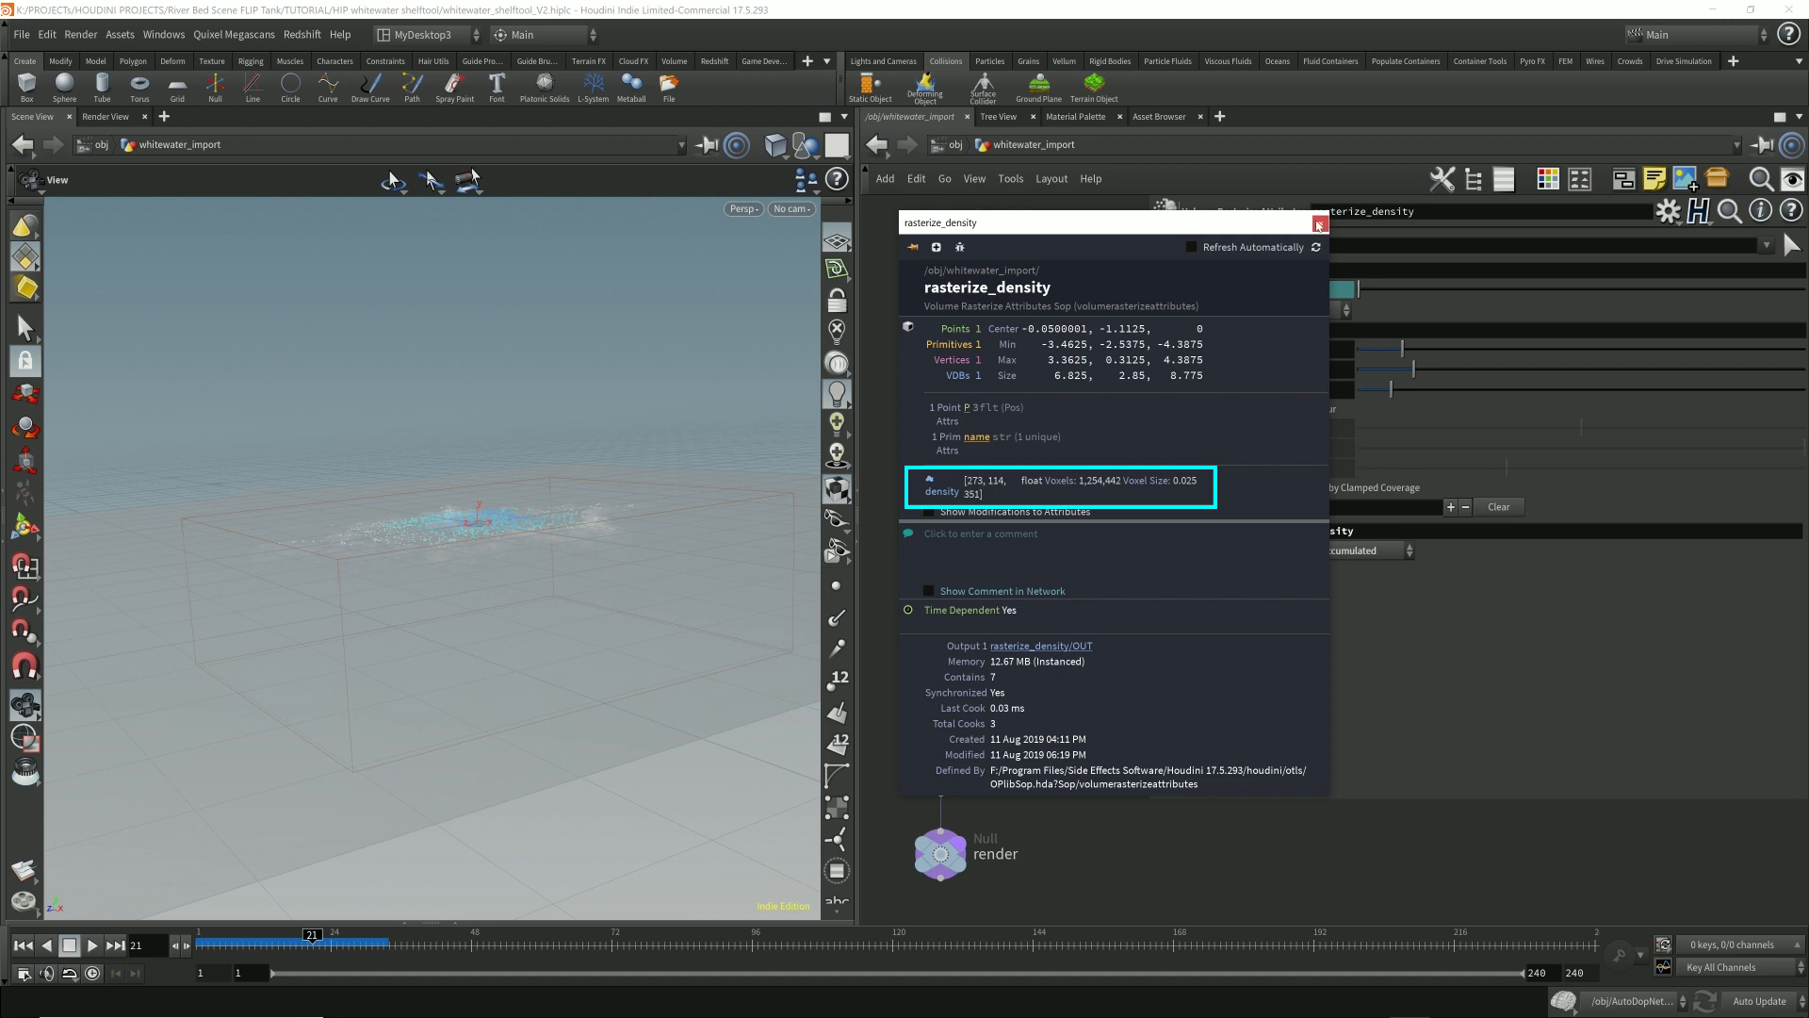
left_click(1319, 222)
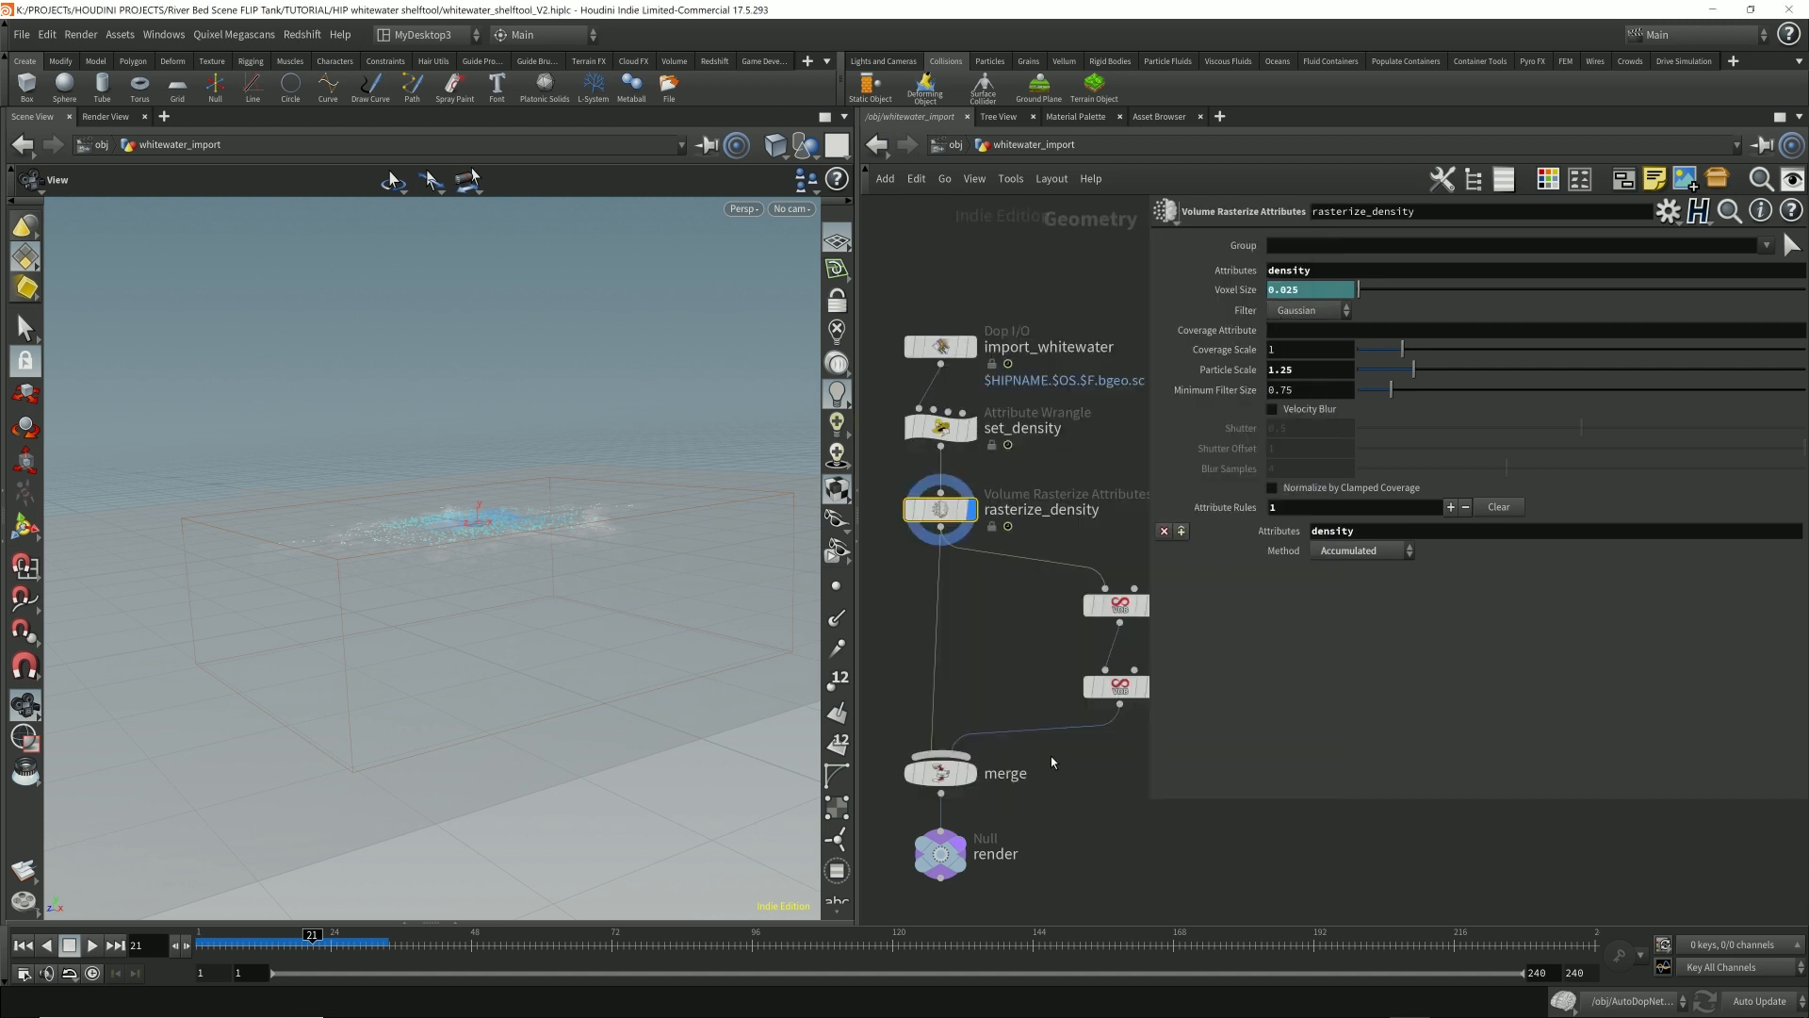